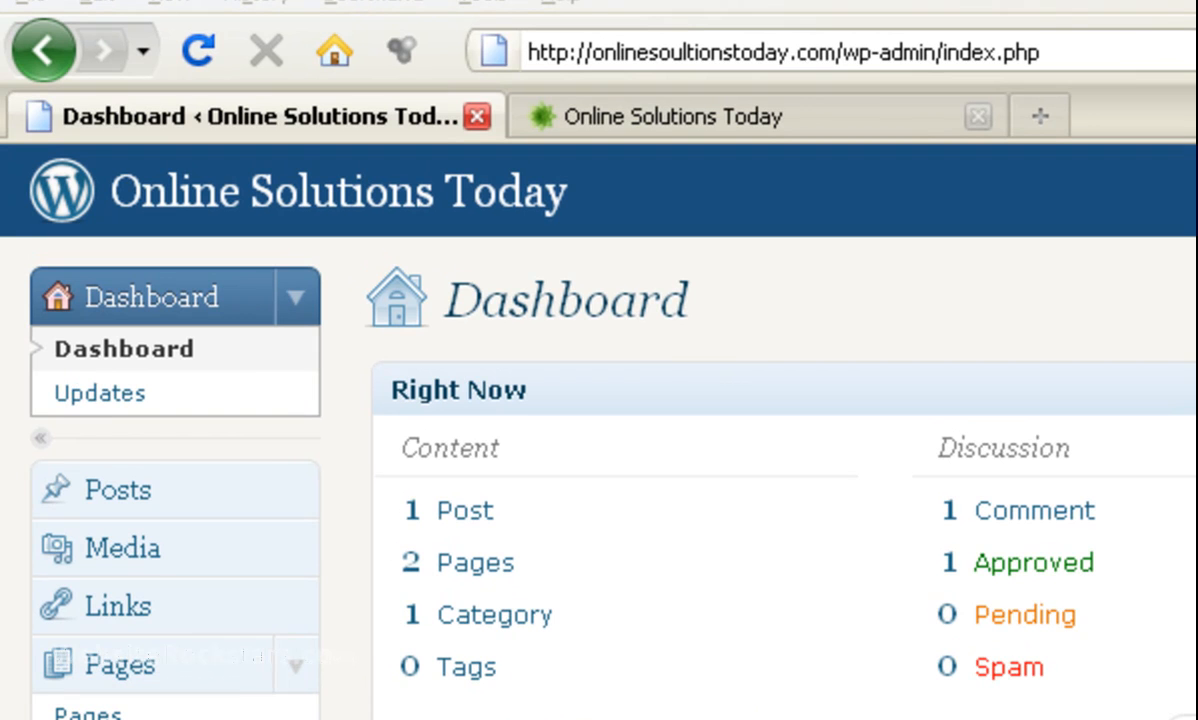
mouse_move(808, 196)
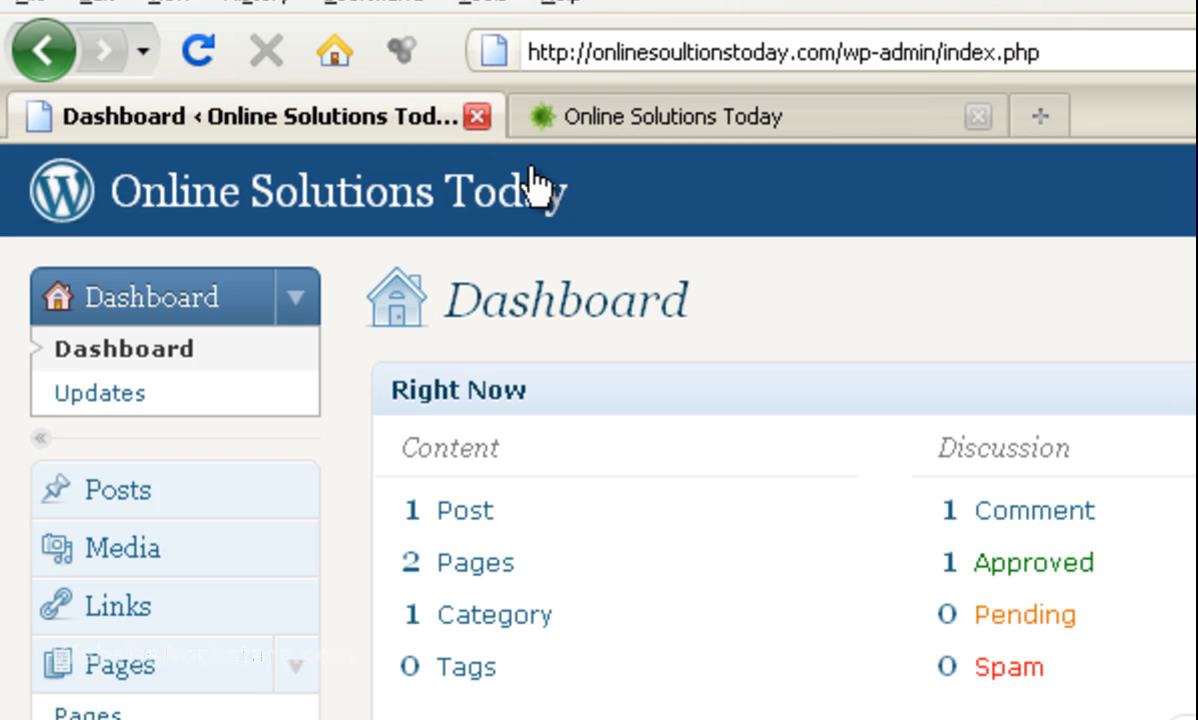
mouse_move(516, 200)
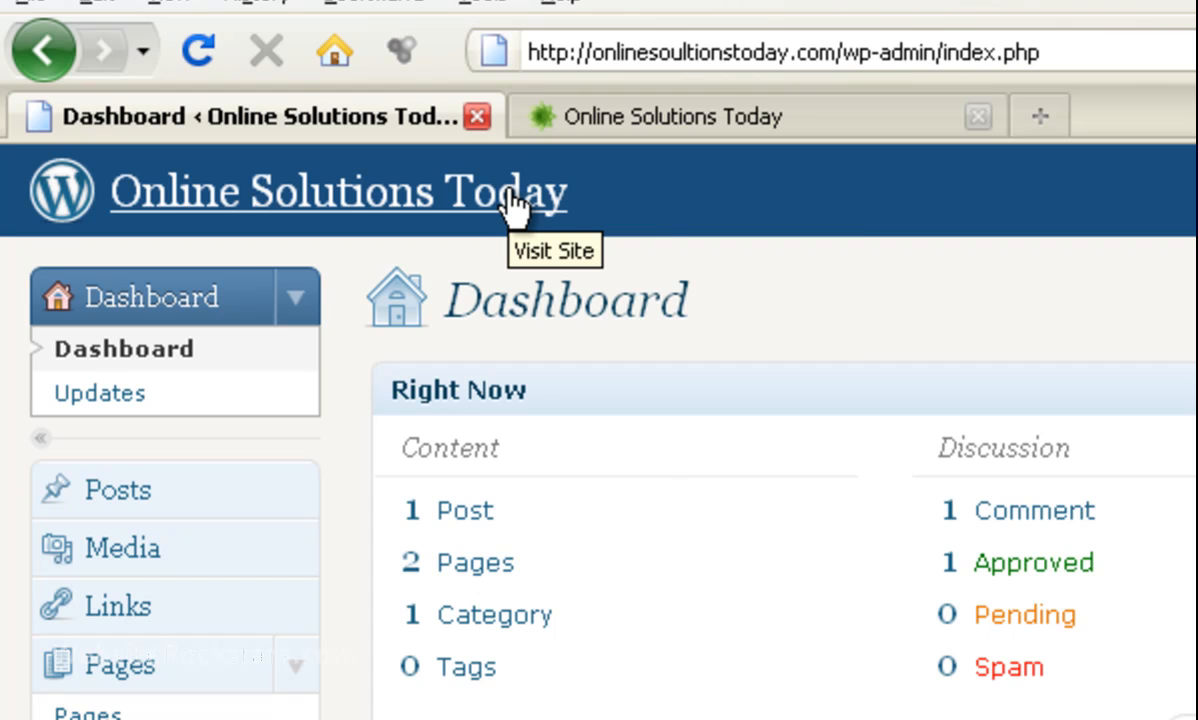
Step: Open the Online Solutions Today site from its title link in a new tab and switch to it
right_click(510, 200)
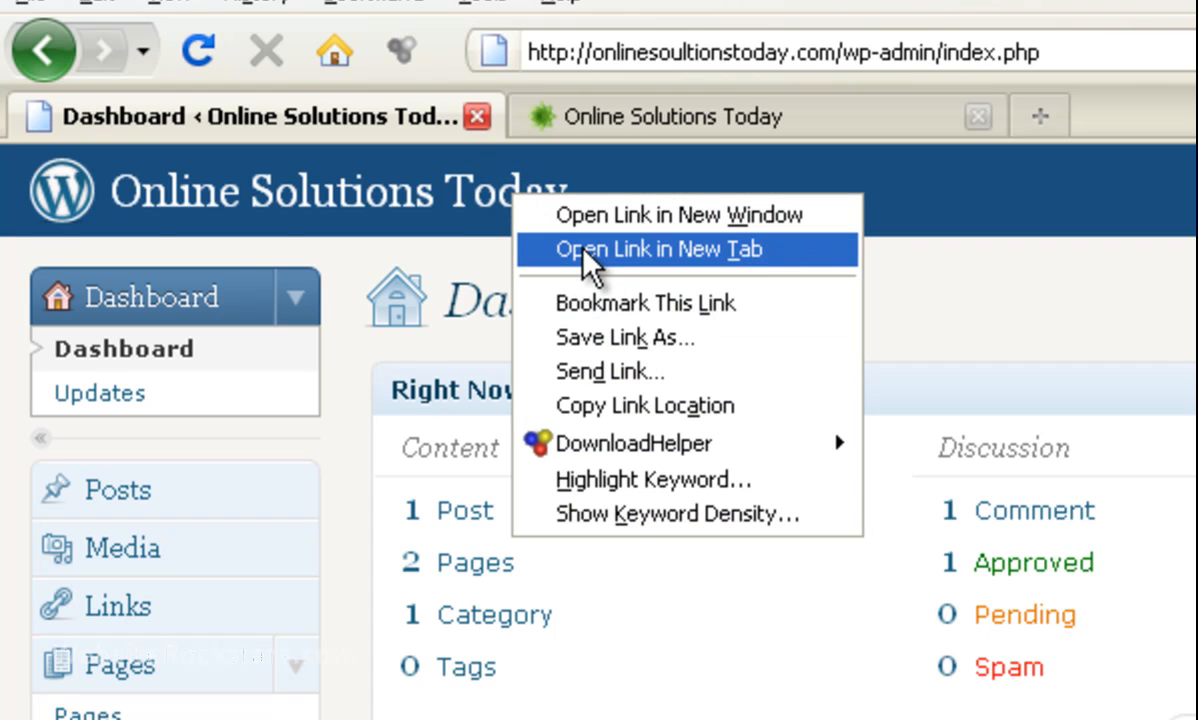
mouse_move(904, 184)
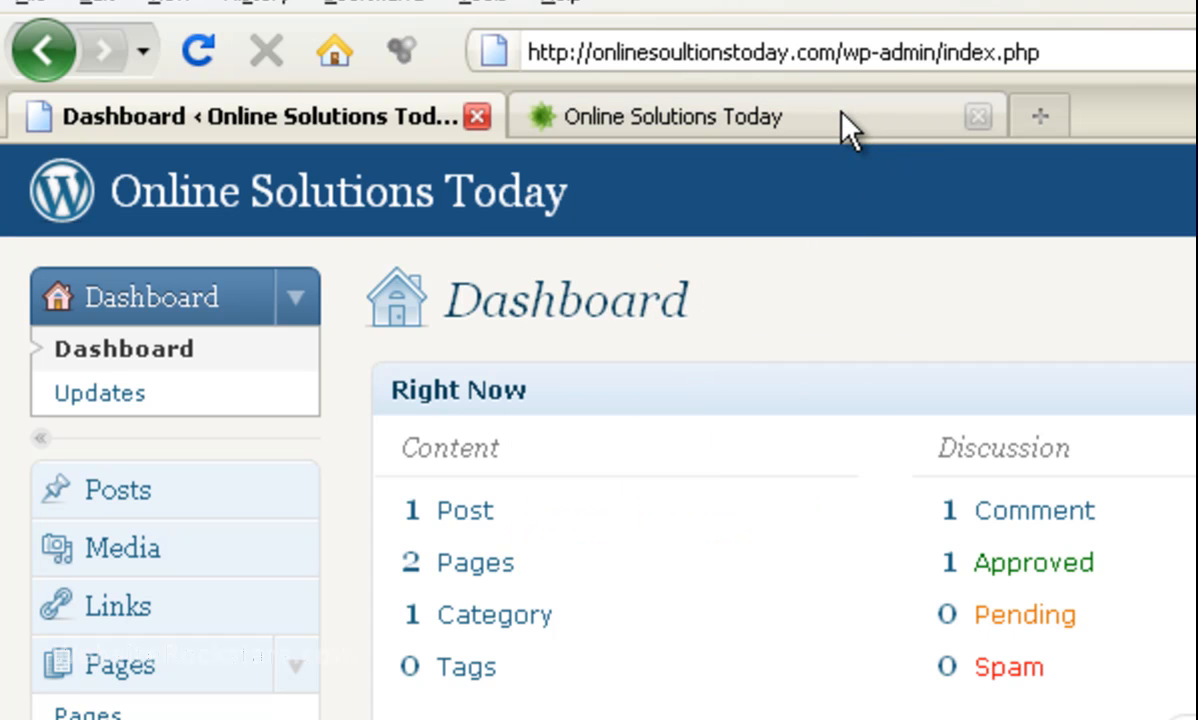
mouse_move(846, 120)
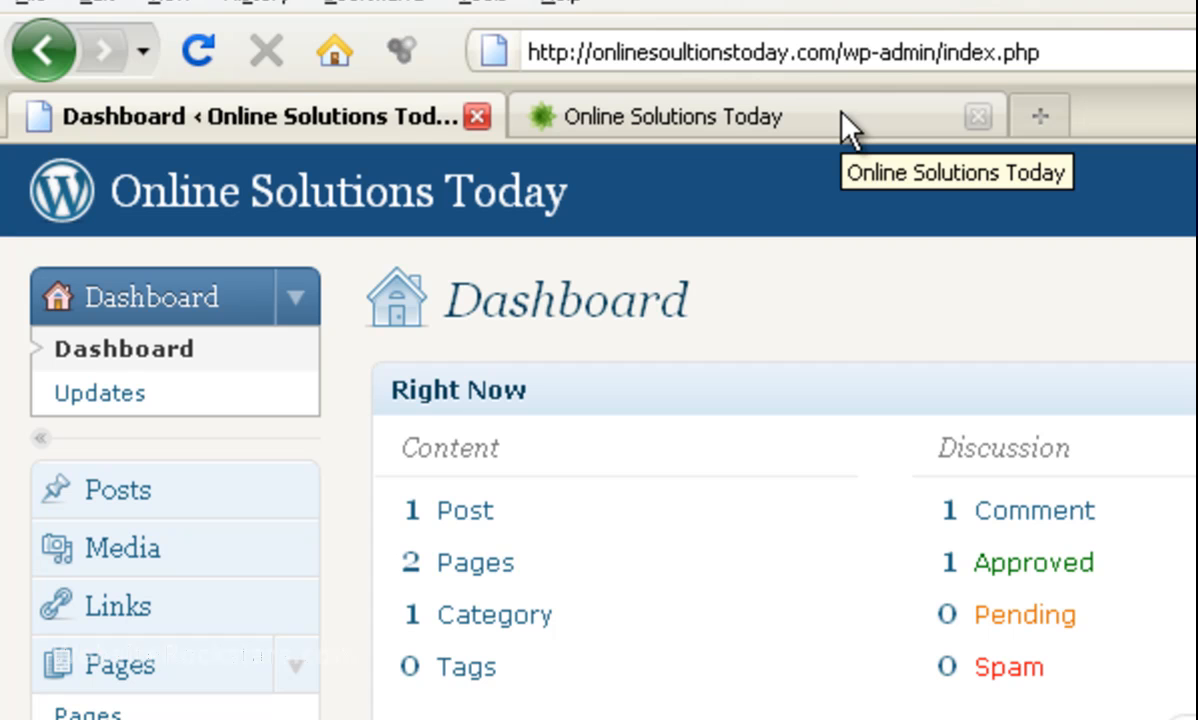
left_click(680, 116)
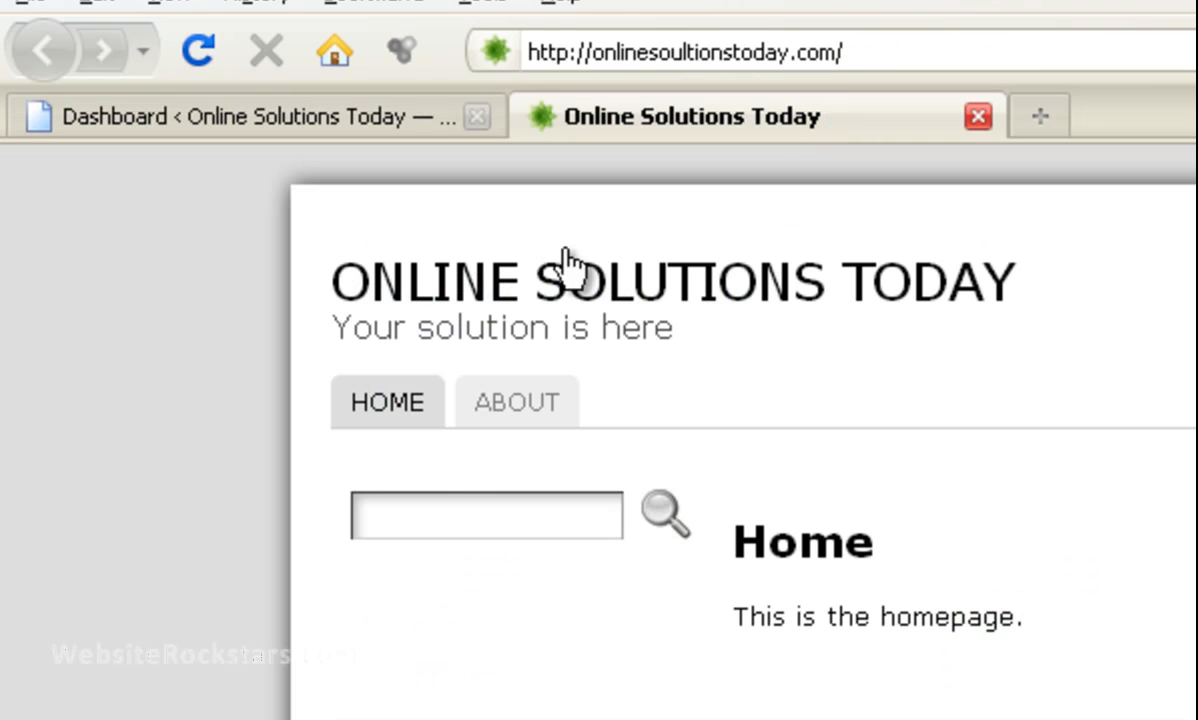
mouse_move(470, 410)
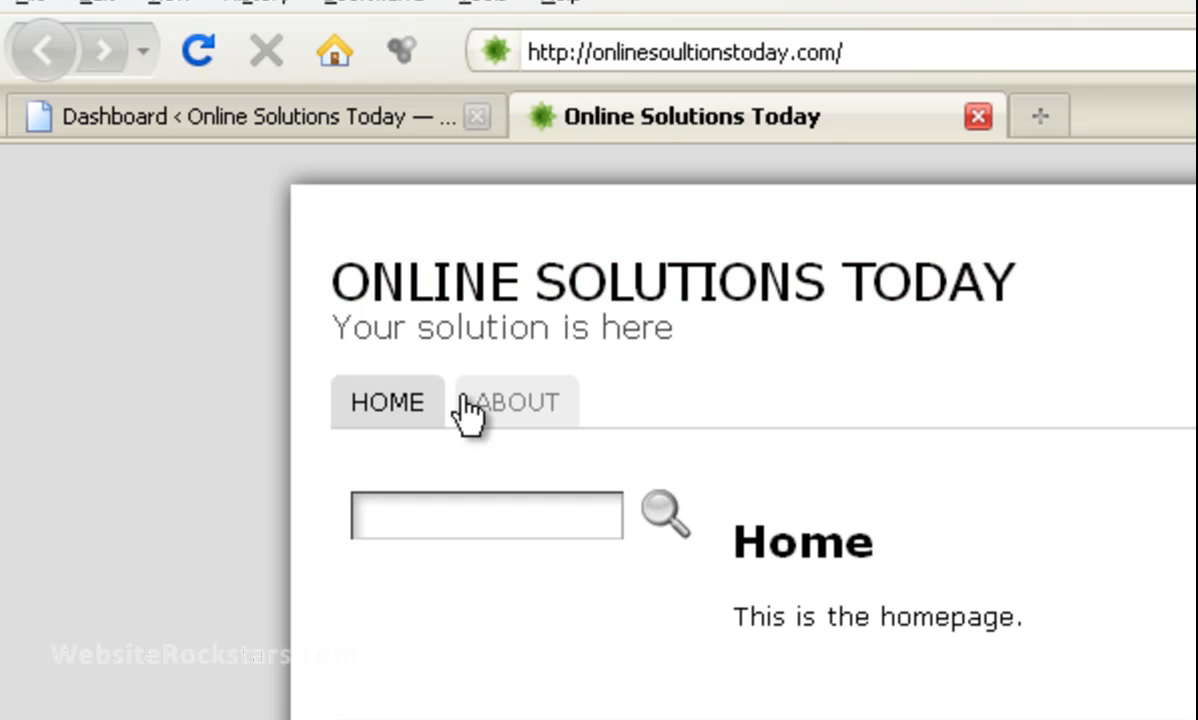
mouse_move(436, 410)
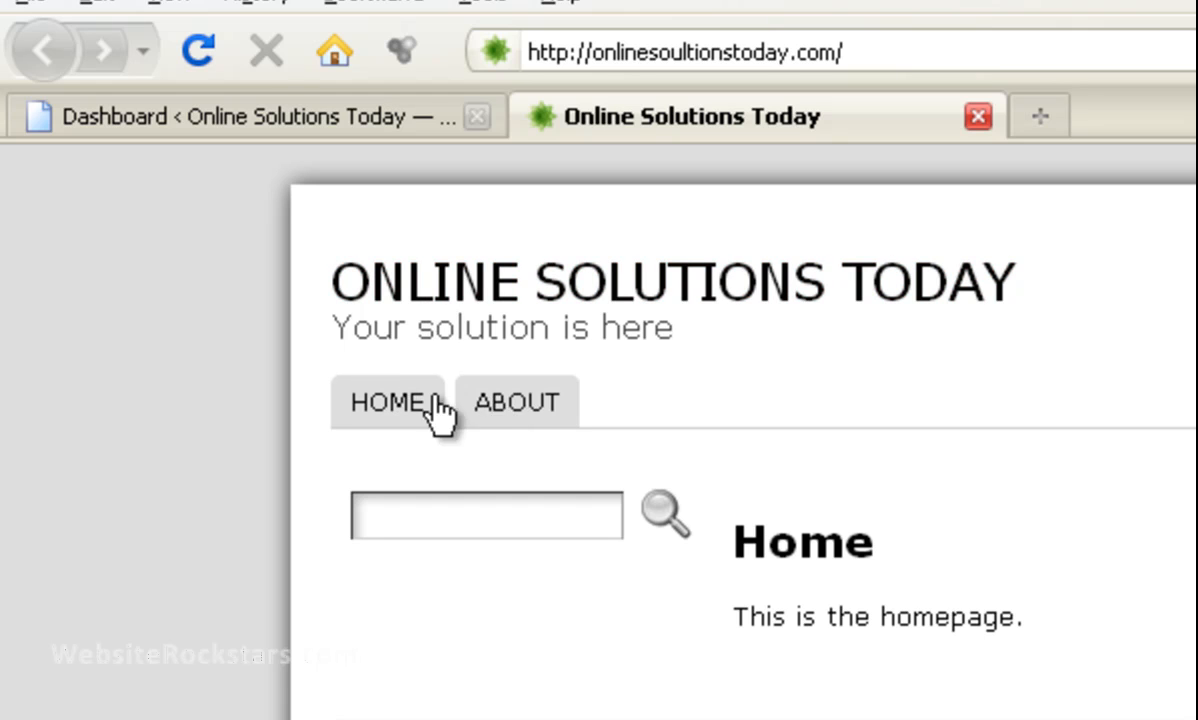
mouse_move(356, 198)
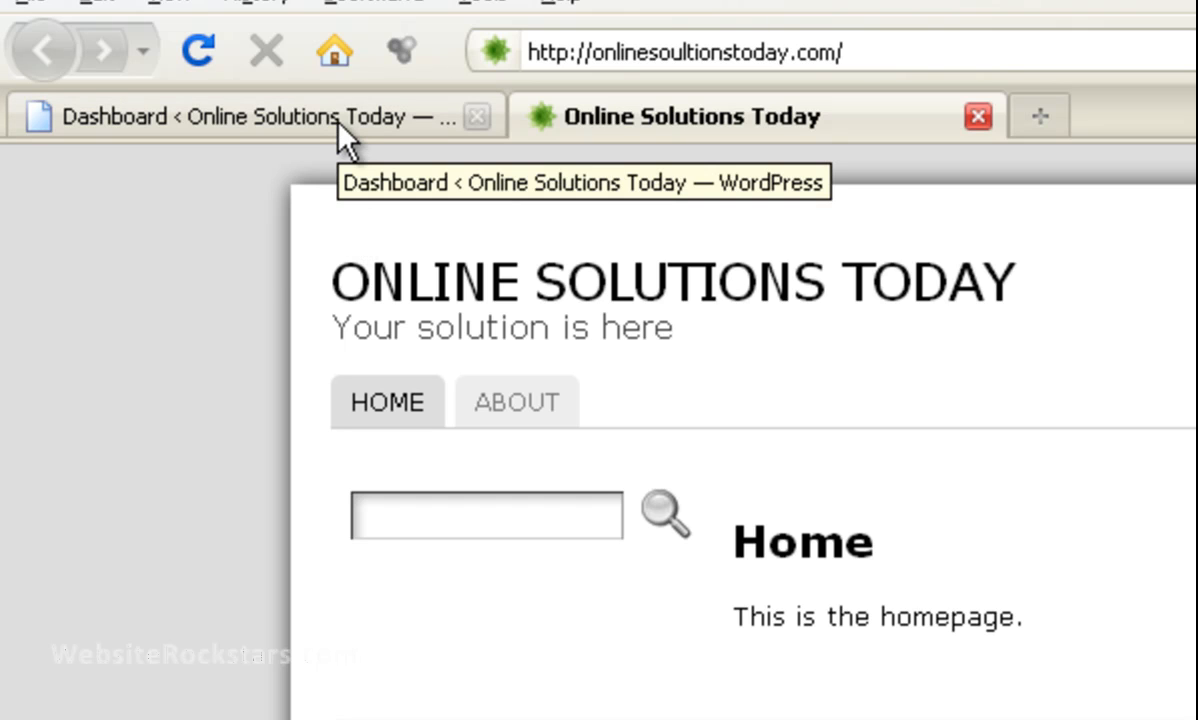
Step: Return to the dashboard and open Appearance > Atahualpa Theme Options, Page Menu Bar section
left_click(250, 116)
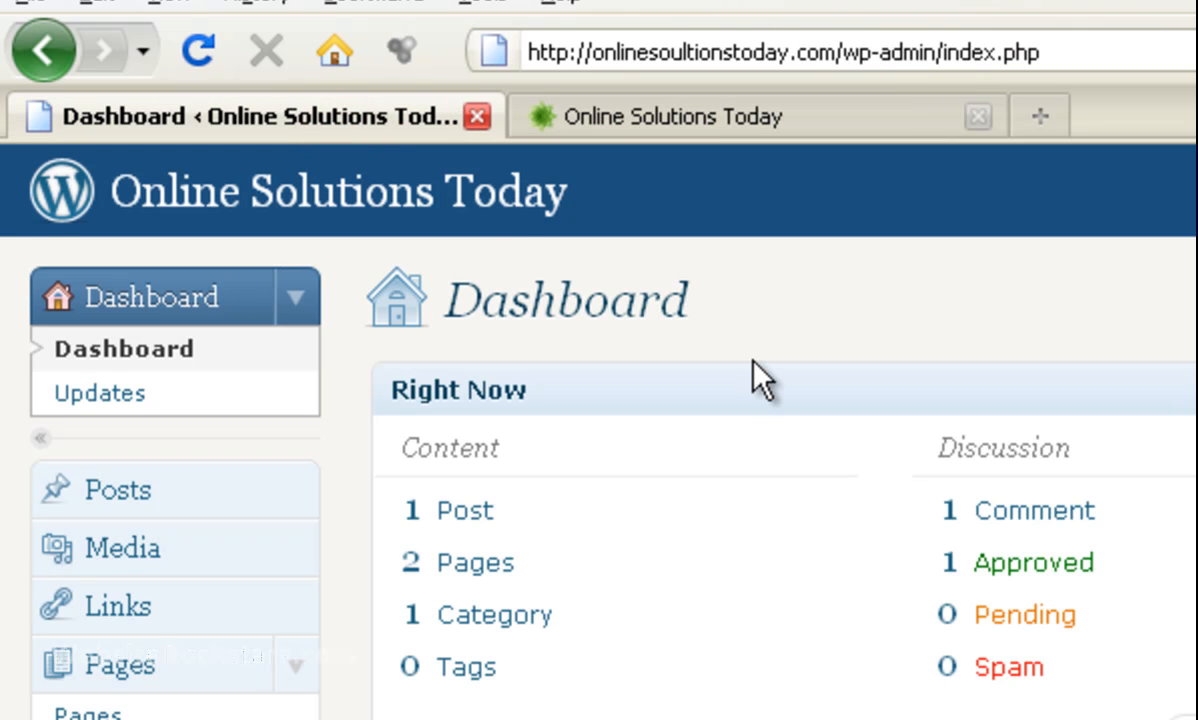
mouse_move(804, 310)
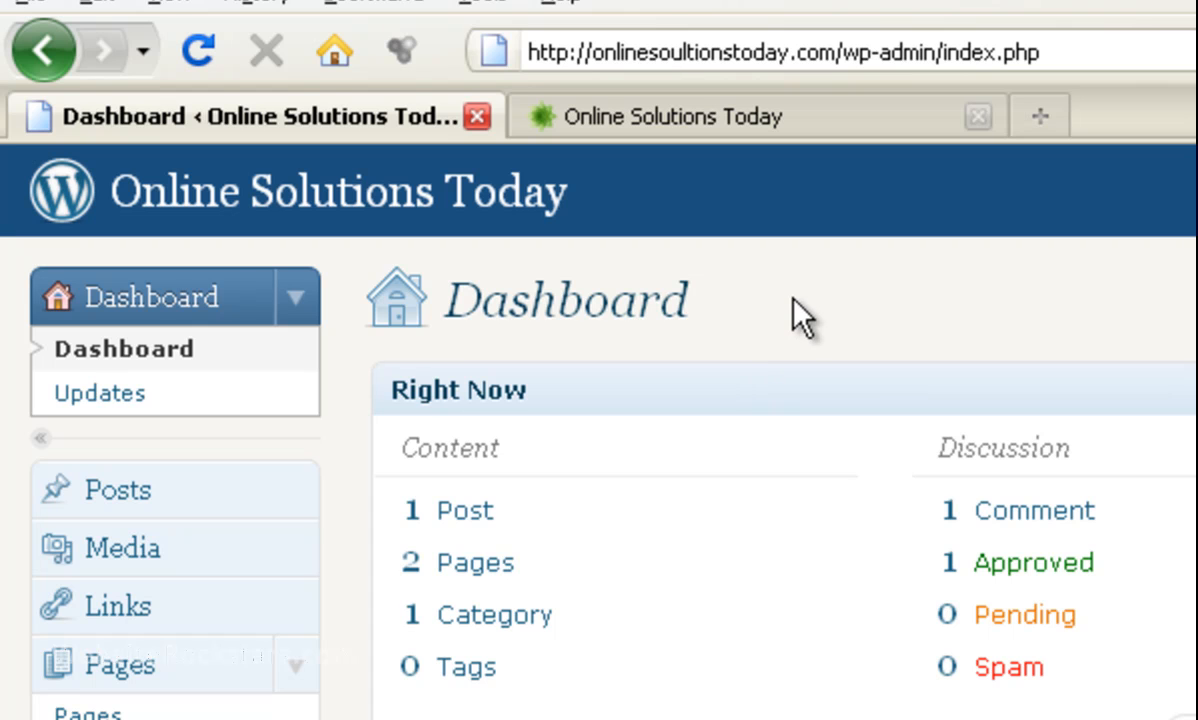
scroll("down", 3)
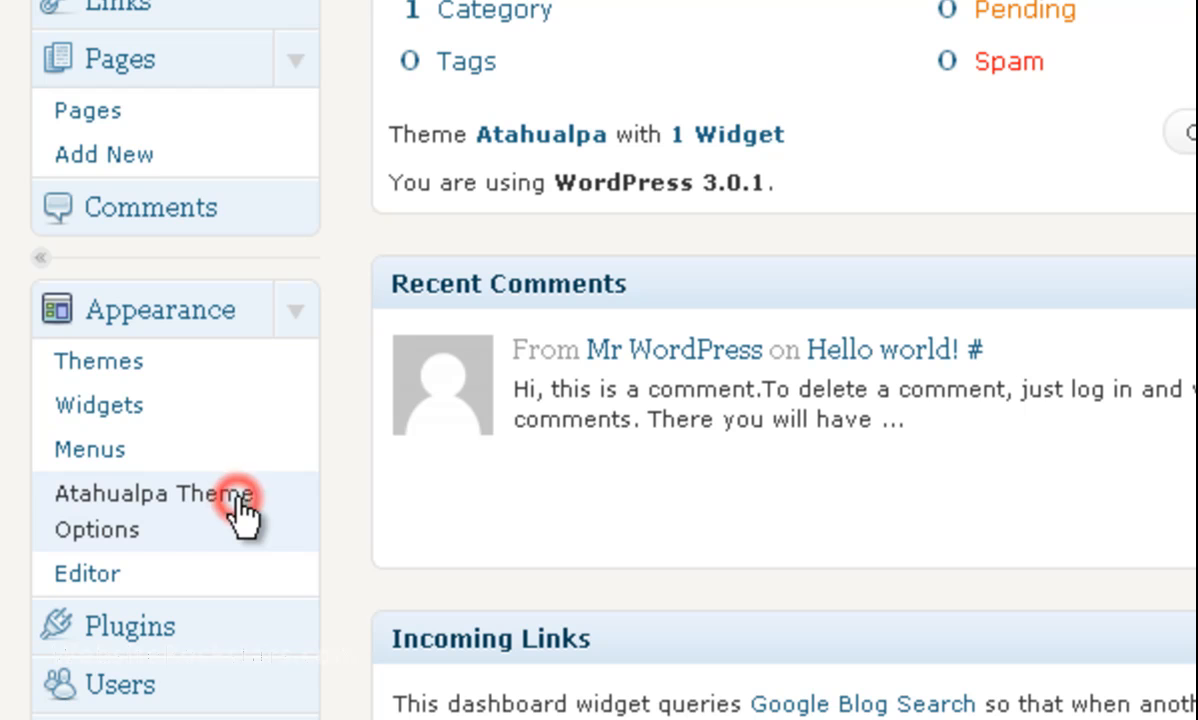
left_click(152, 512)
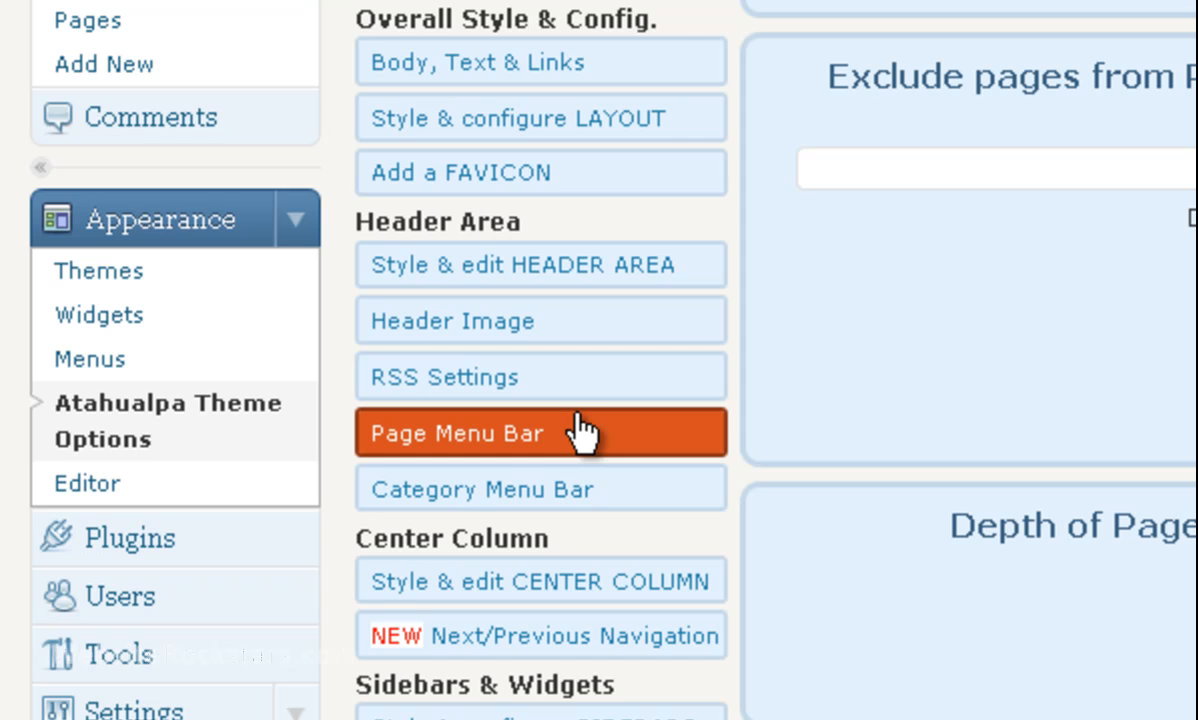
mouse_move(584, 432)
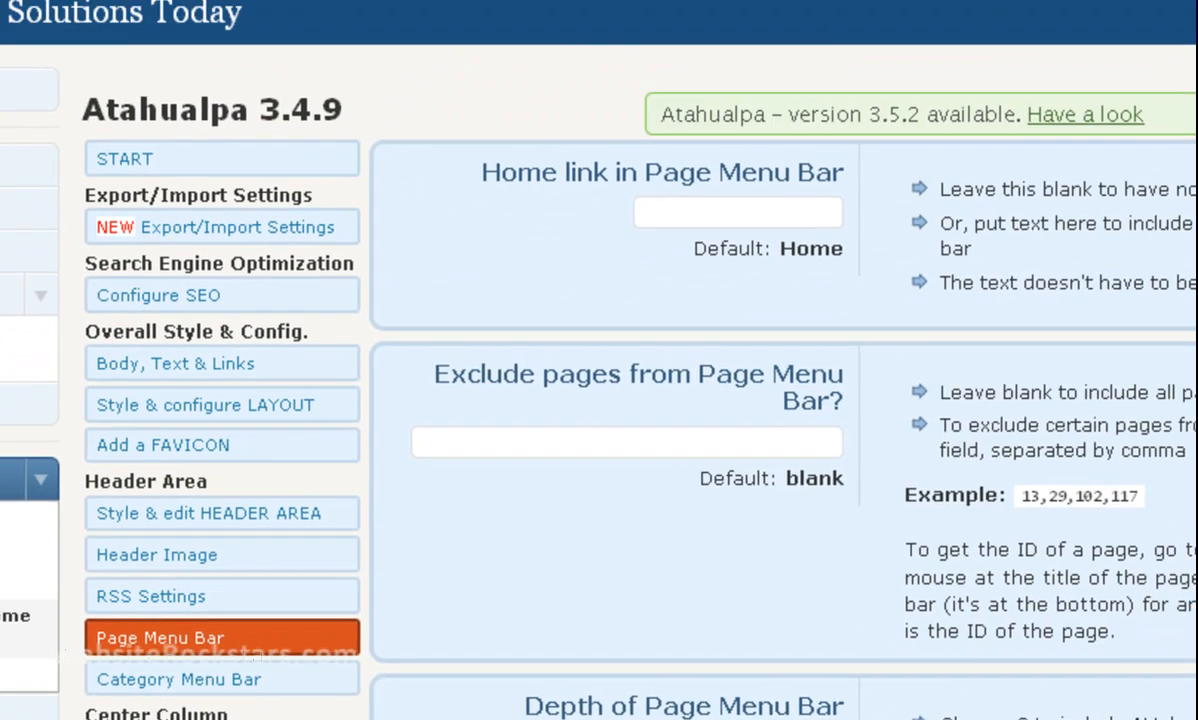
Step: Scroll the Page Menu Bar options down to the Background color, Hover and Parent fields
scroll("down", 3)
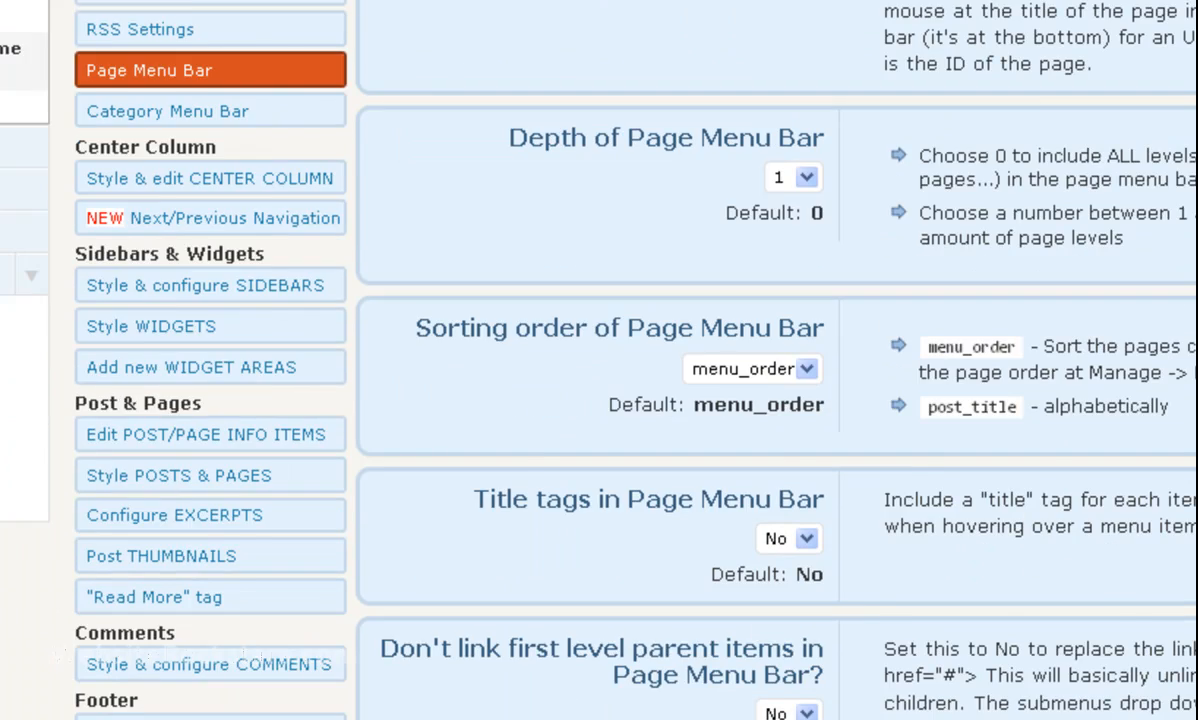
scroll("down", 3)
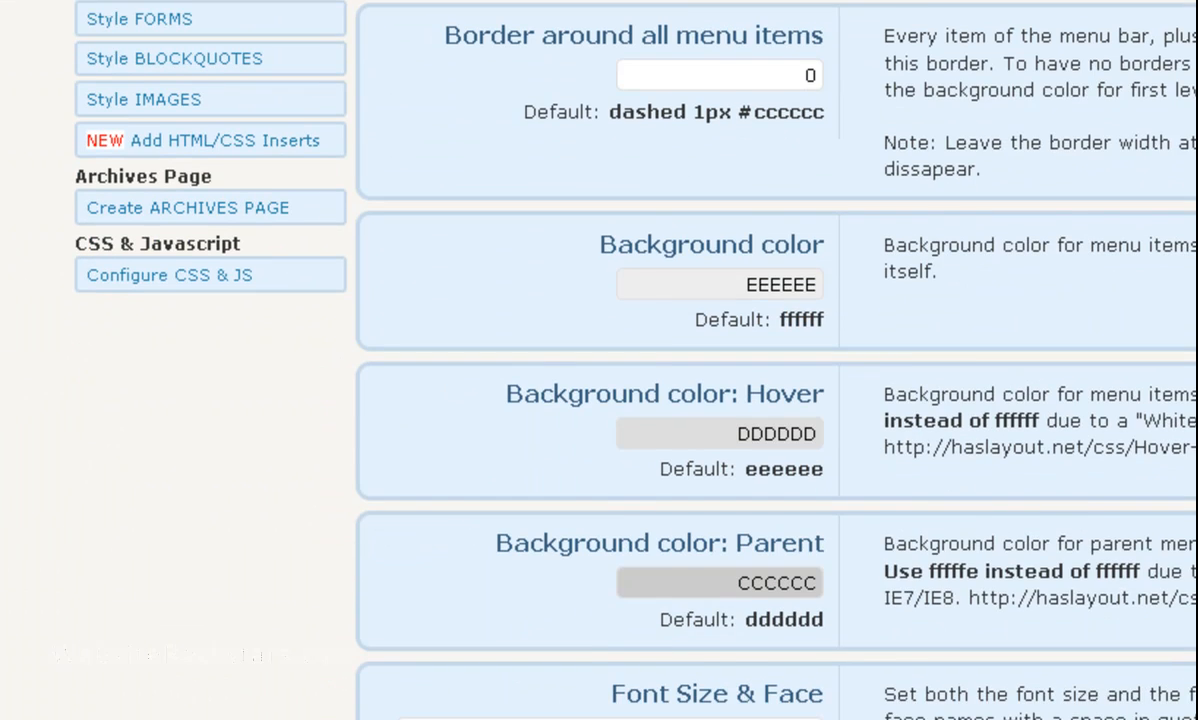
scroll("down", 3)
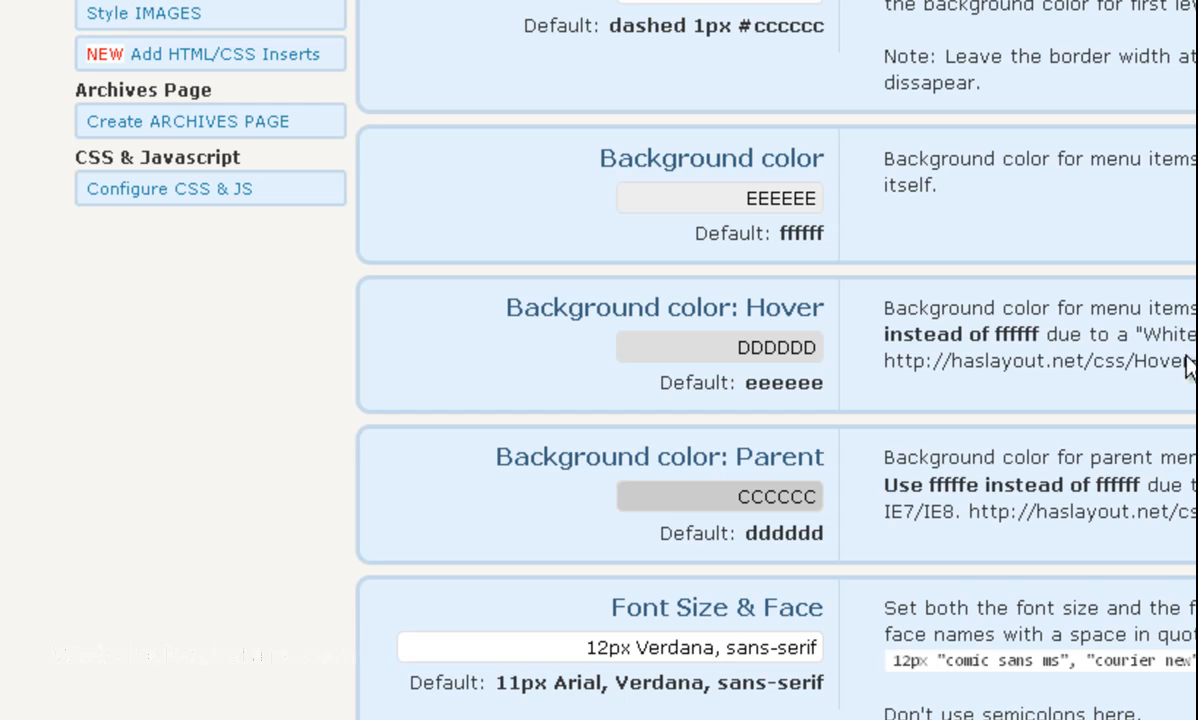
mouse_move(850, 212)
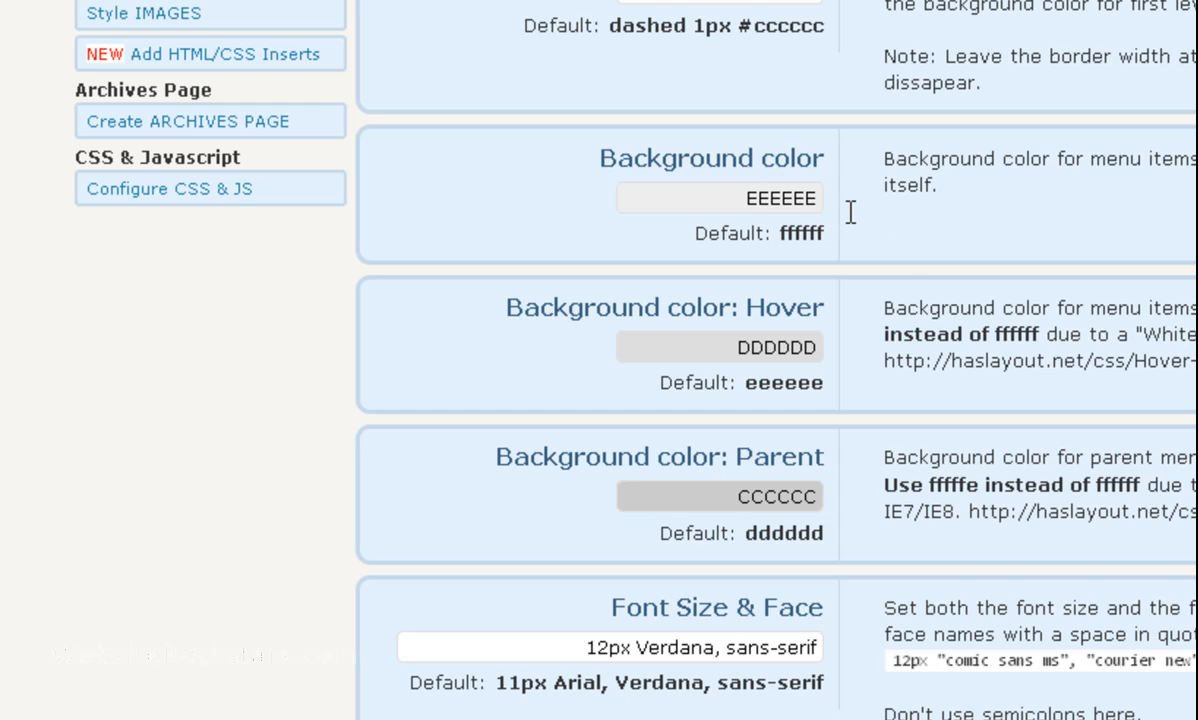
mouse_move(800, 400)
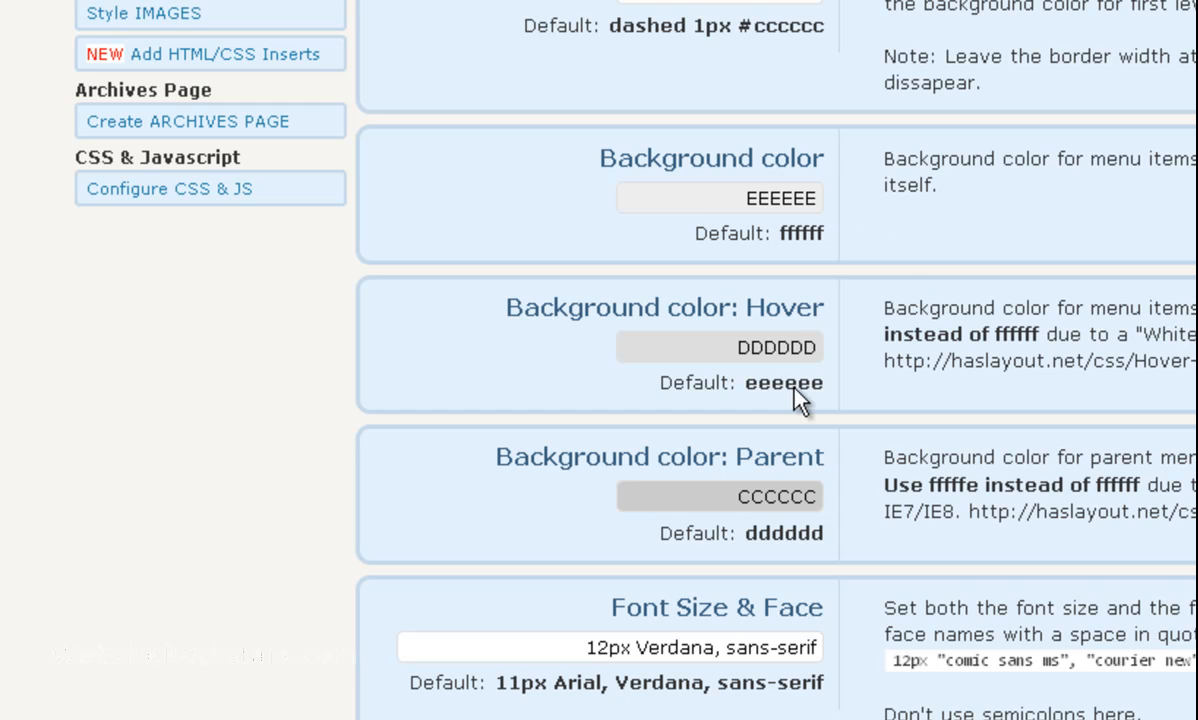
mouse_move(852, 204)
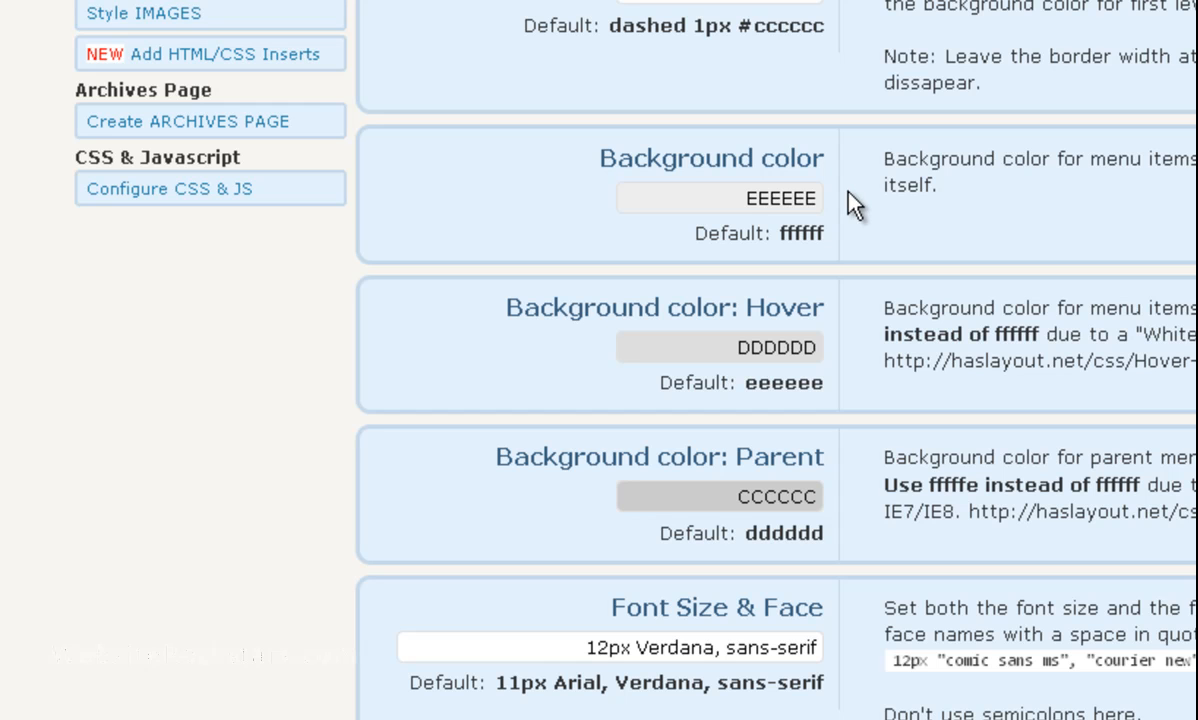
mouse_move(440, 18)
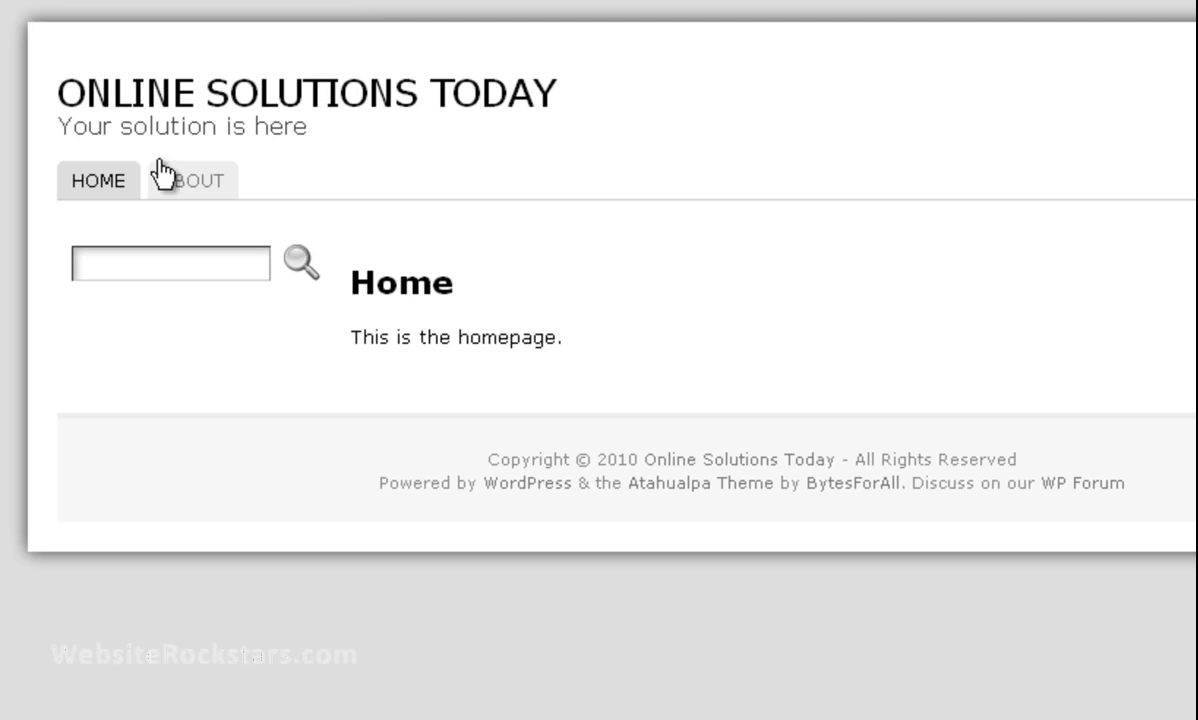
mouse_move(282, 192)
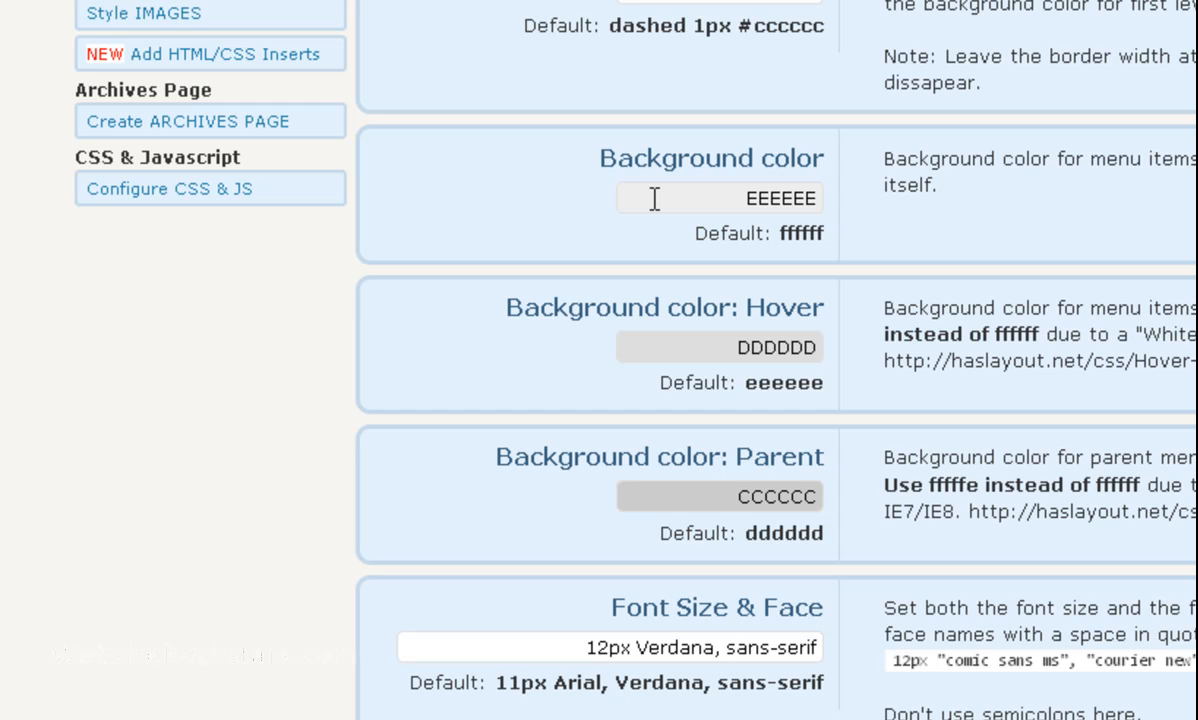
Step: Pick blue 2939F6 in the colour picker for the menu items' Background color field
left_click(652, 198)
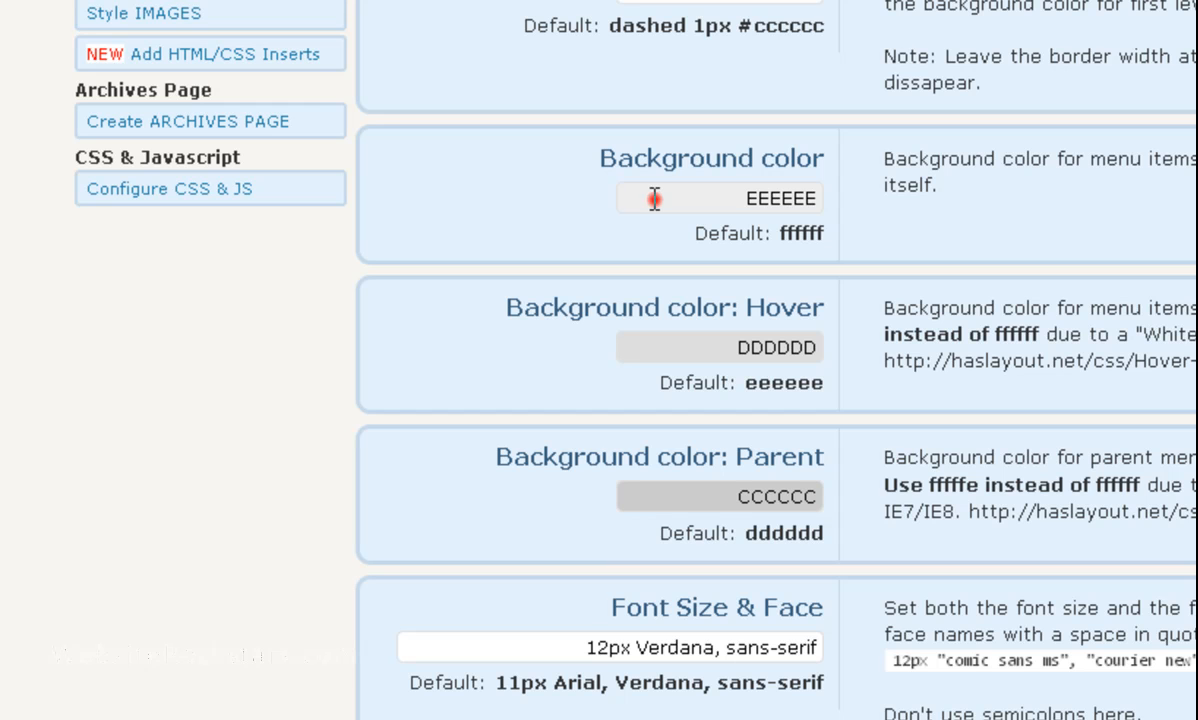
left_click(656, 198)
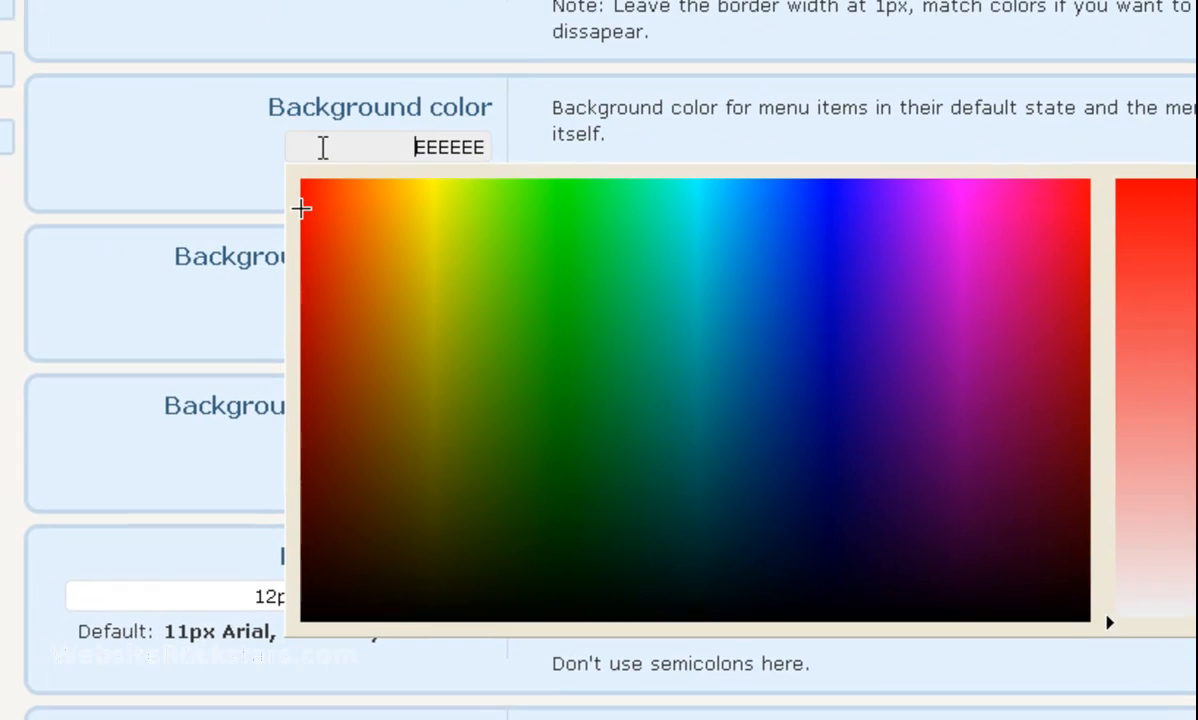
left_click(772, 206)
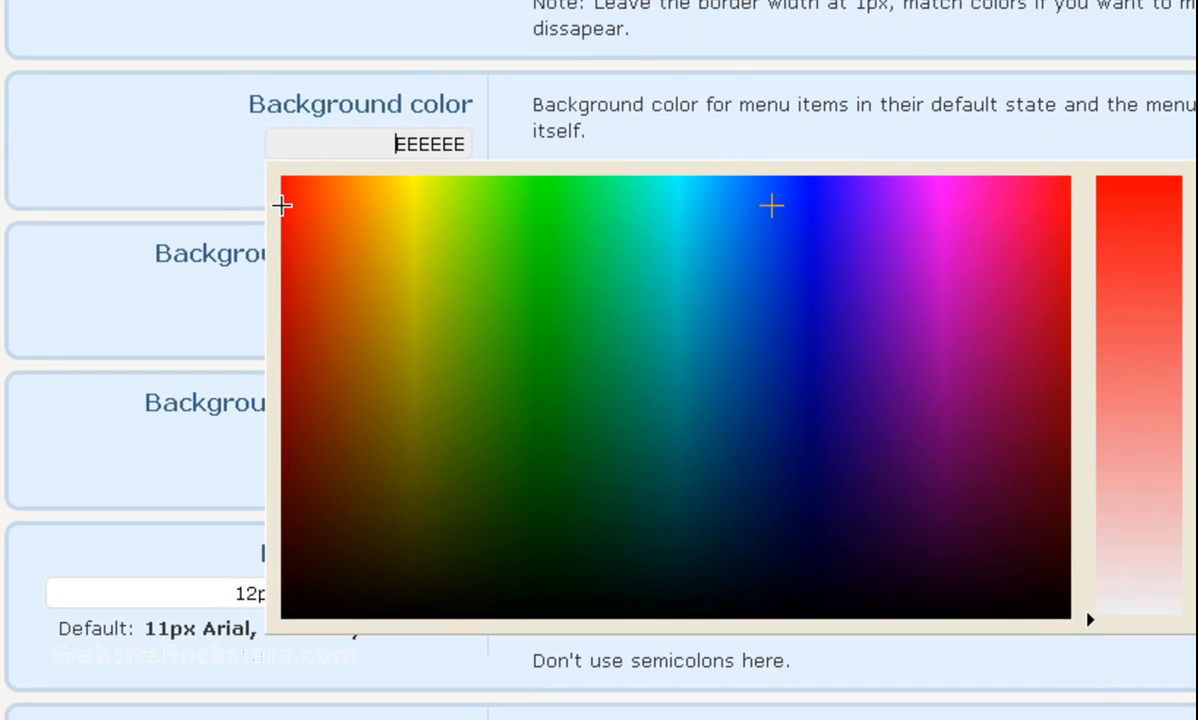
left_click(1042, 252)
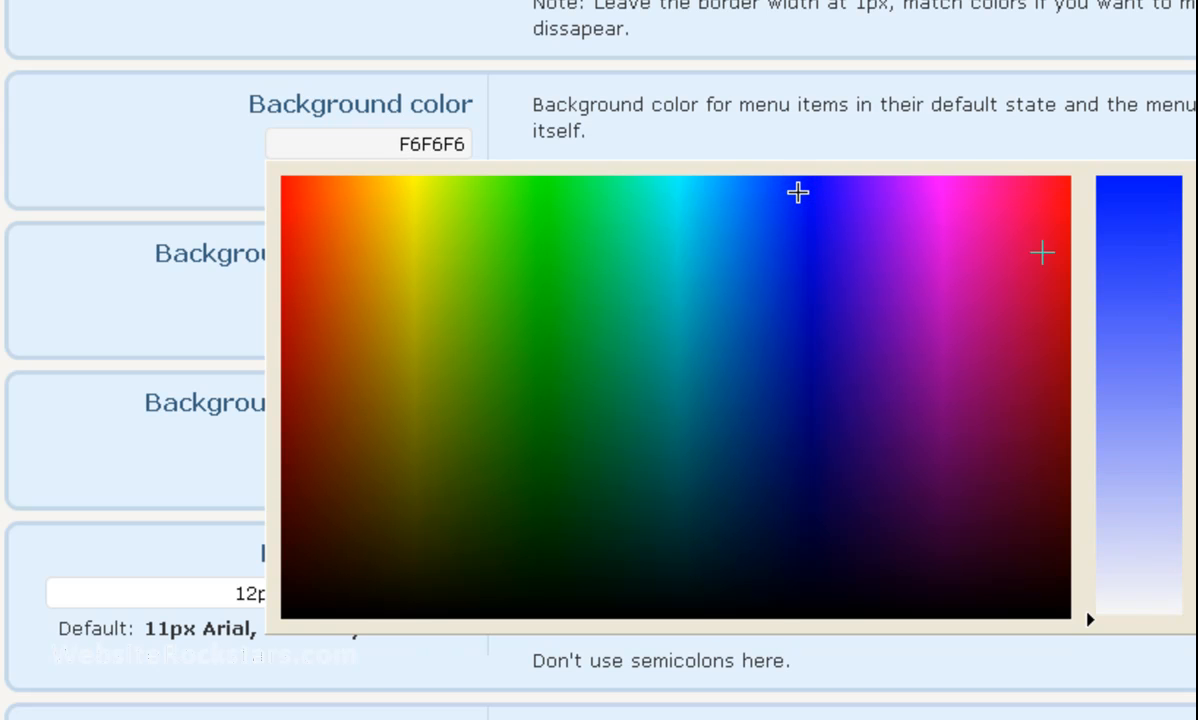
mouse_move(1082, 248)
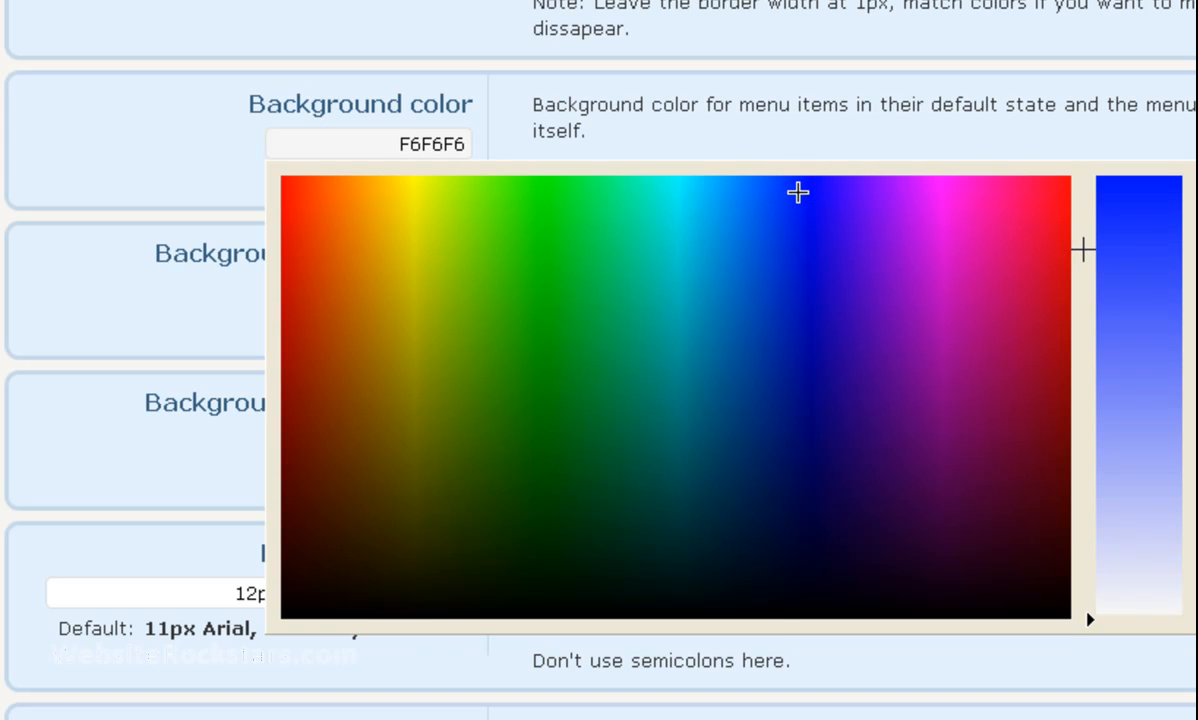
mouse_move(1096, 260)
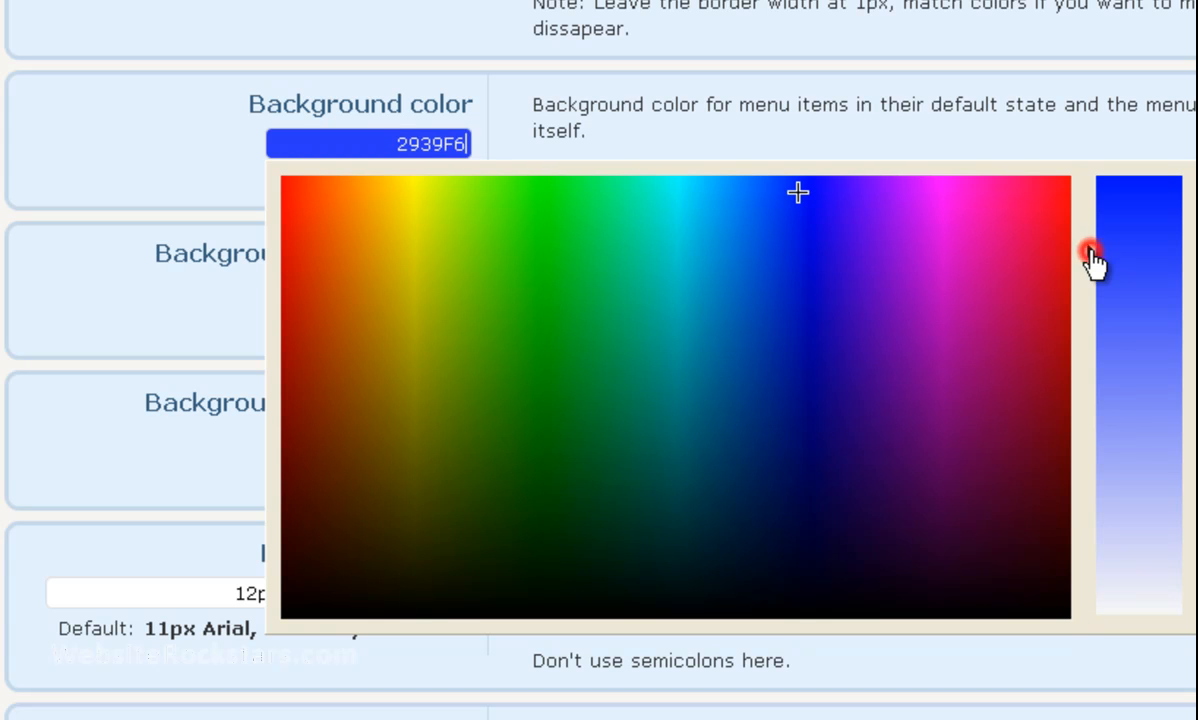
mouse_move(1090, 250)
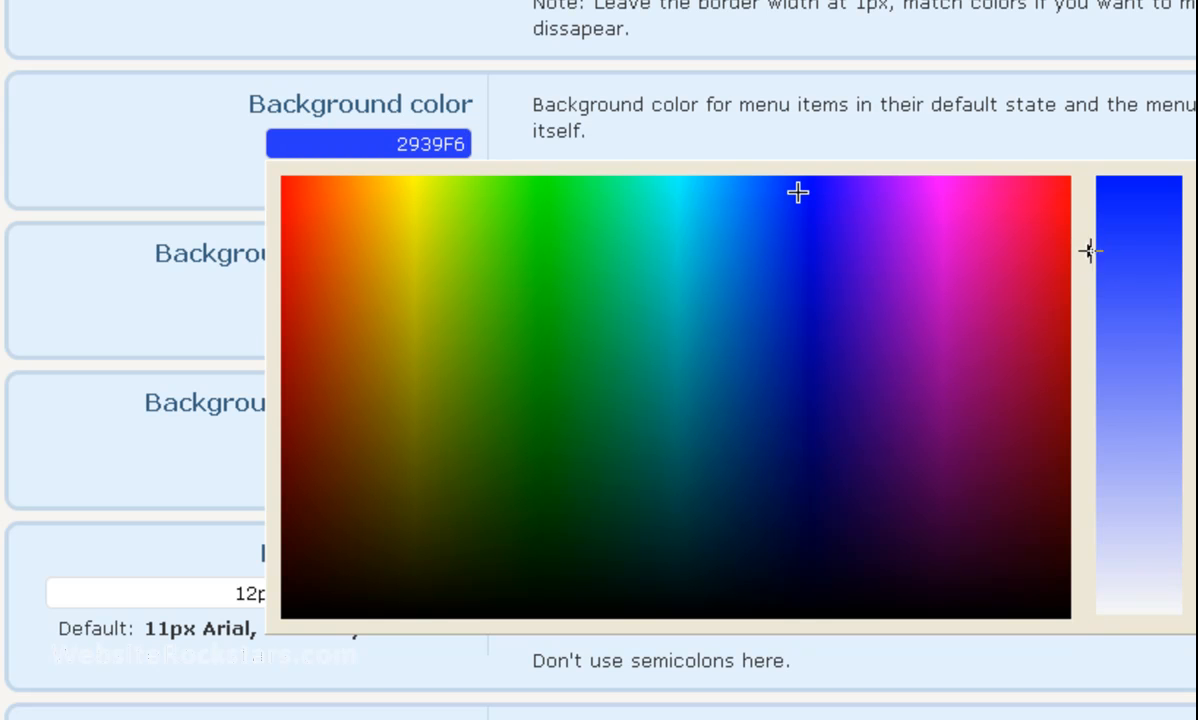
mouse_move(808, 170)
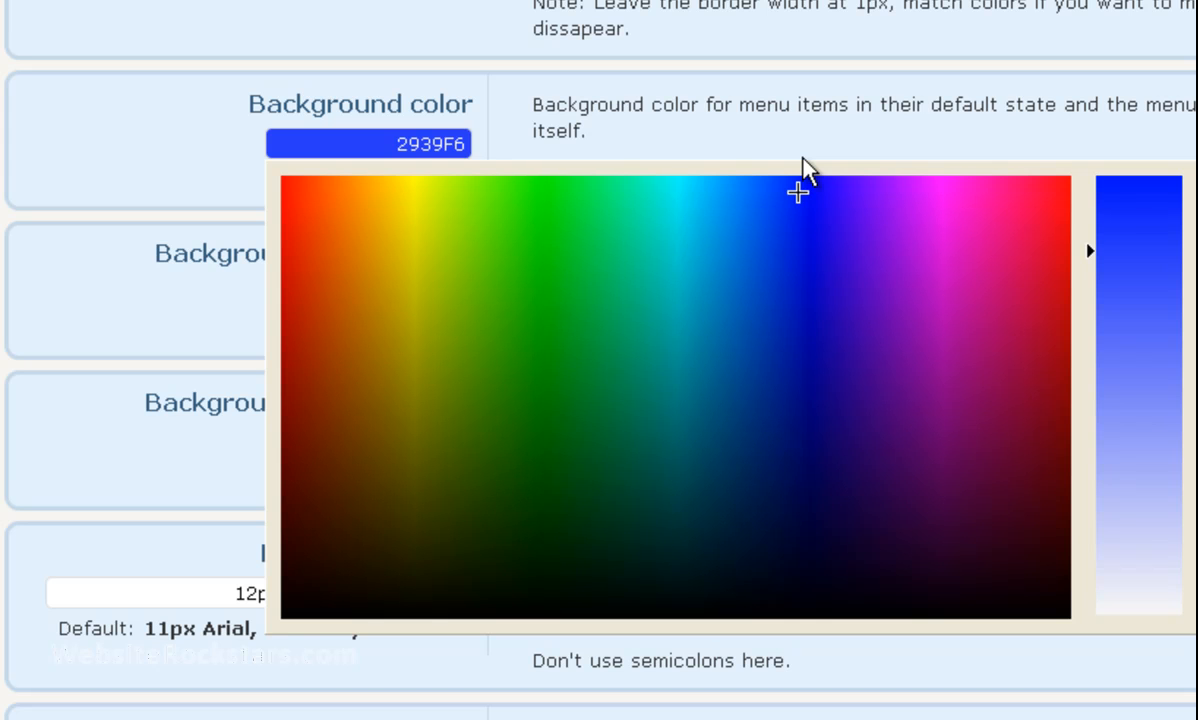
mouse_move(168, 46)
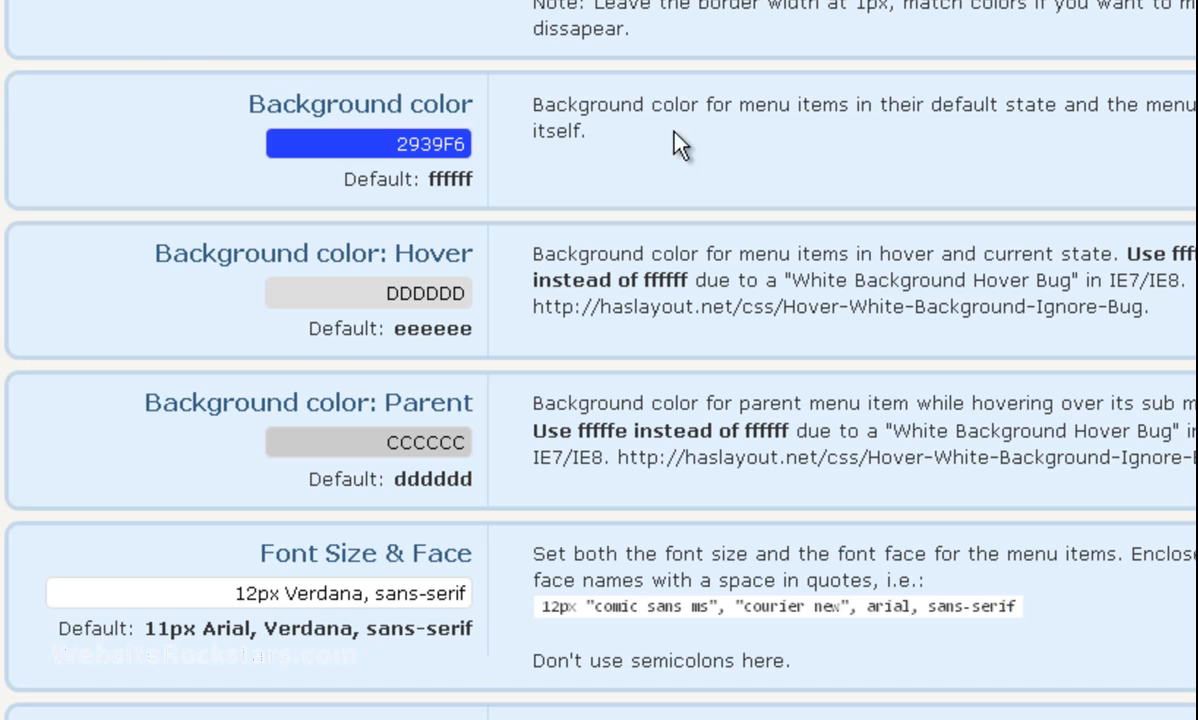
Step: Save changes, reload the live site to see the blue tab, then return to the options tab
scroll("down", 3)
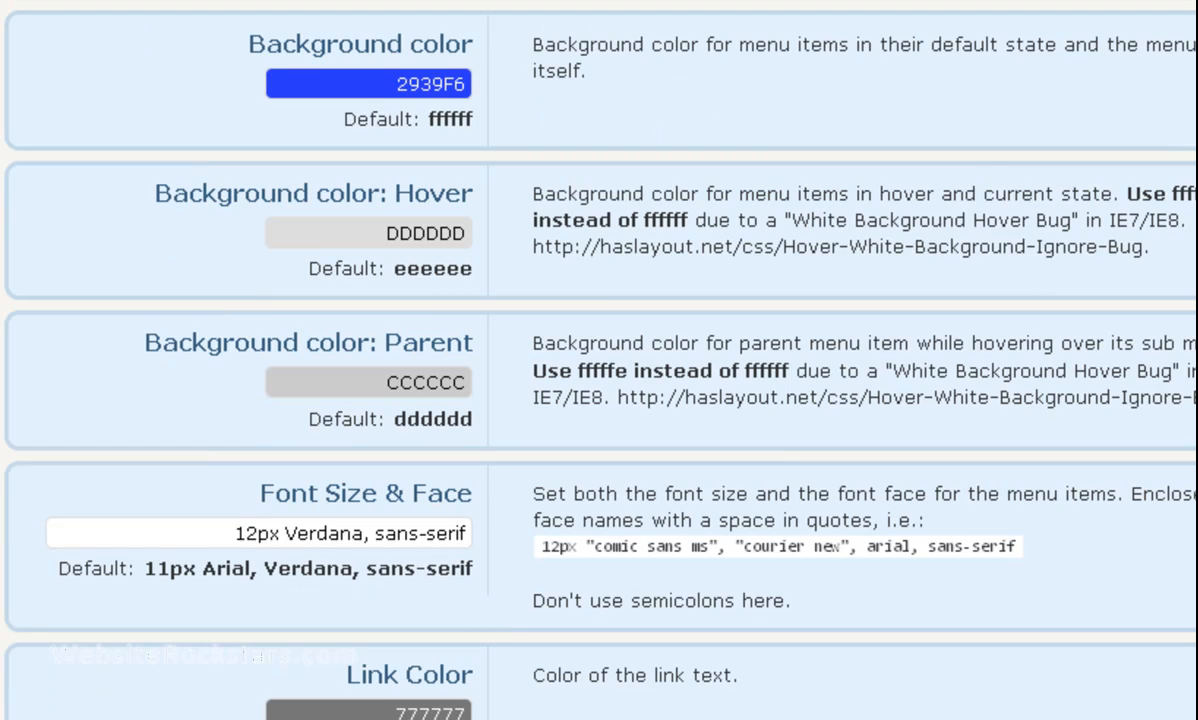
scroll("down", 3)
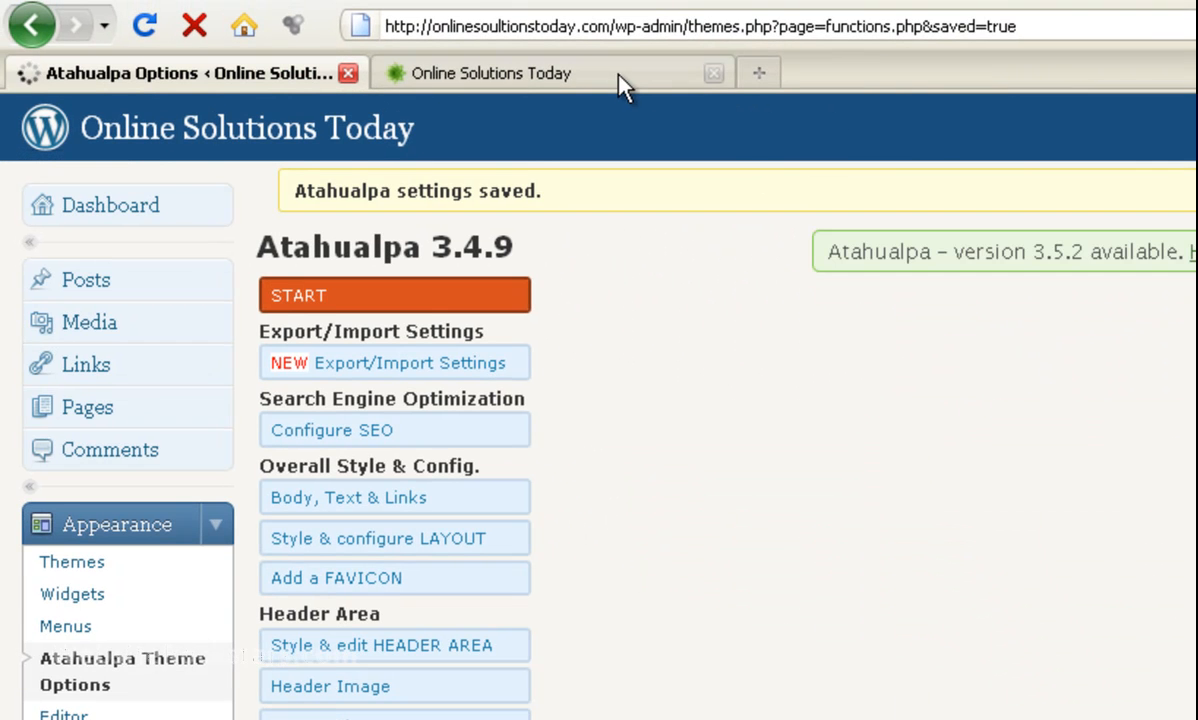
left_click(490, 72)
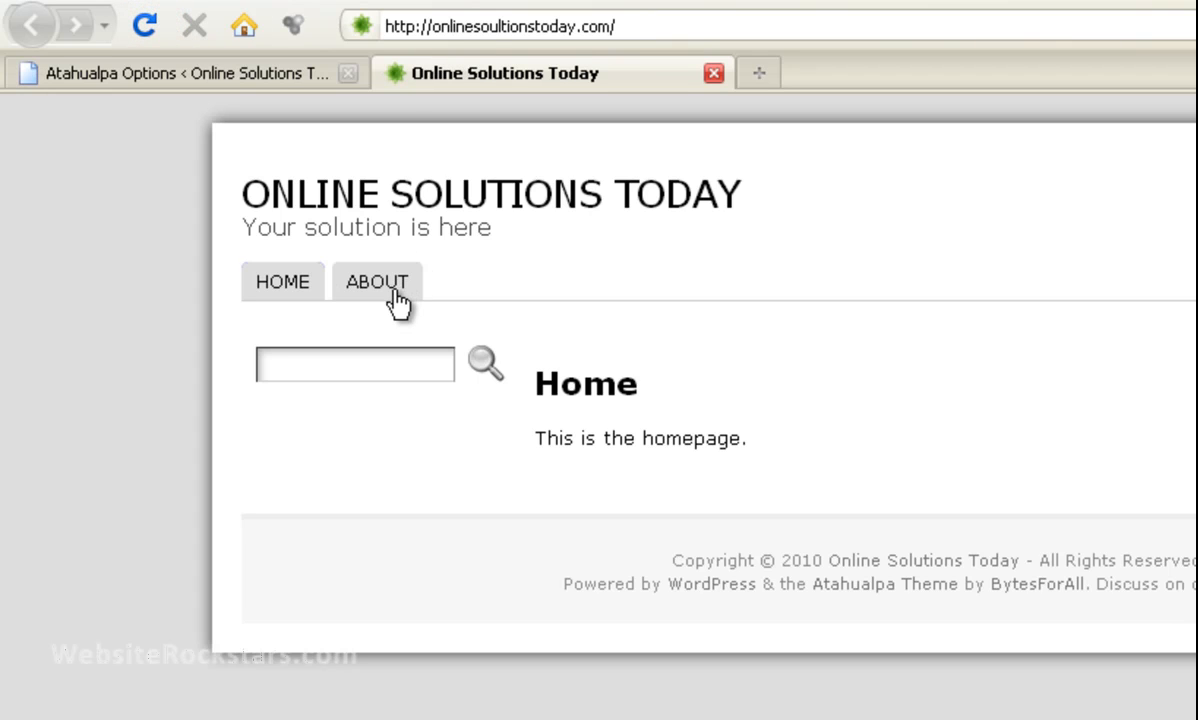
left_click(376, 280)
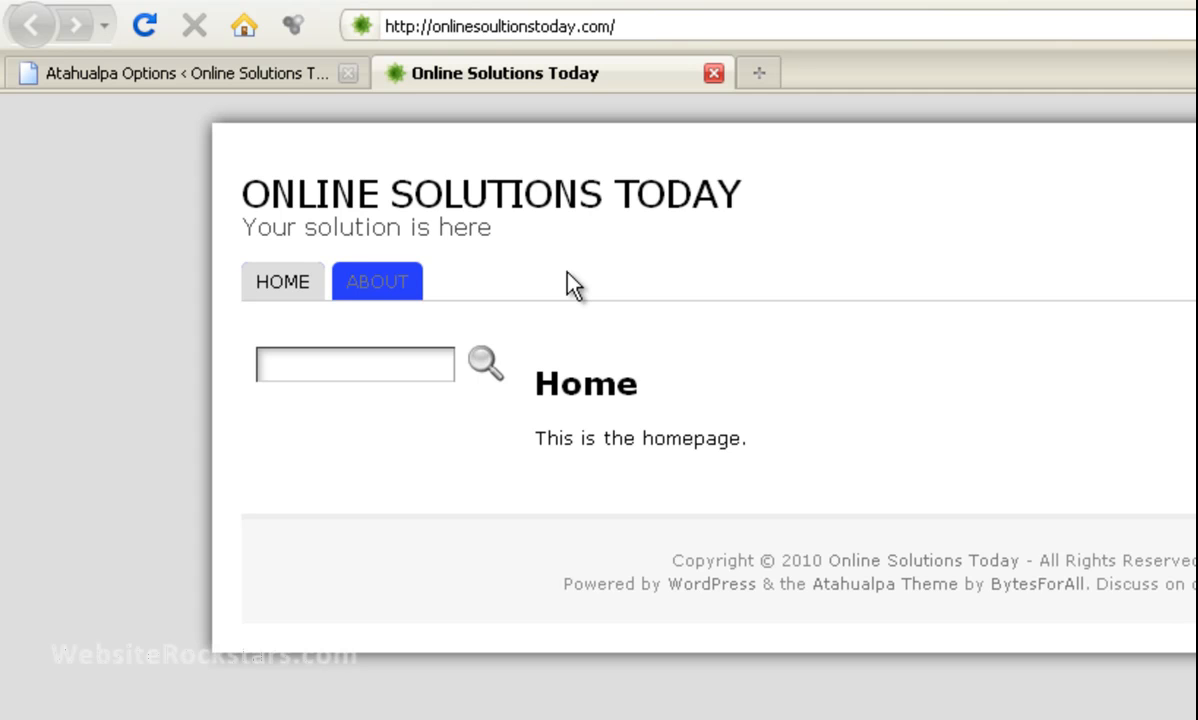
mouse_move(222, 120)
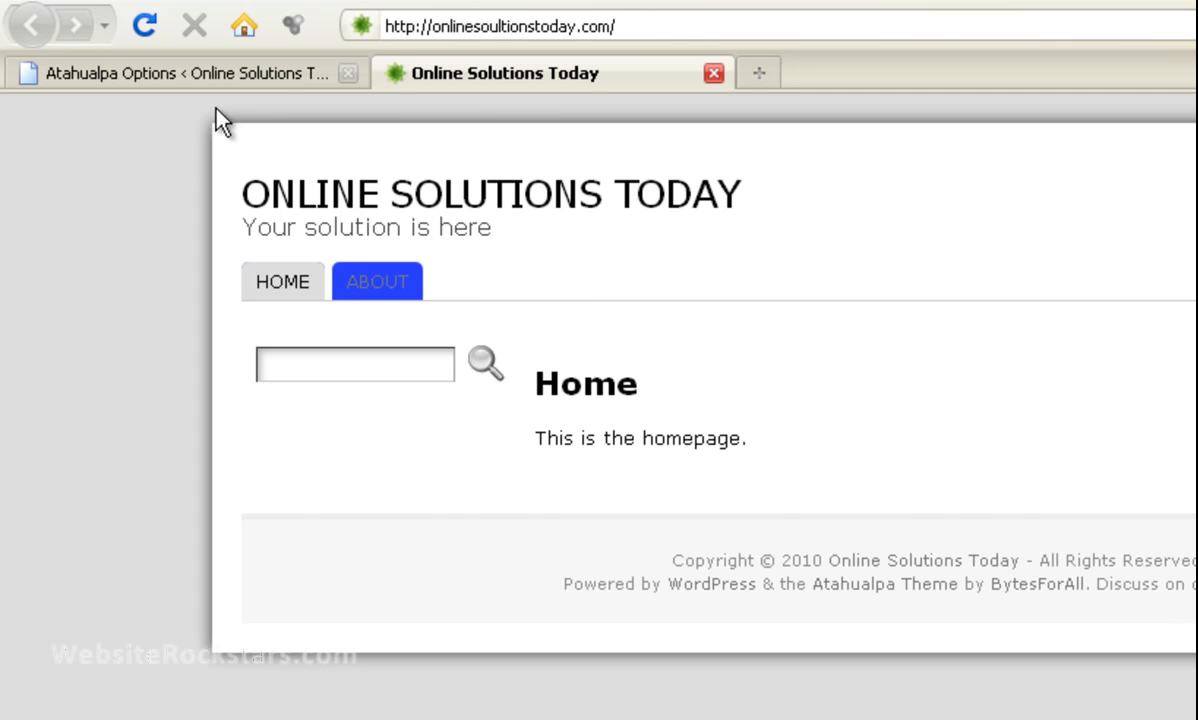
left_click(180, 72)
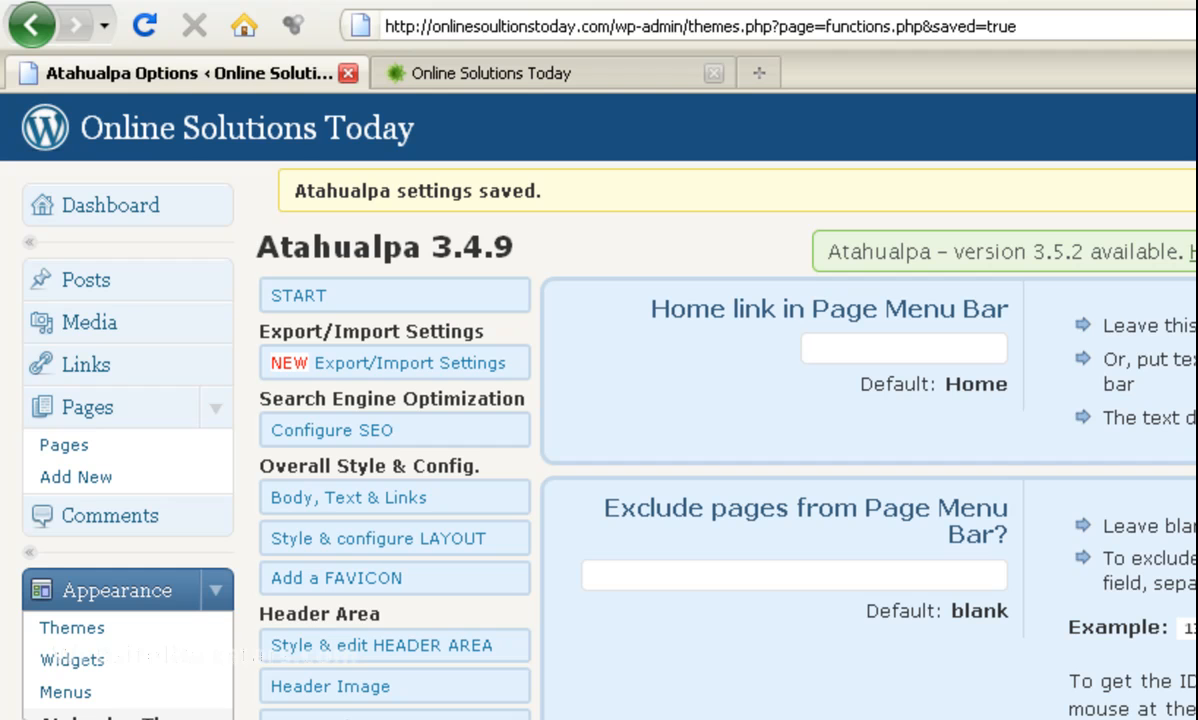
Step: Set Background color: Hover to red DD2727 and save the theme changes
scroll("down", 3)
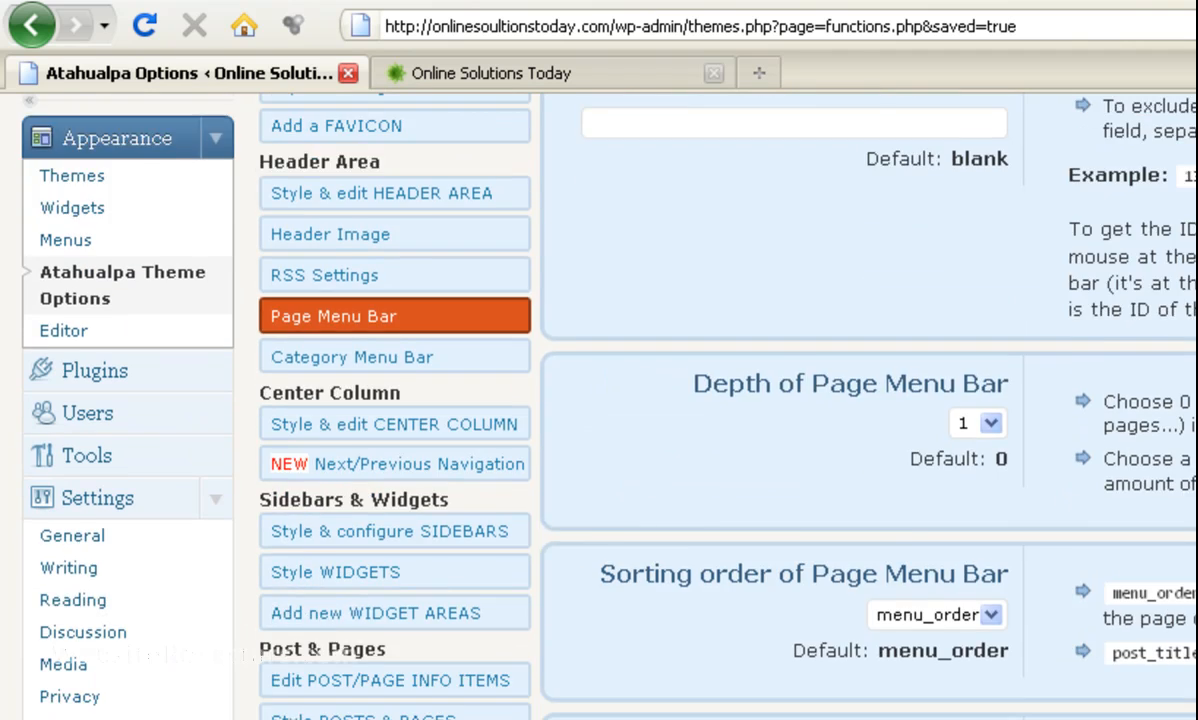
scroll("down", 3)
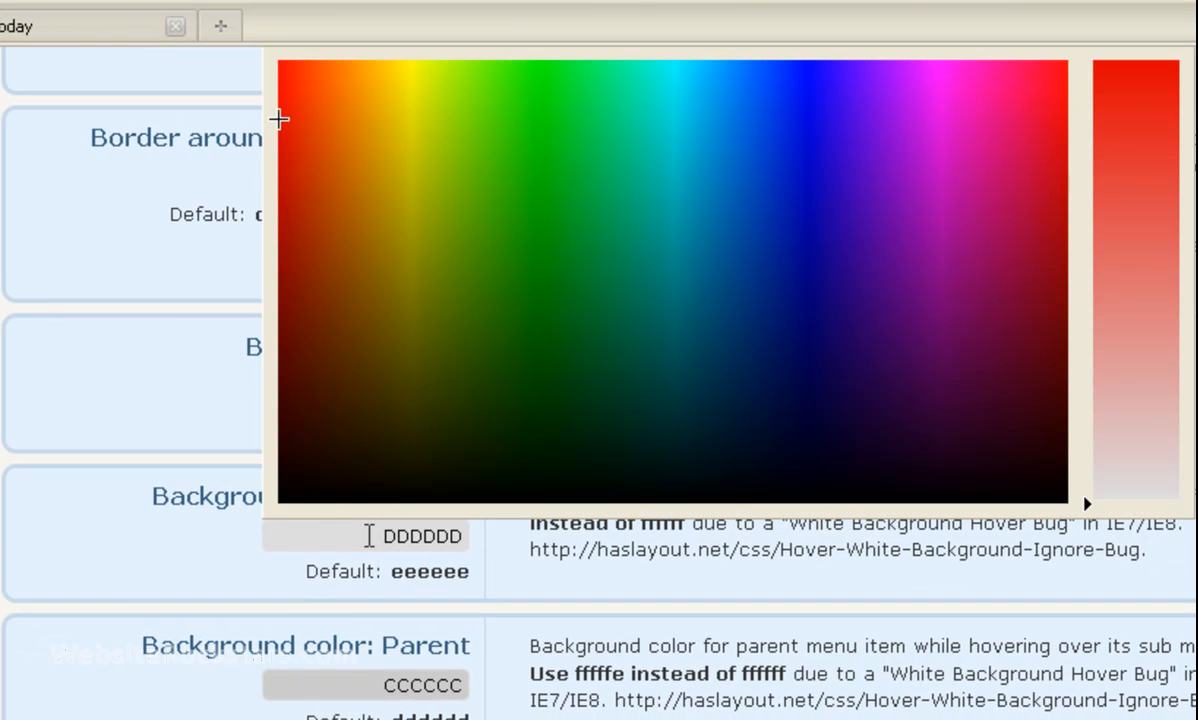
left_click(744, 196)
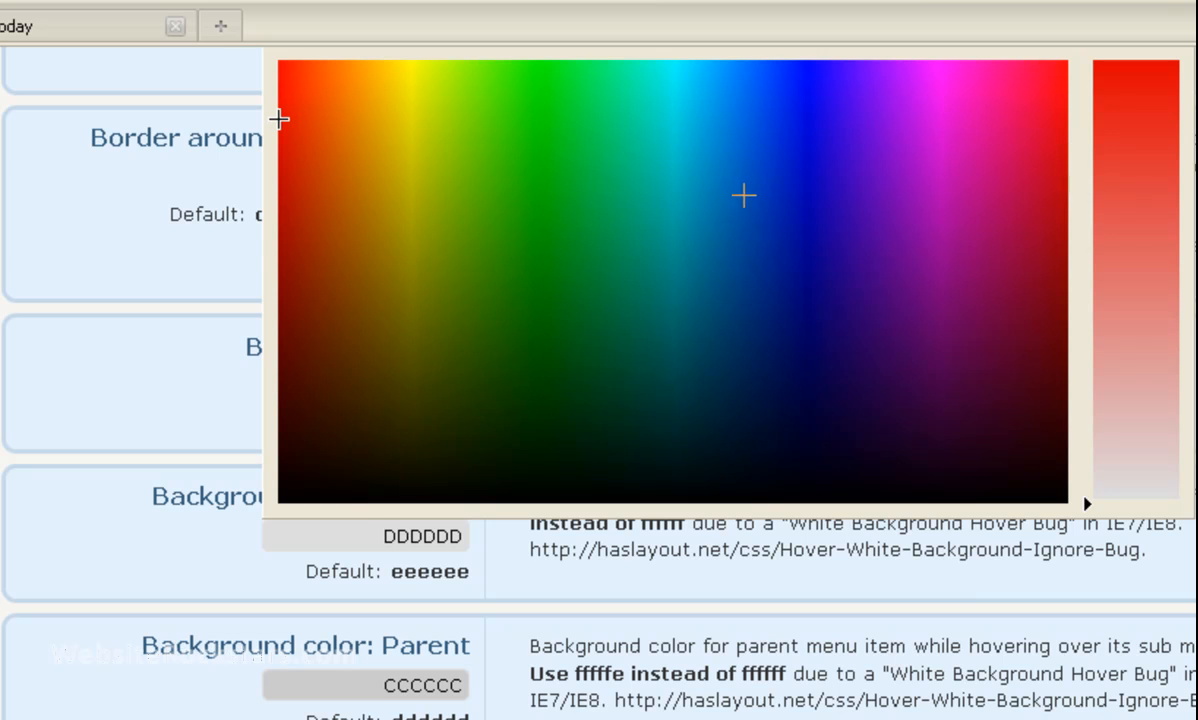
left_click(452, 92)
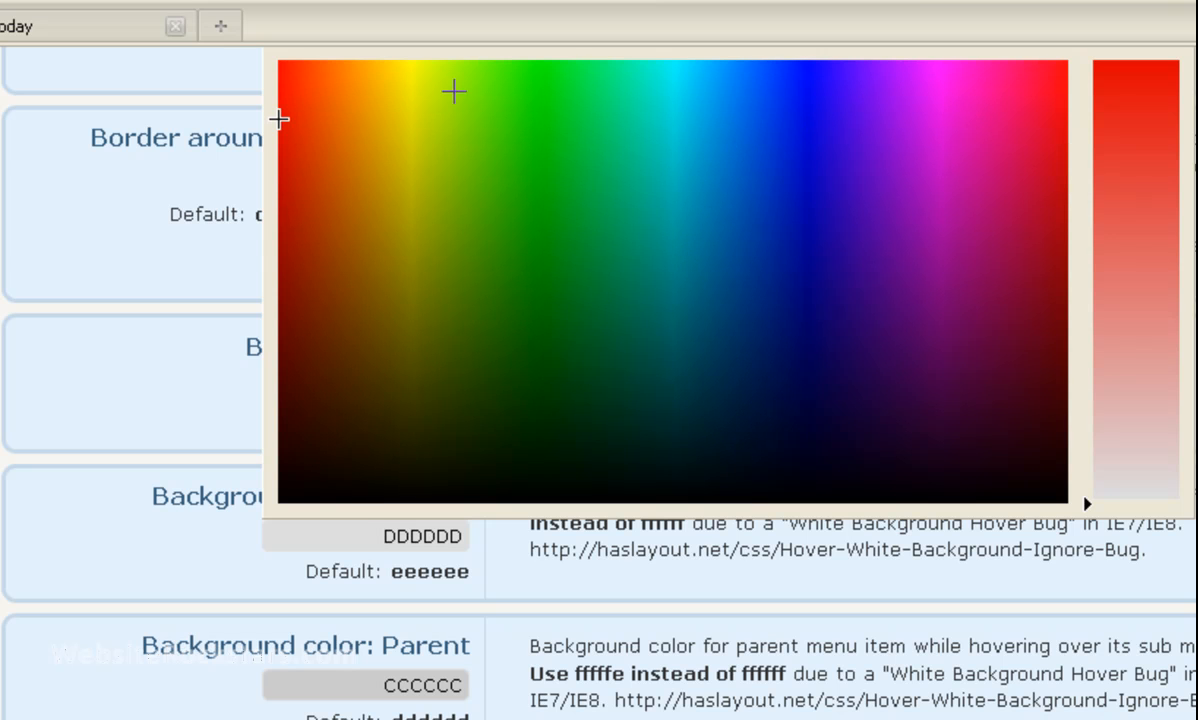
mouse_move(1096, 152)
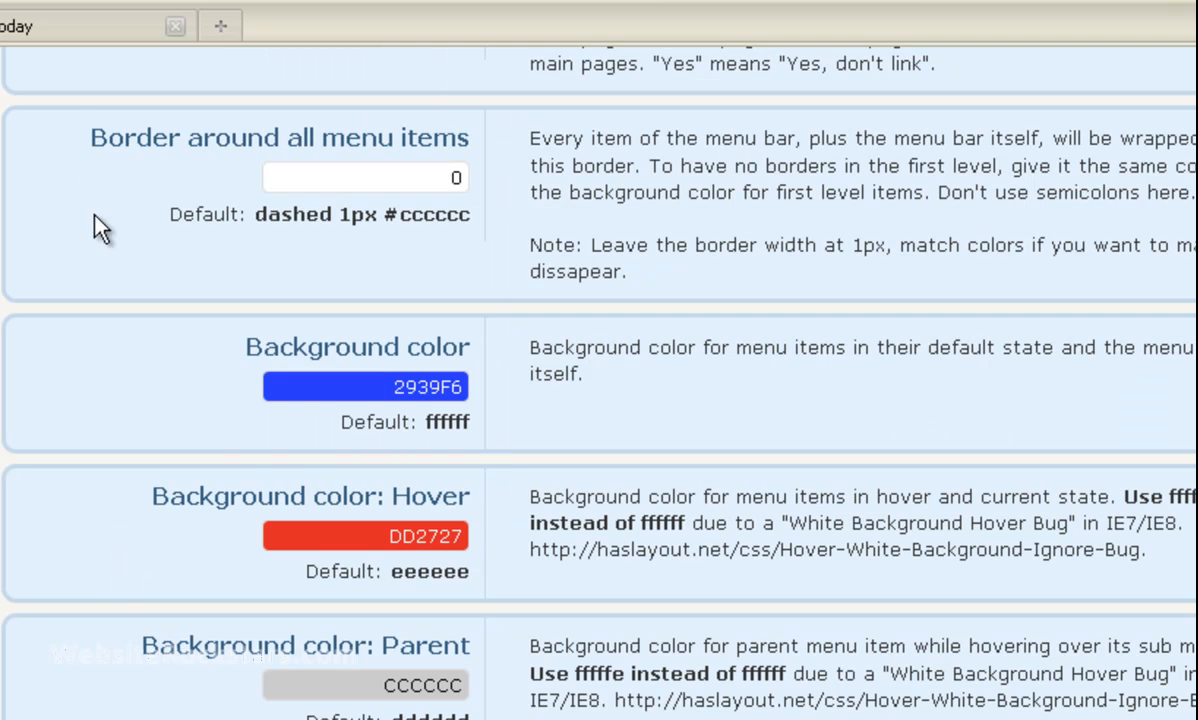
mouse_move(322, 664)
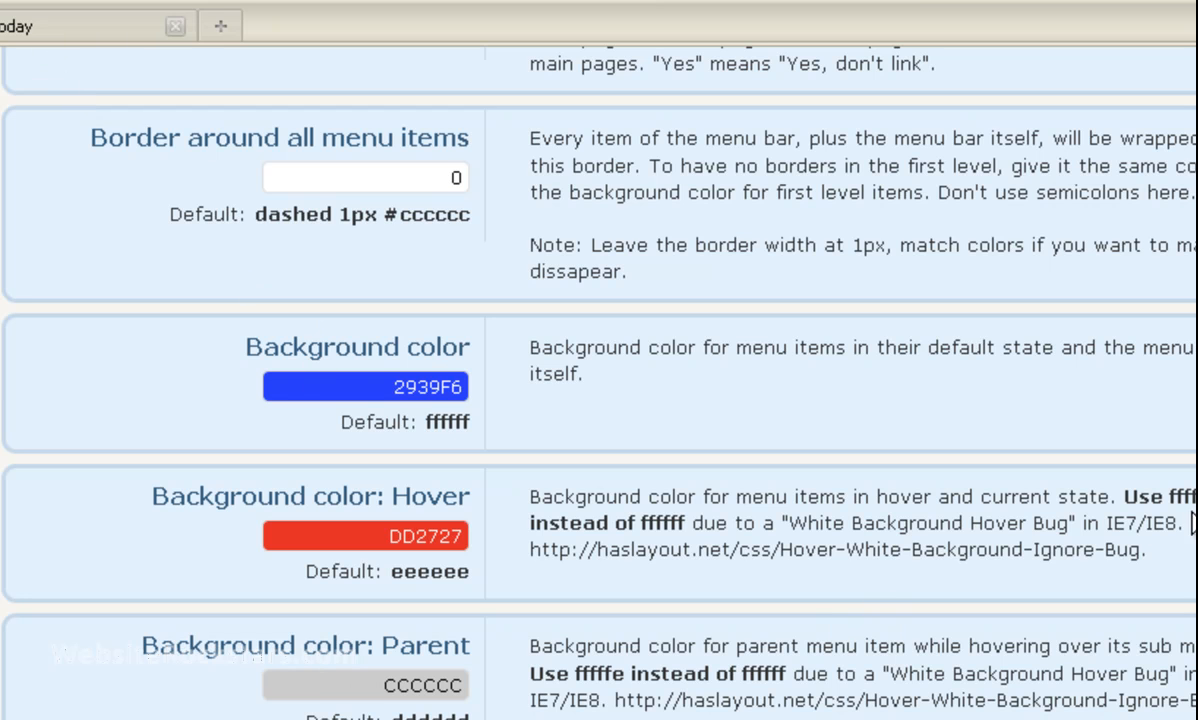
scroll("down", 3)
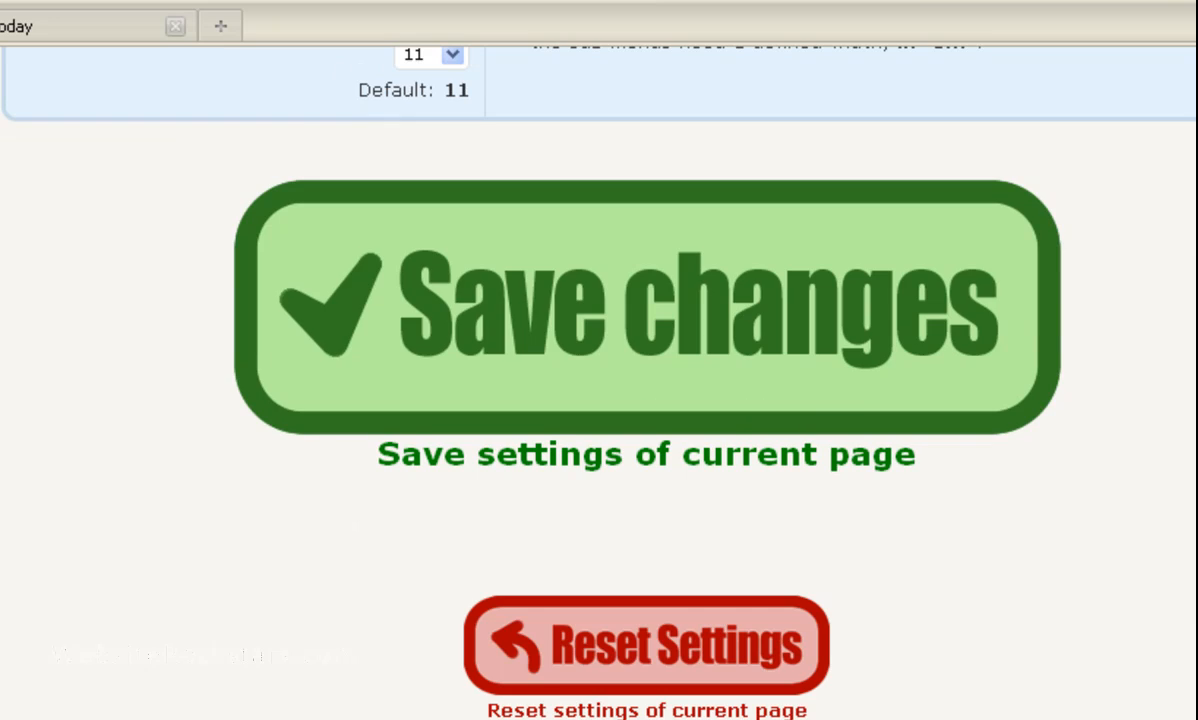
left_click(646, 304)
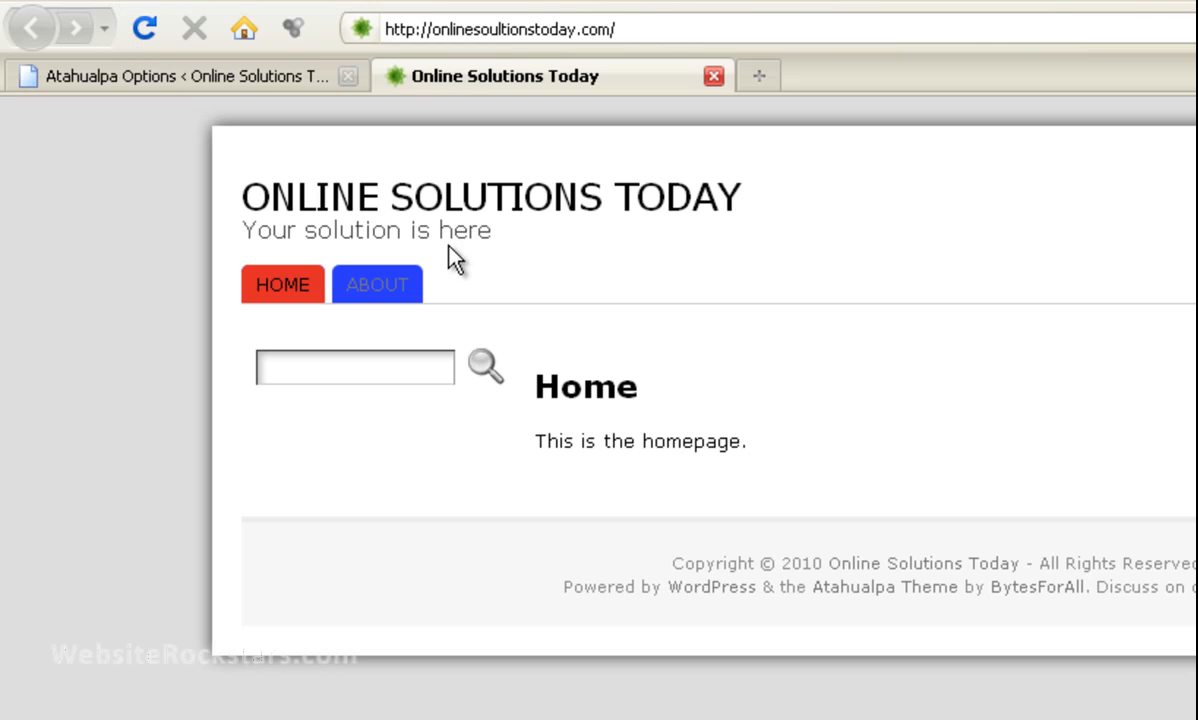
mouse_move(568, 304)
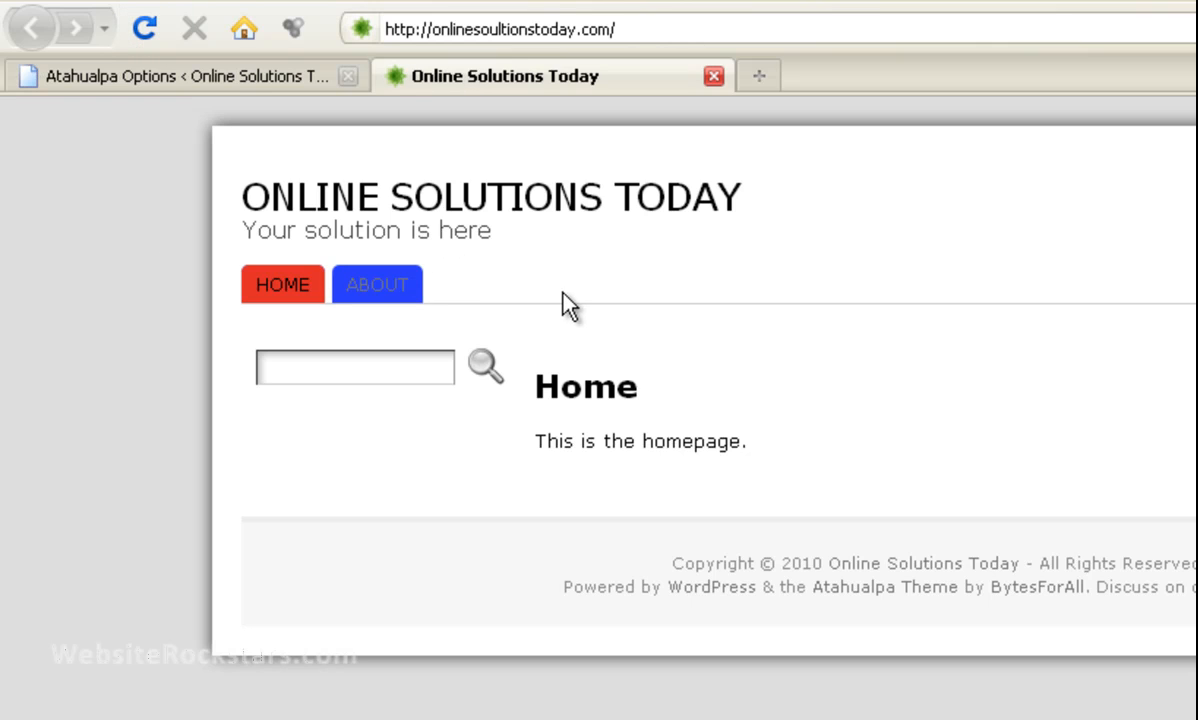
mouse_move(464, 300)
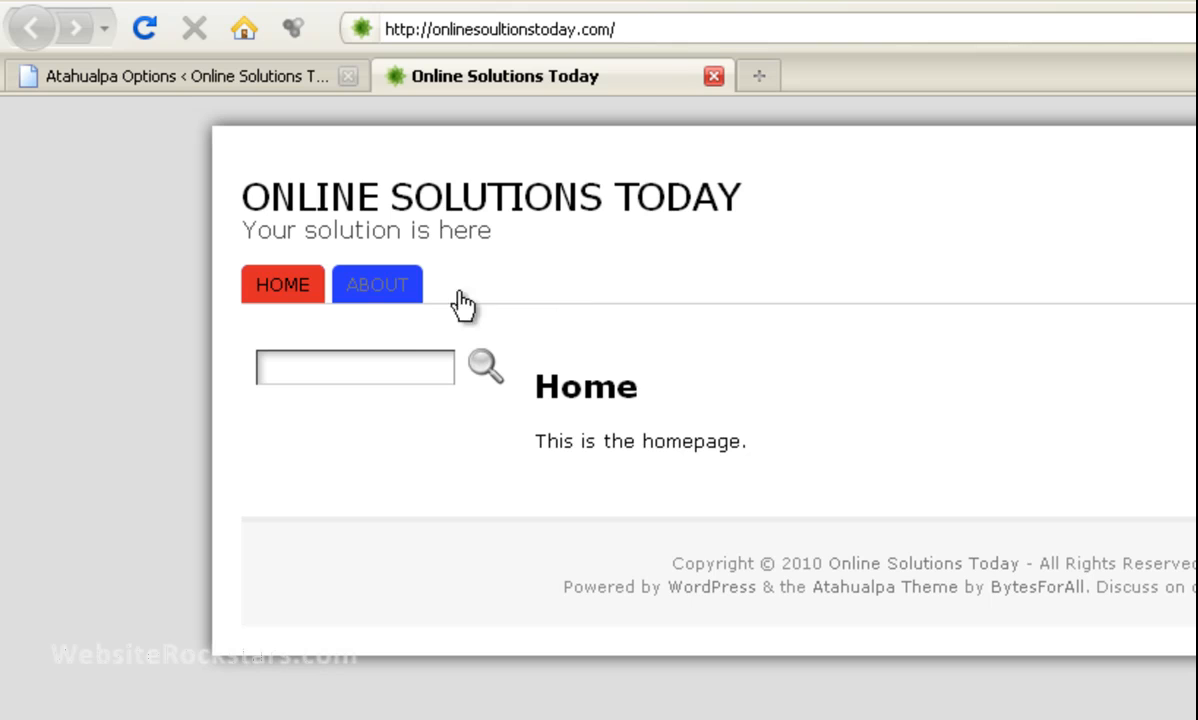
mouse_move(344, 284)
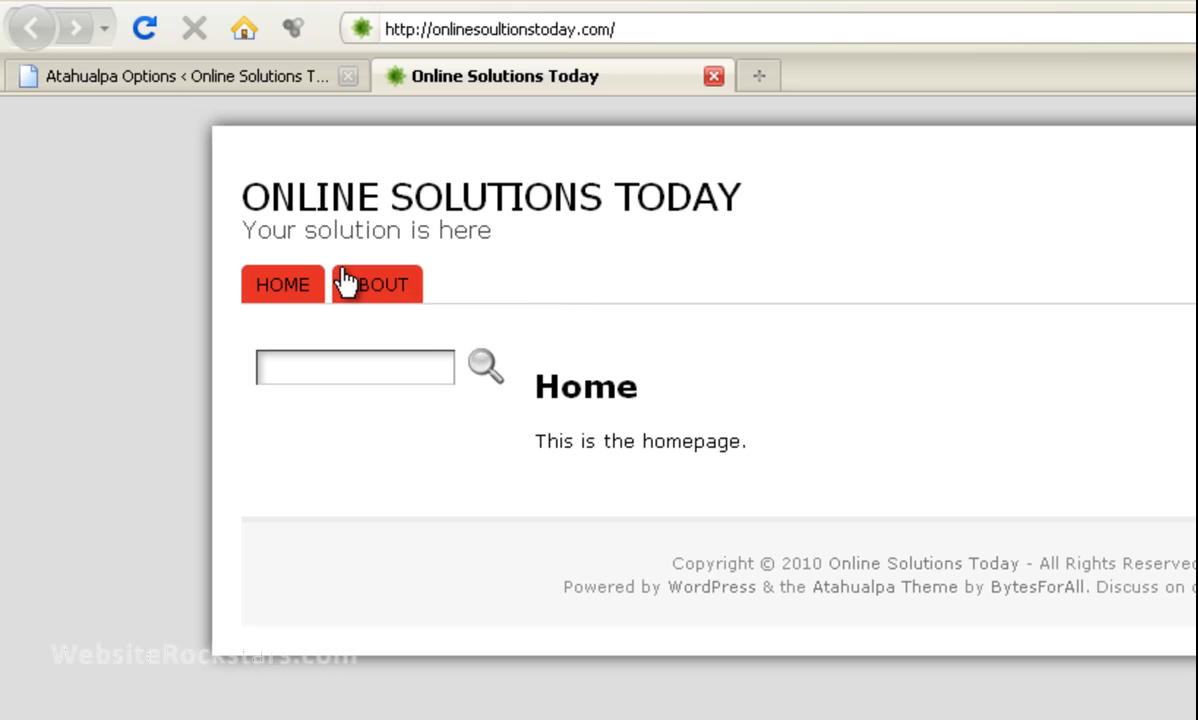
Step: Reload the live site and view the About page showing a red current tab beside the blue Home tab
left_click(376, 284)
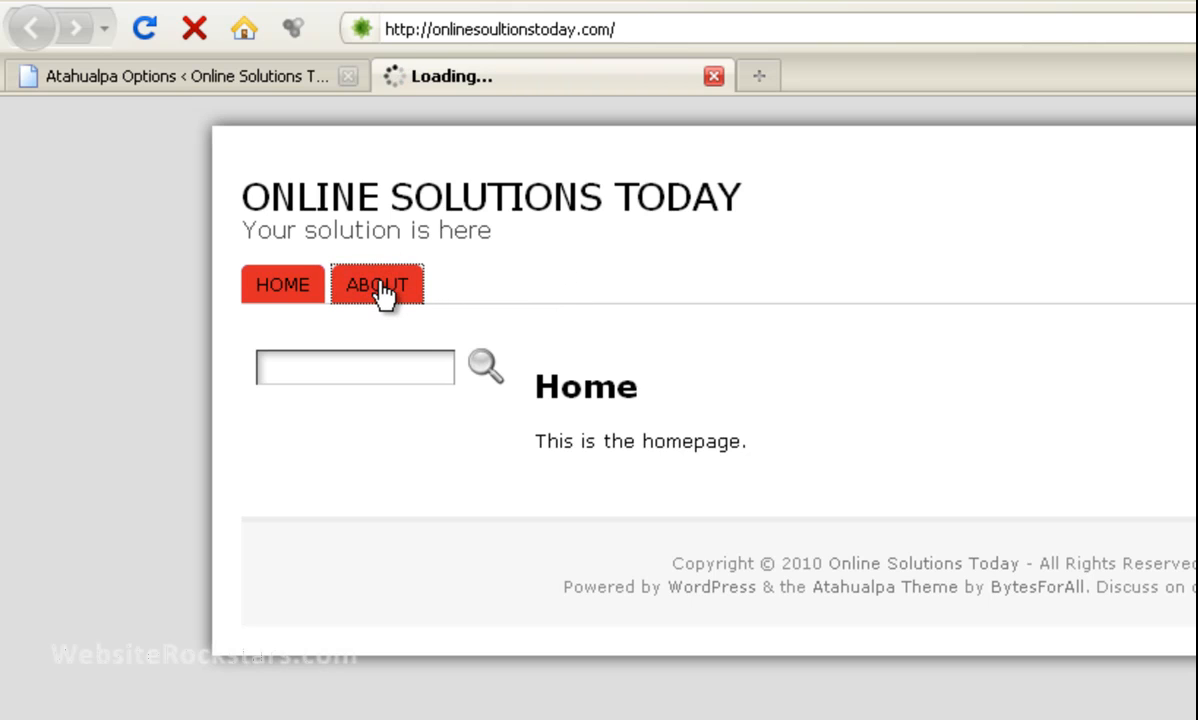
left_click(376, 284)
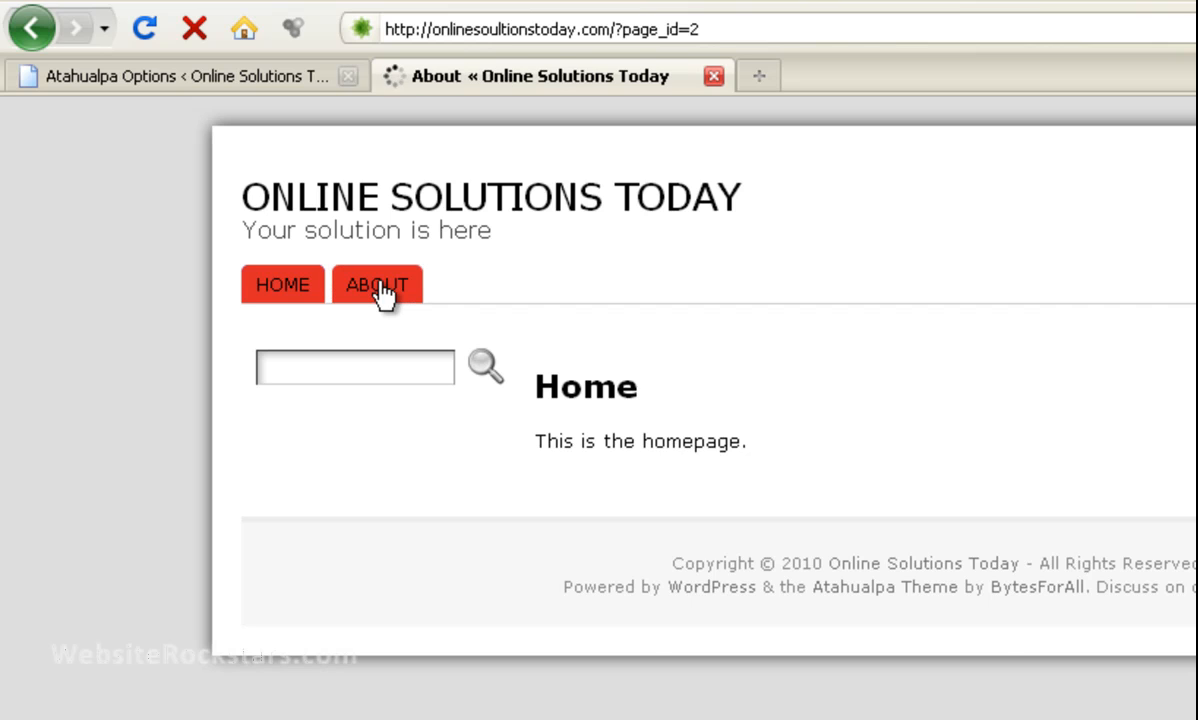
left_click(376, 284)
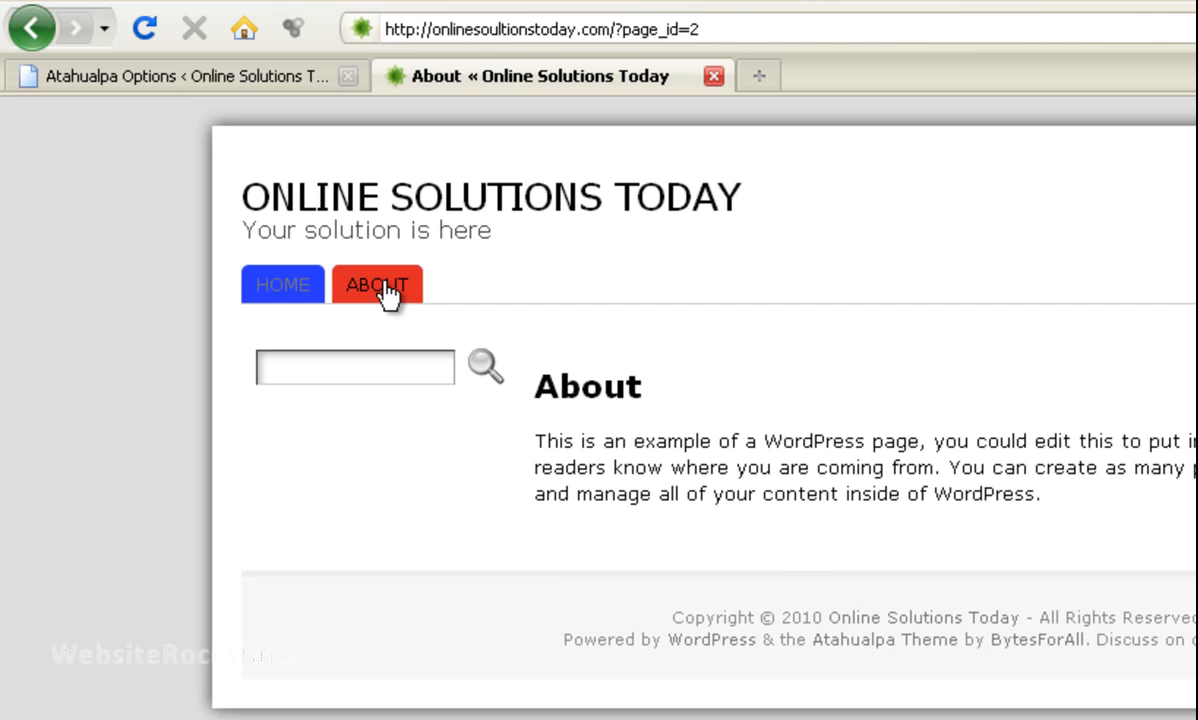
mouse_move(400, 296)
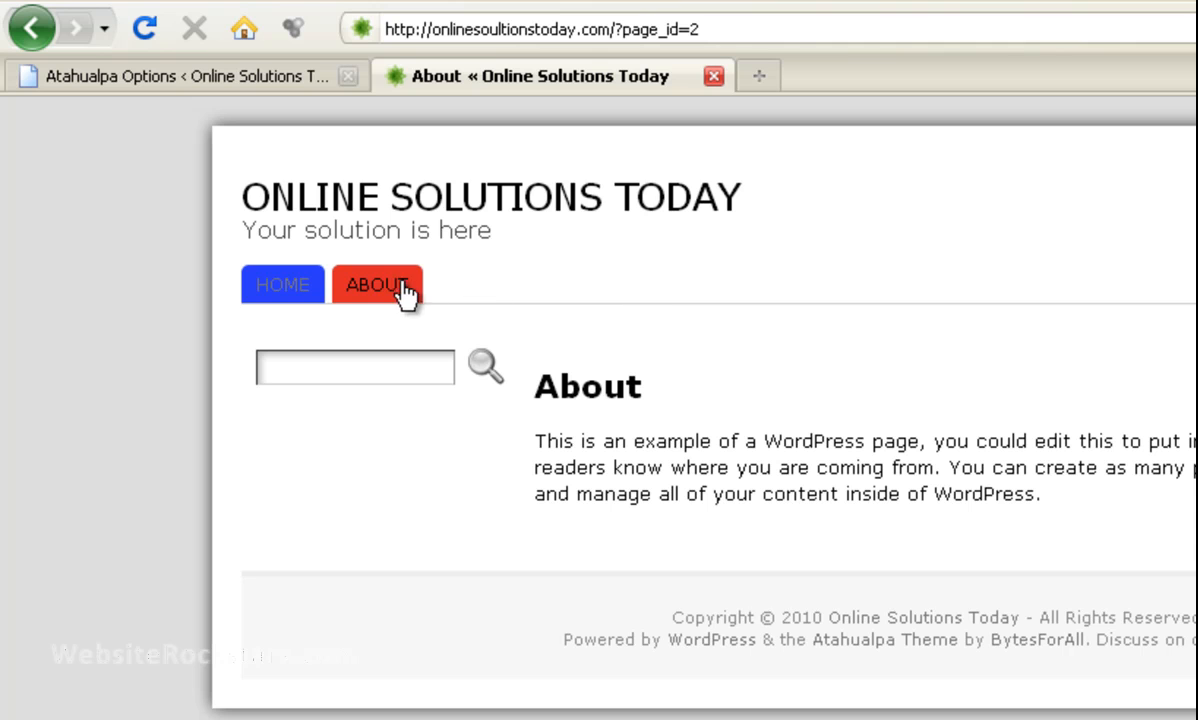
mouse_move(370, 304)
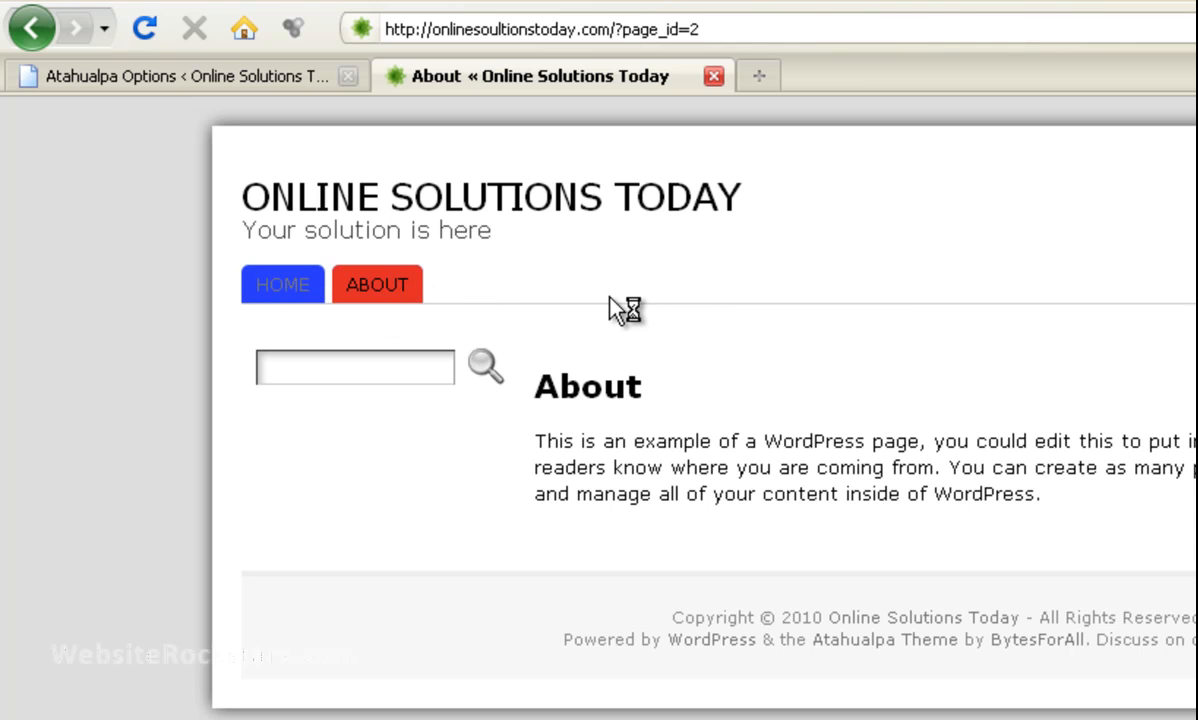
mouse_move(356, 150)
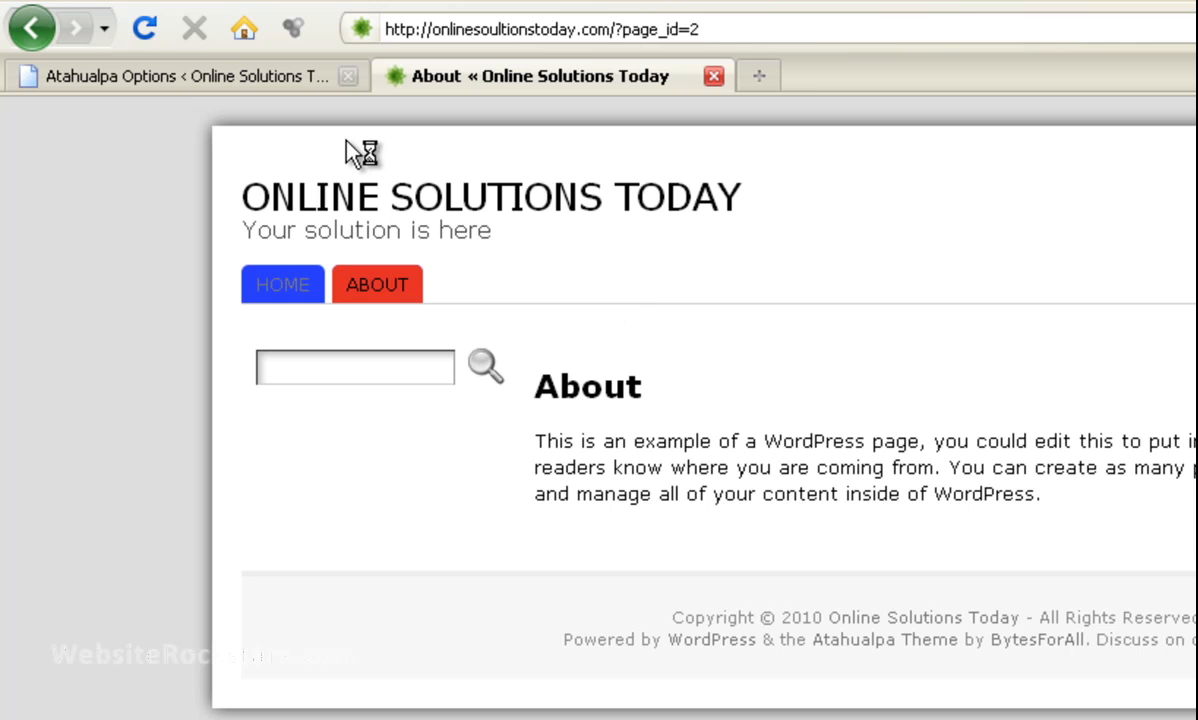
mouse_move(390, 296)
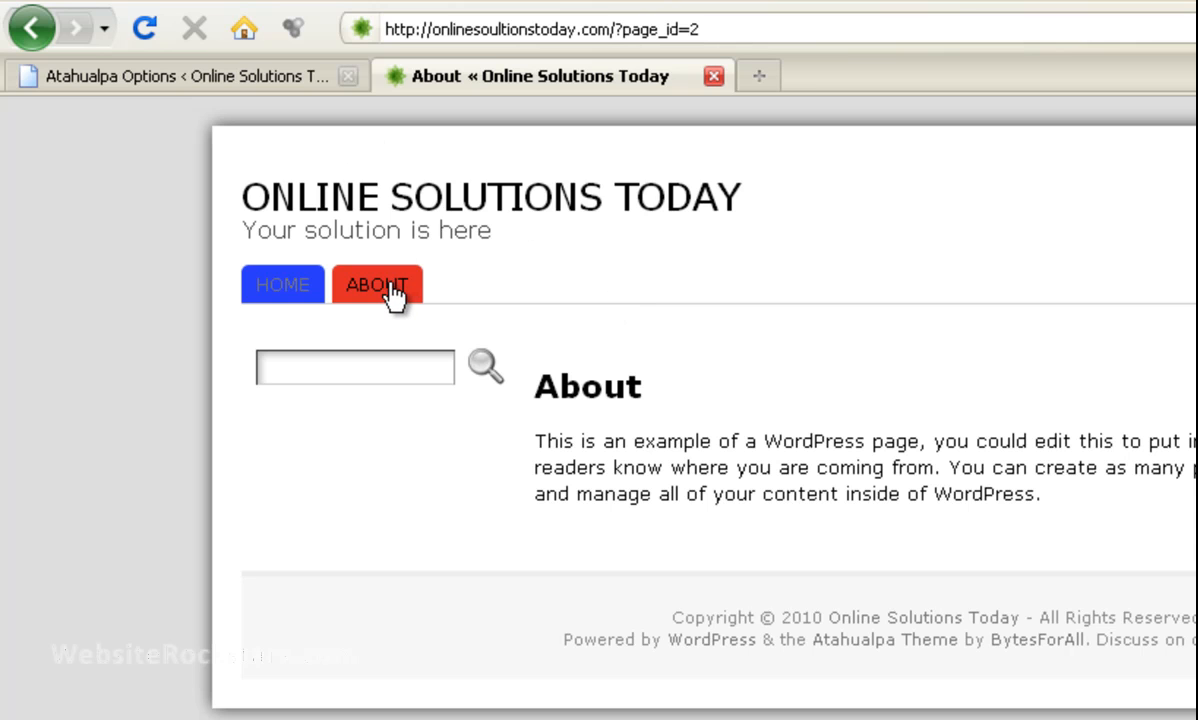
left_click(180, 76)
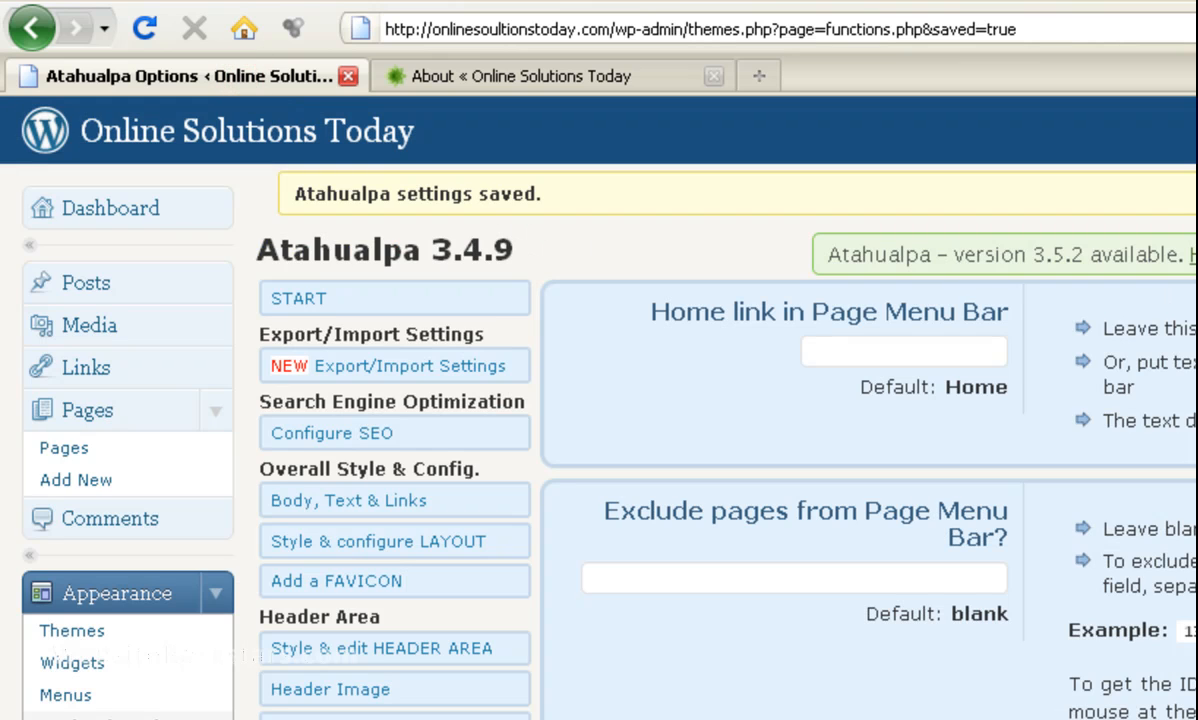
Step: Change the menu Link Color from 777777 to white FFFFFF in its colour picker field
scroll("down", 3)
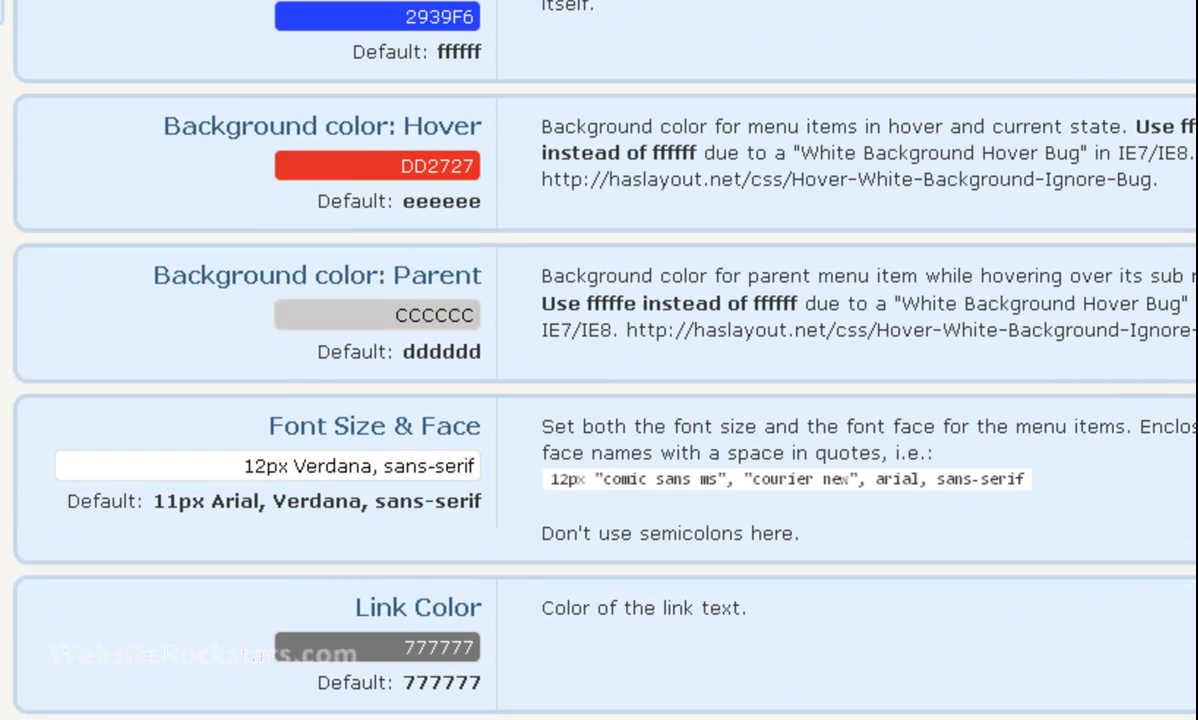
scroll("down", 3)
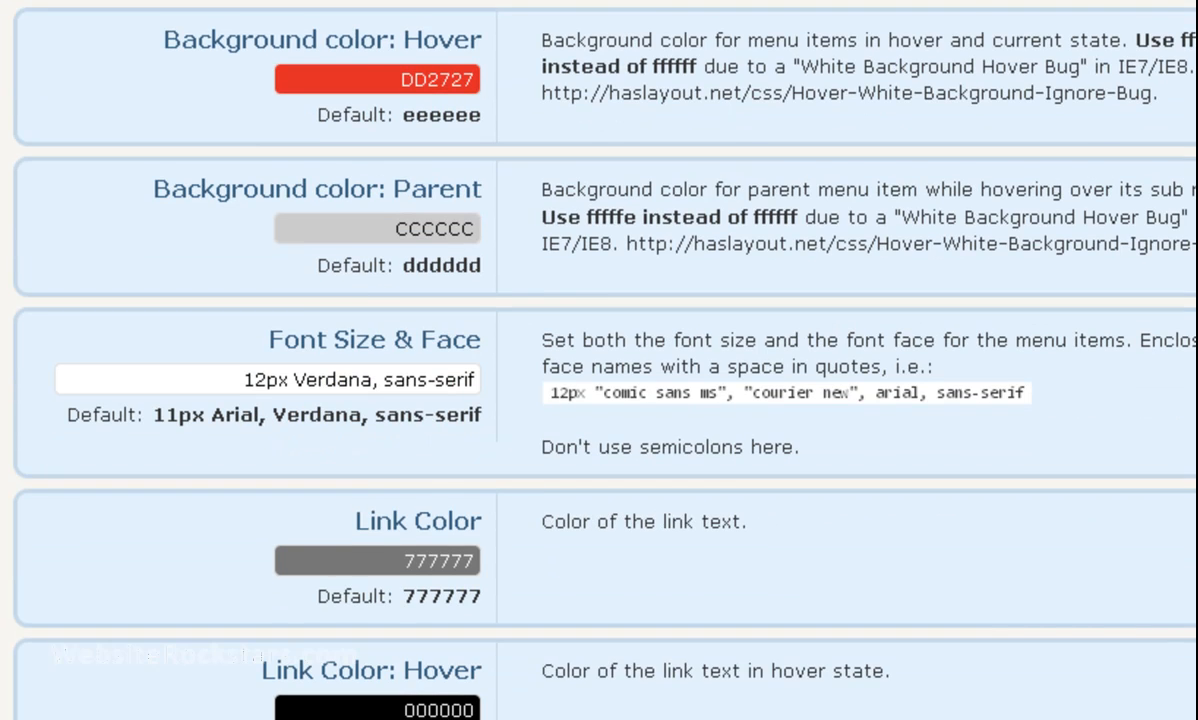
scroll("down", 3)
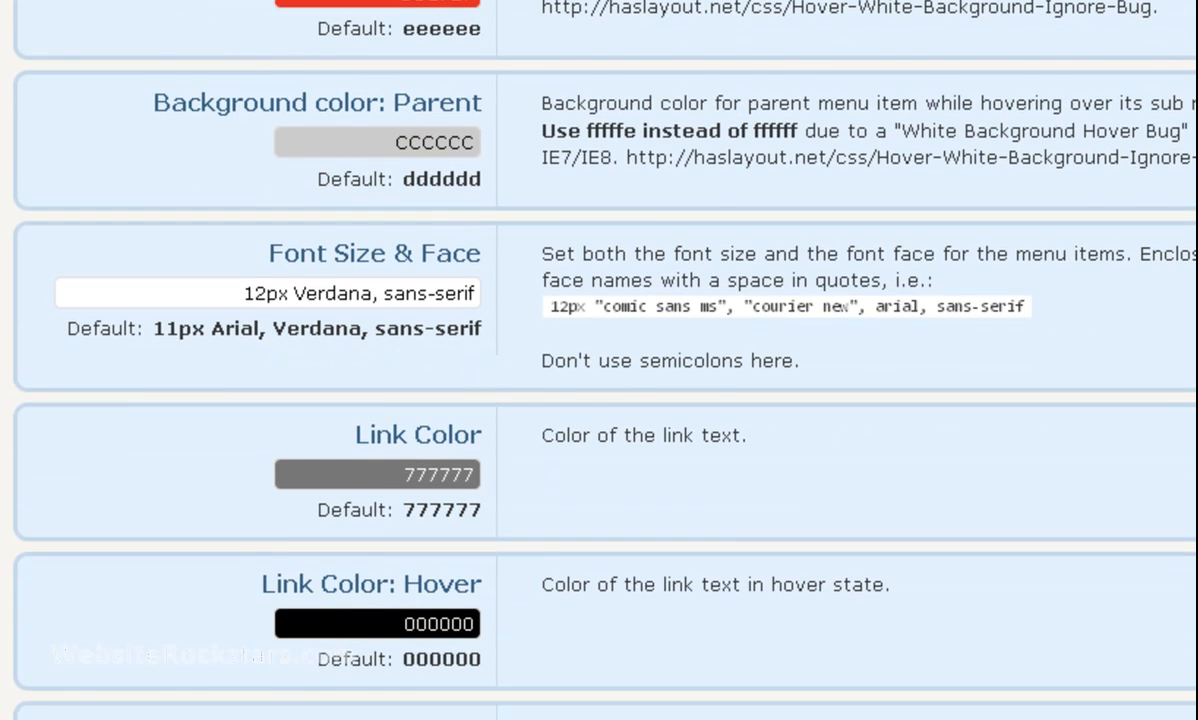
scroll("down", 3)
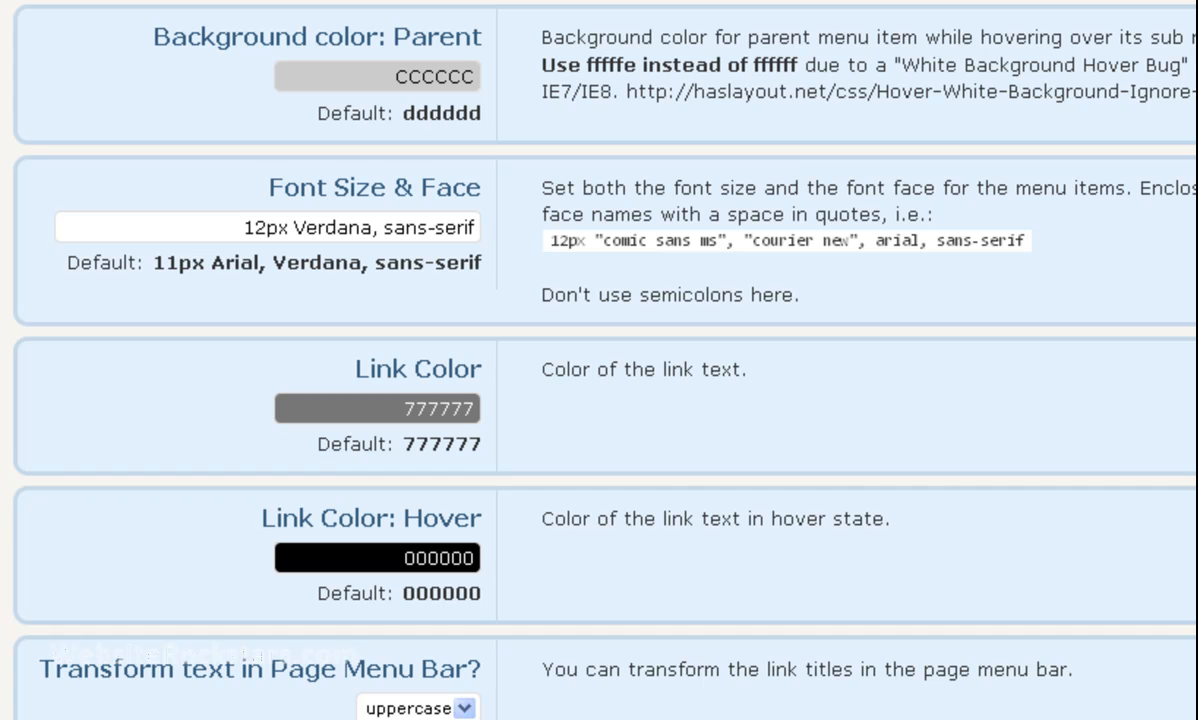
mouse_move(520, 510)
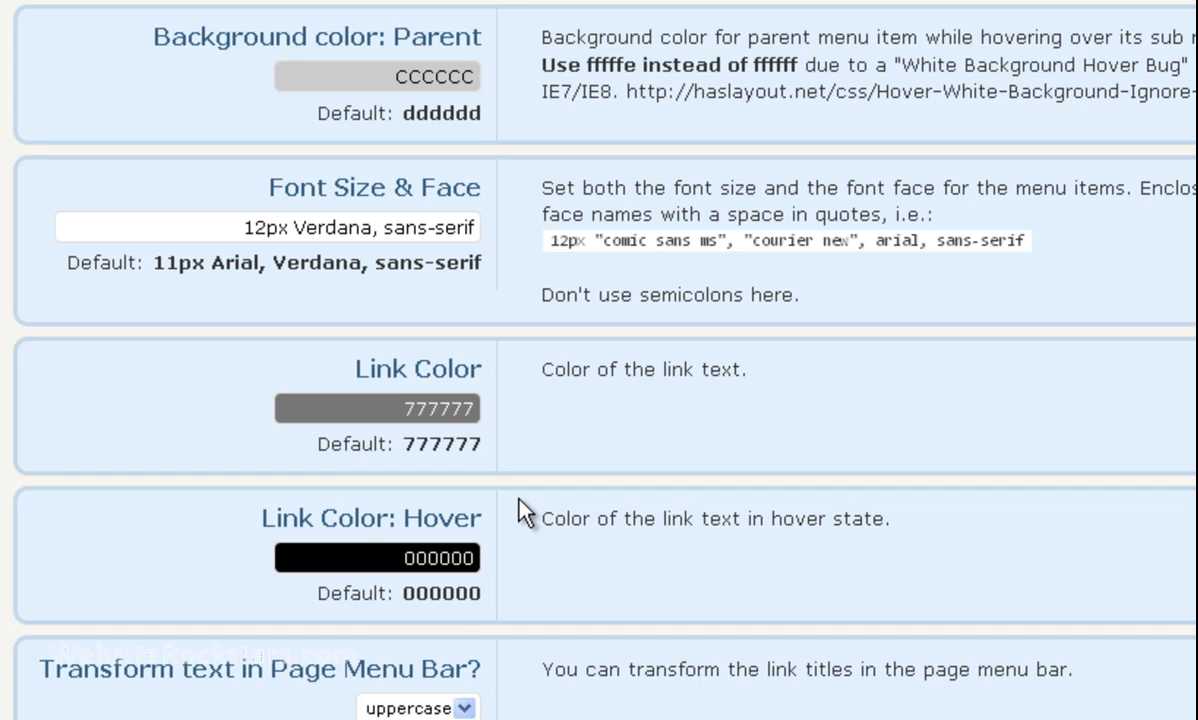
mouse_move(424, 438)
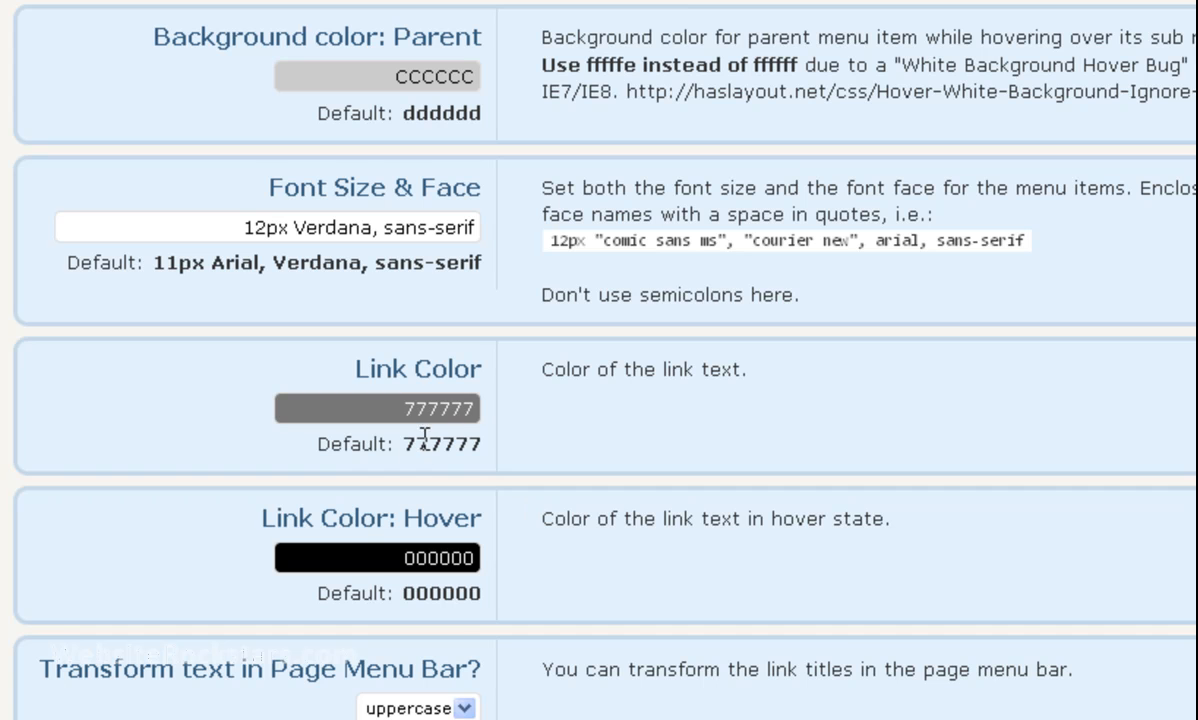
left_click(408, 408)
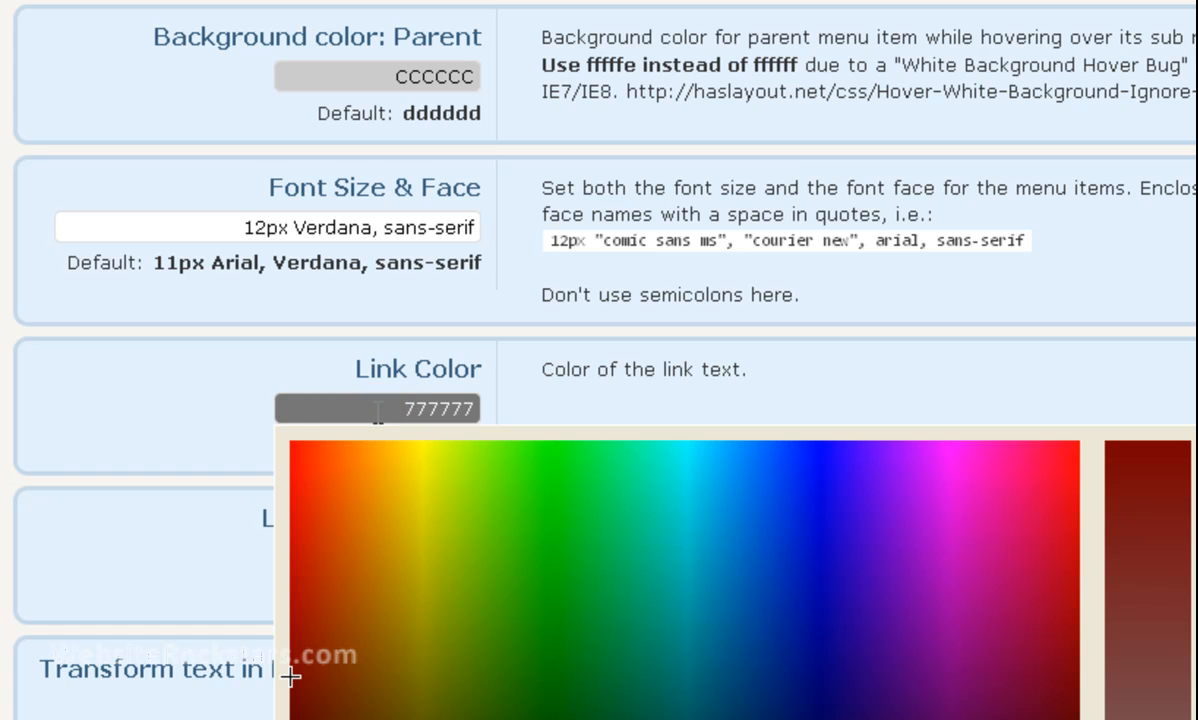
mouse_move(800, 520)
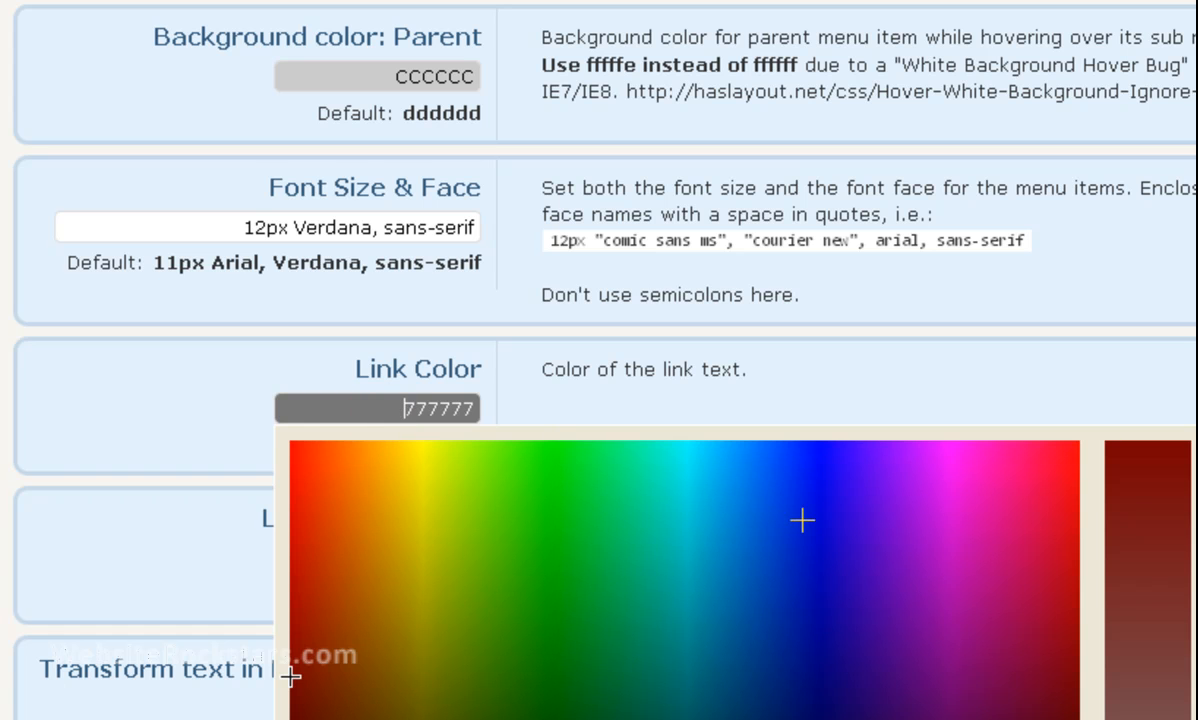
left_click(576, 490)
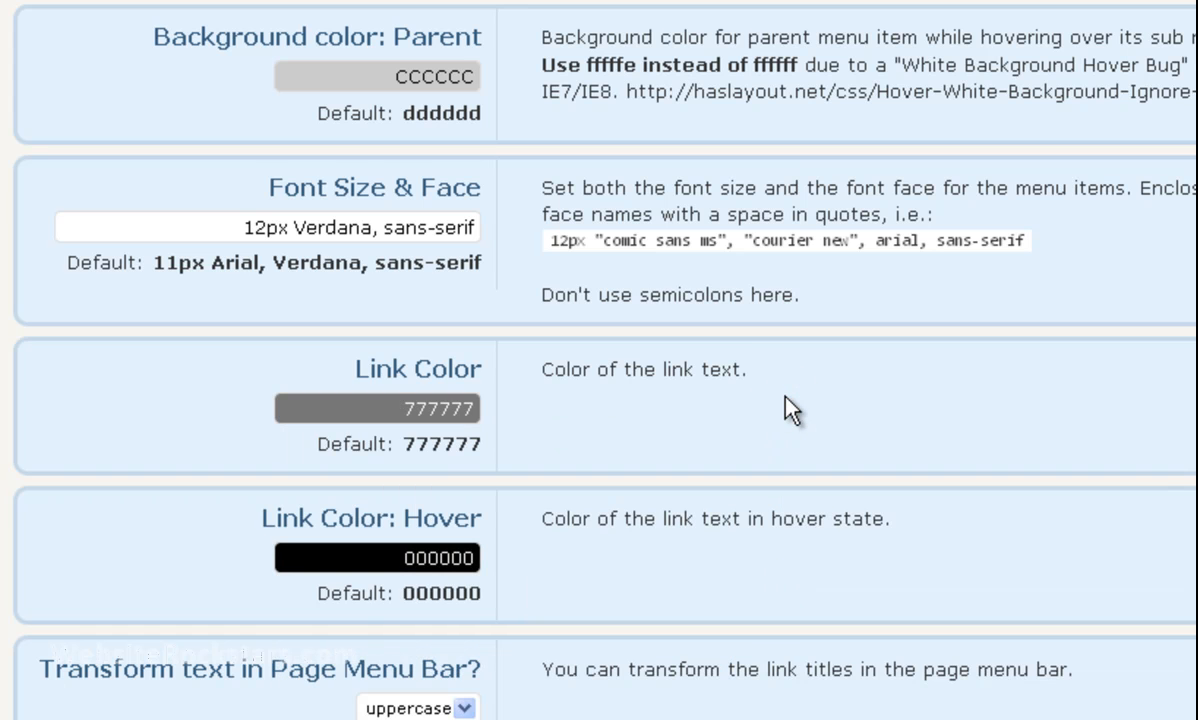
mouse_move(584, 370)
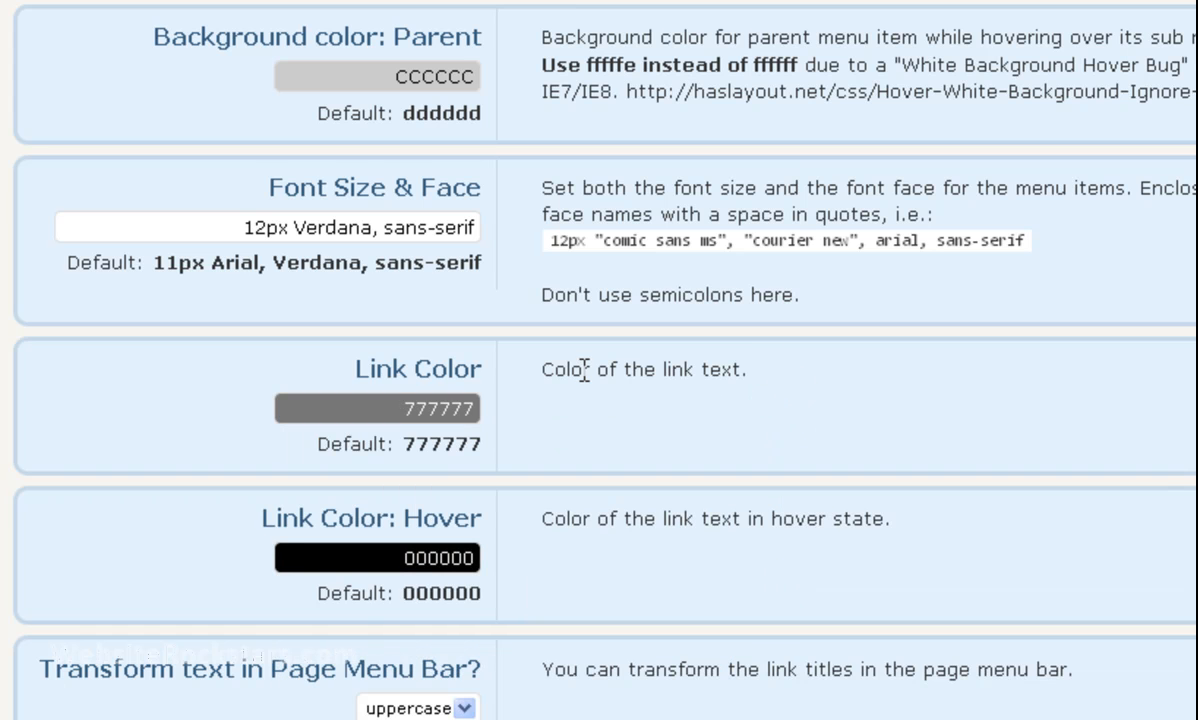
left_click(410, 408)
type("ffffff")
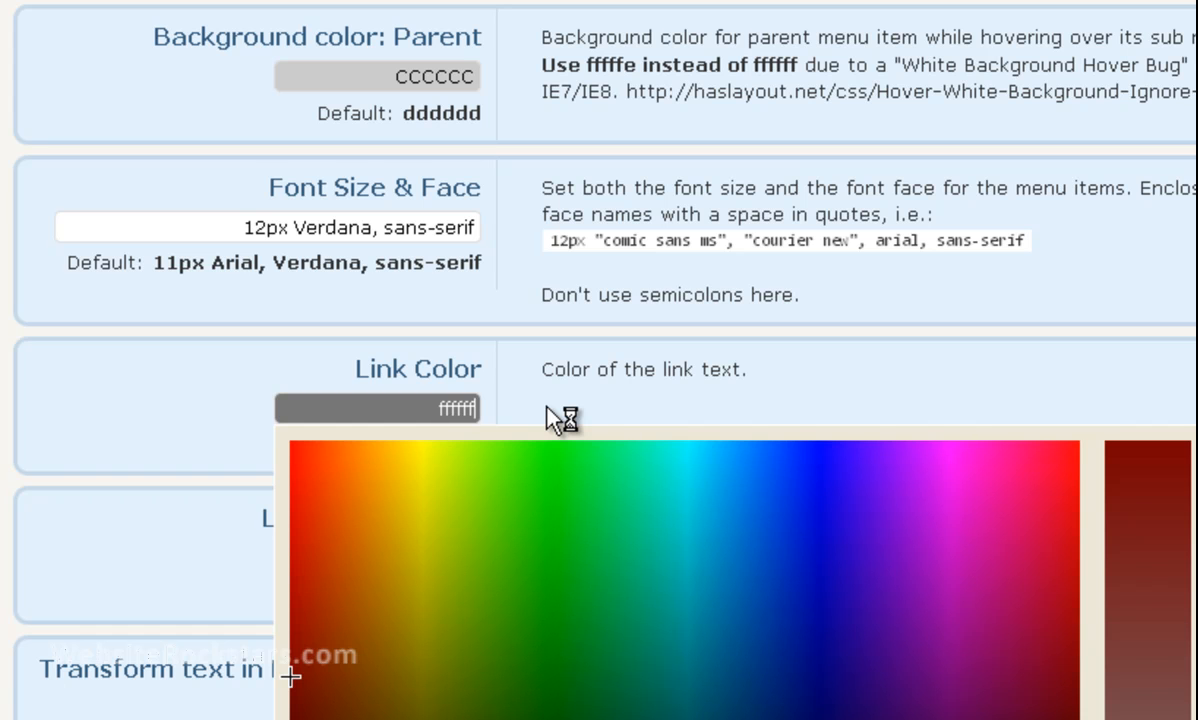
left_click(404, 316)
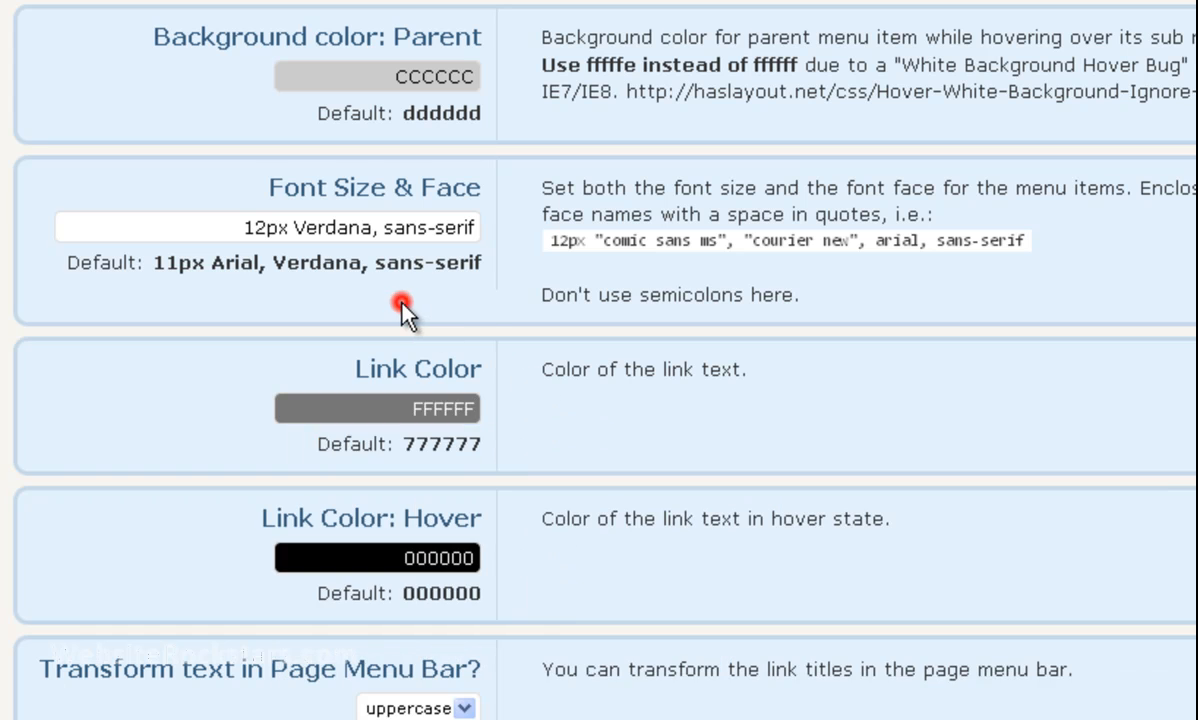
left_click(374, 408)
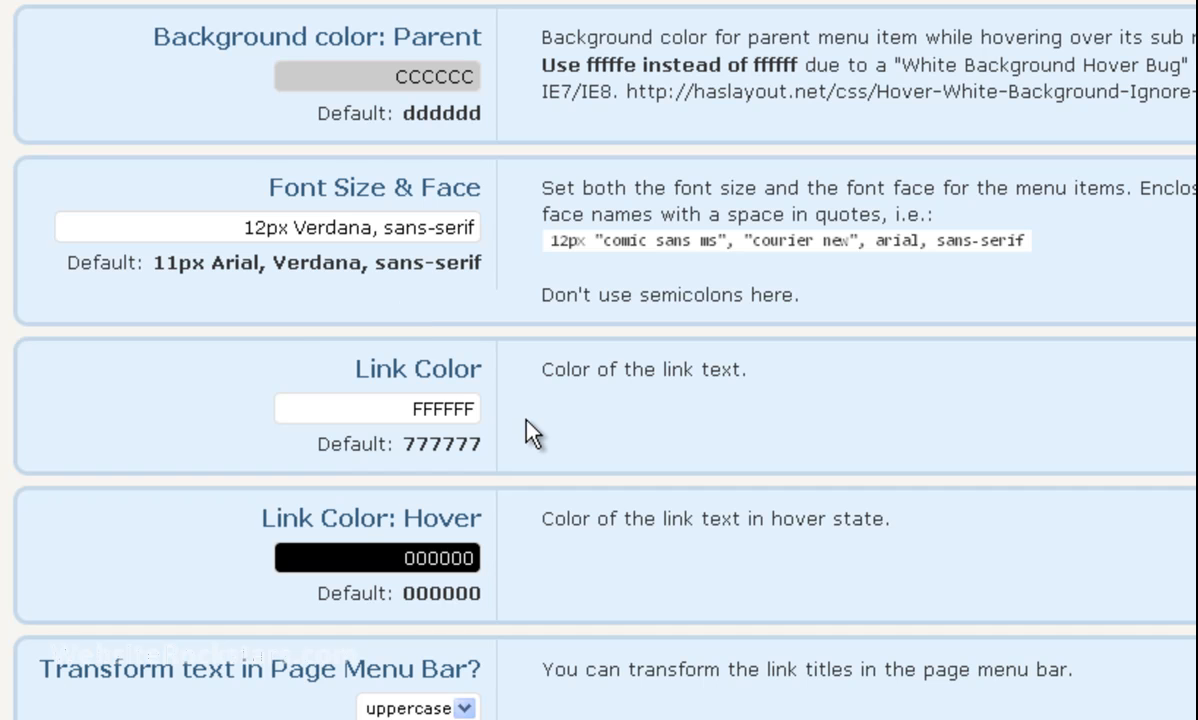
mouse_move(502, 368)
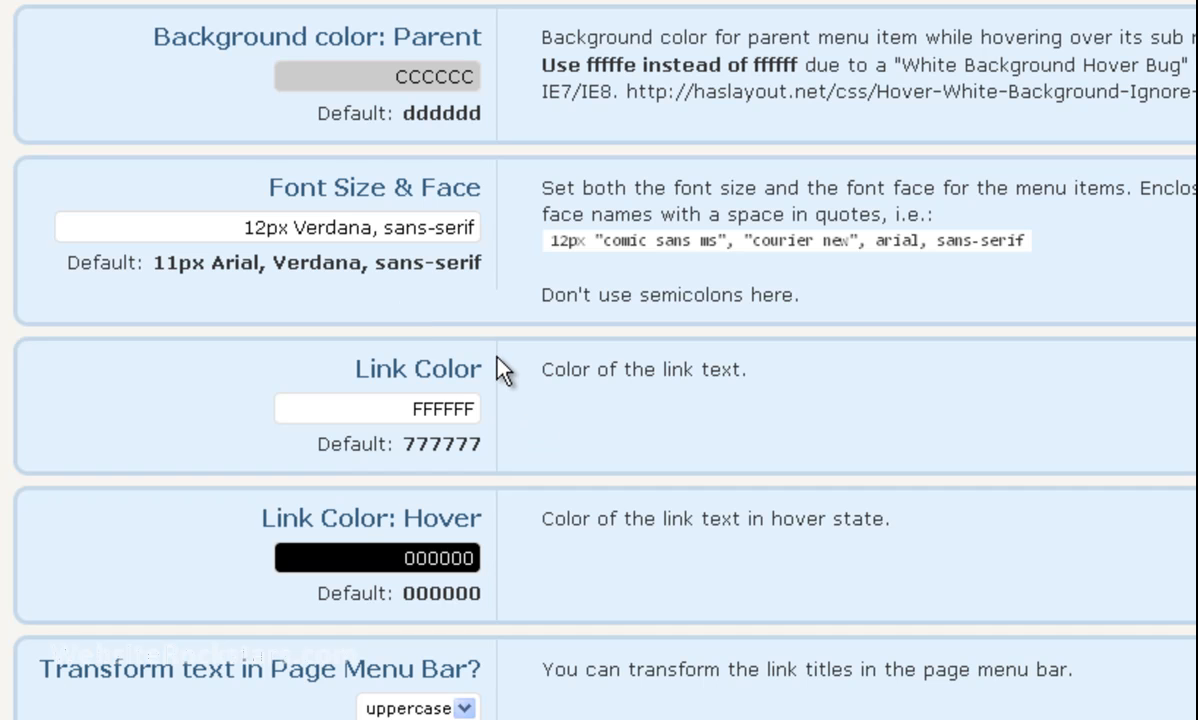
mouse_move(502, 370)
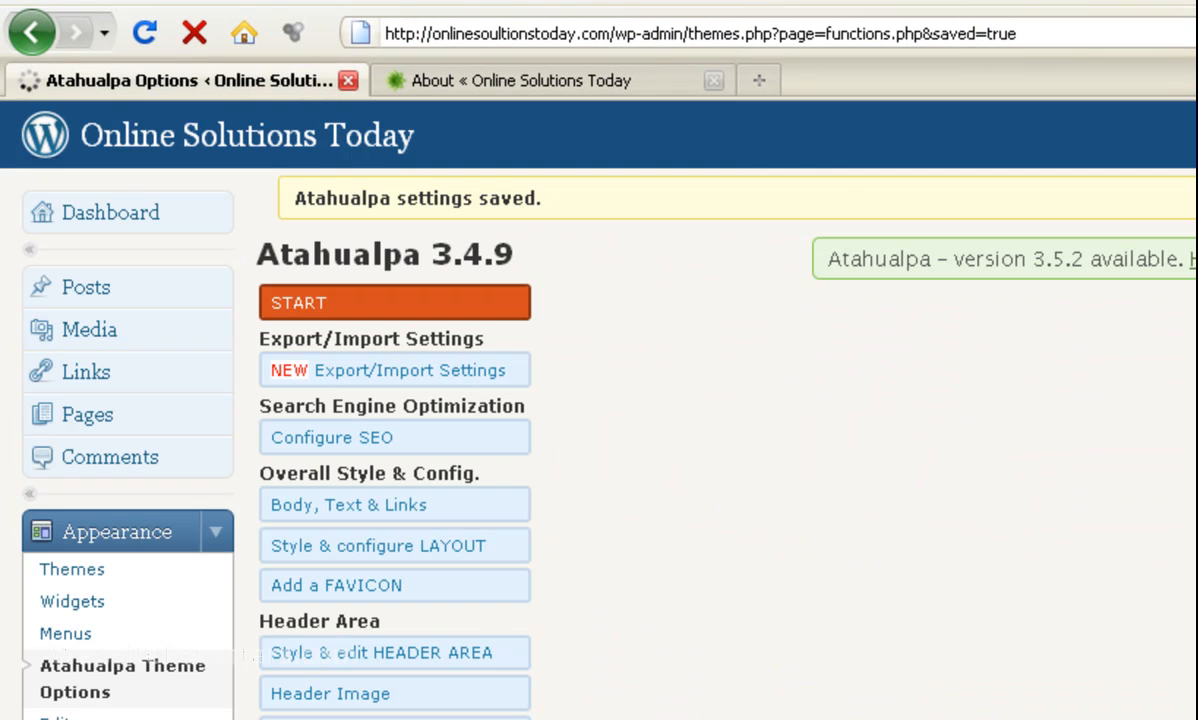
mouse_move(728, 148)
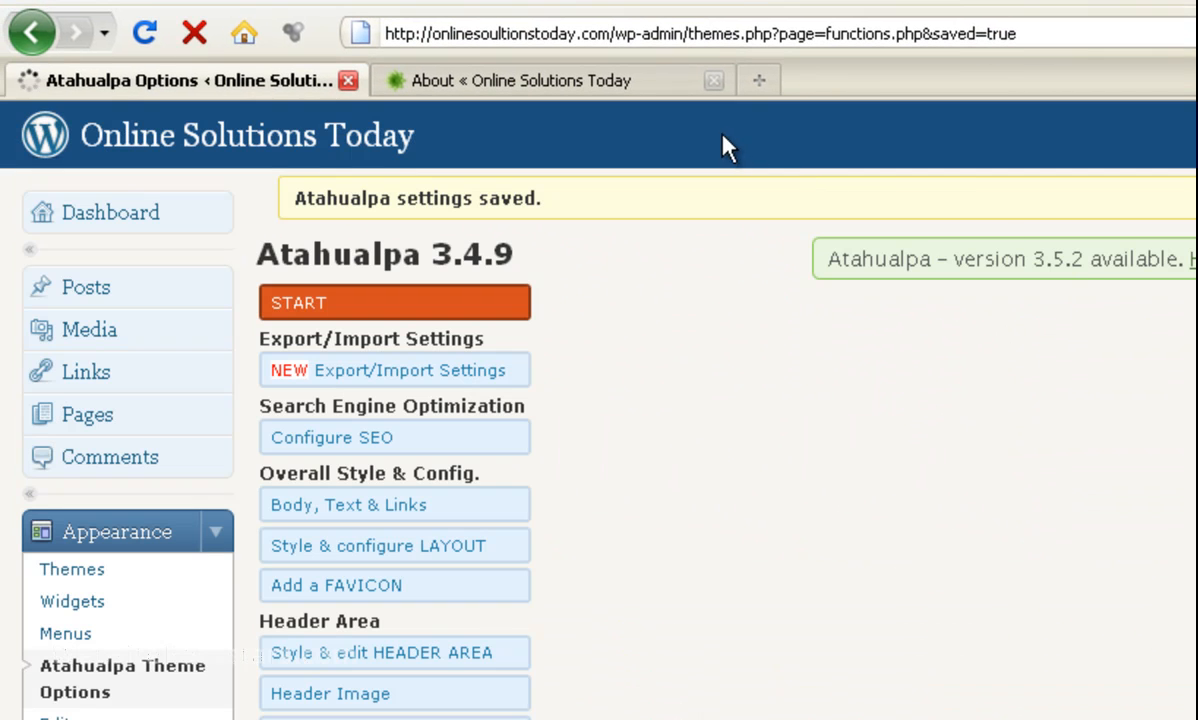
left_click(510, 80)
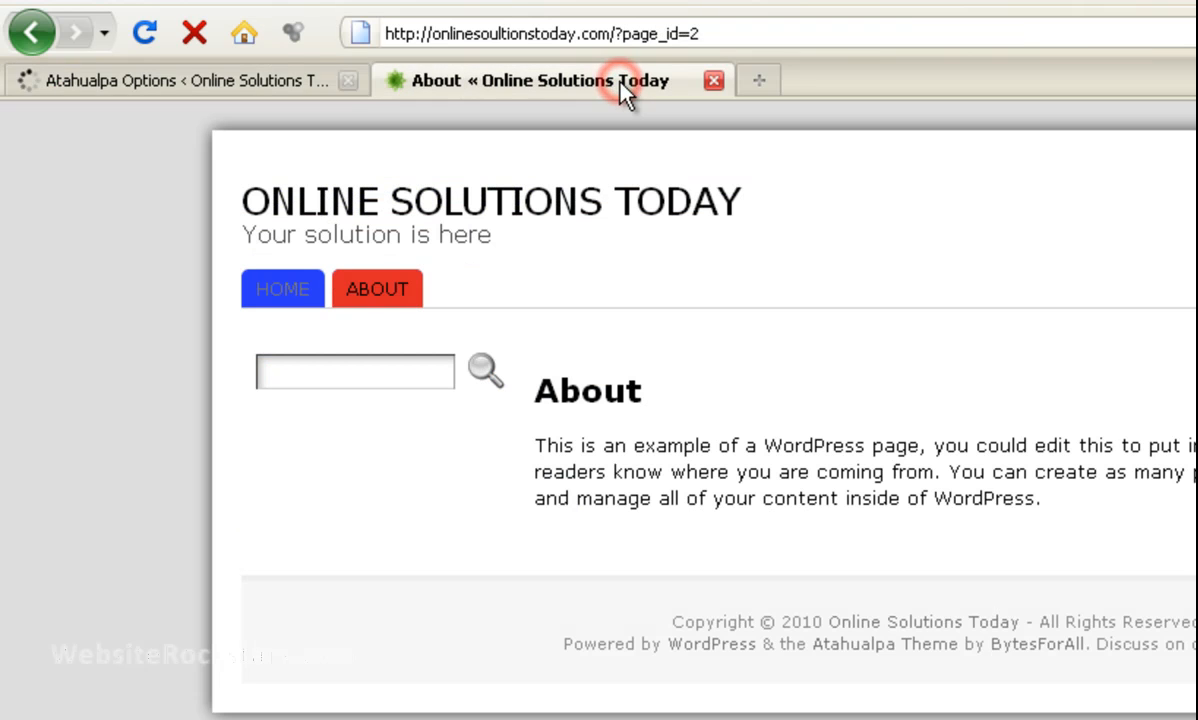
left_click(144, 32)
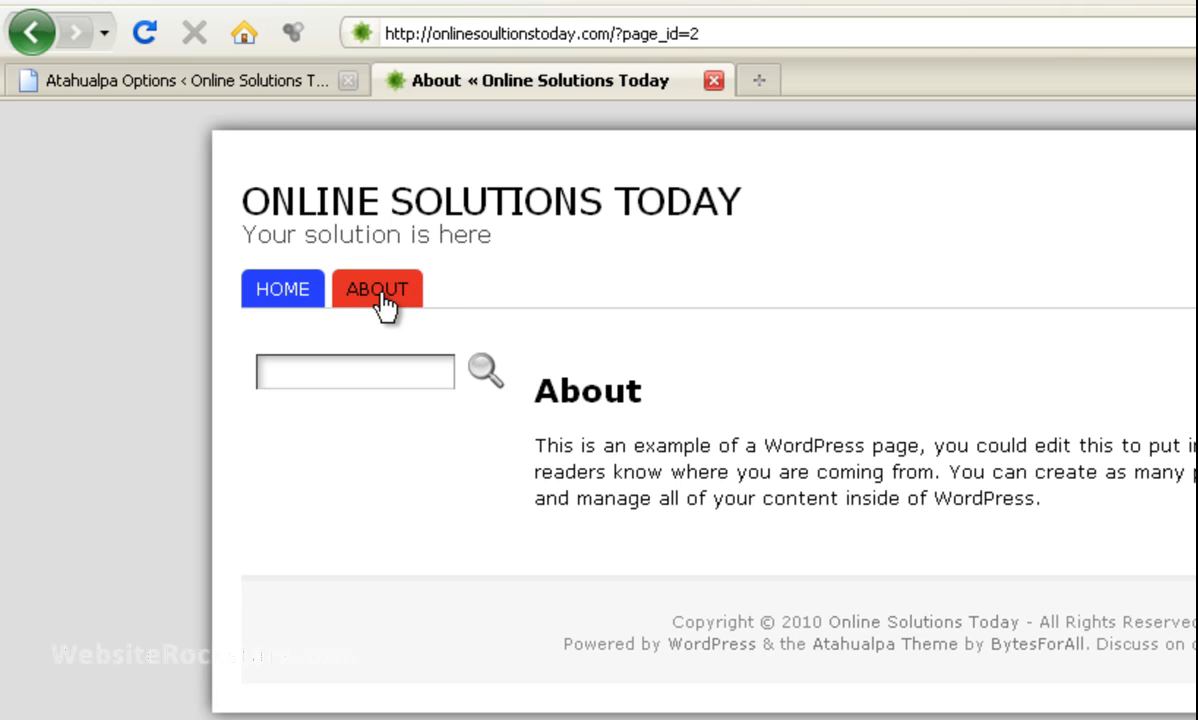
mouse_move(276, 100)
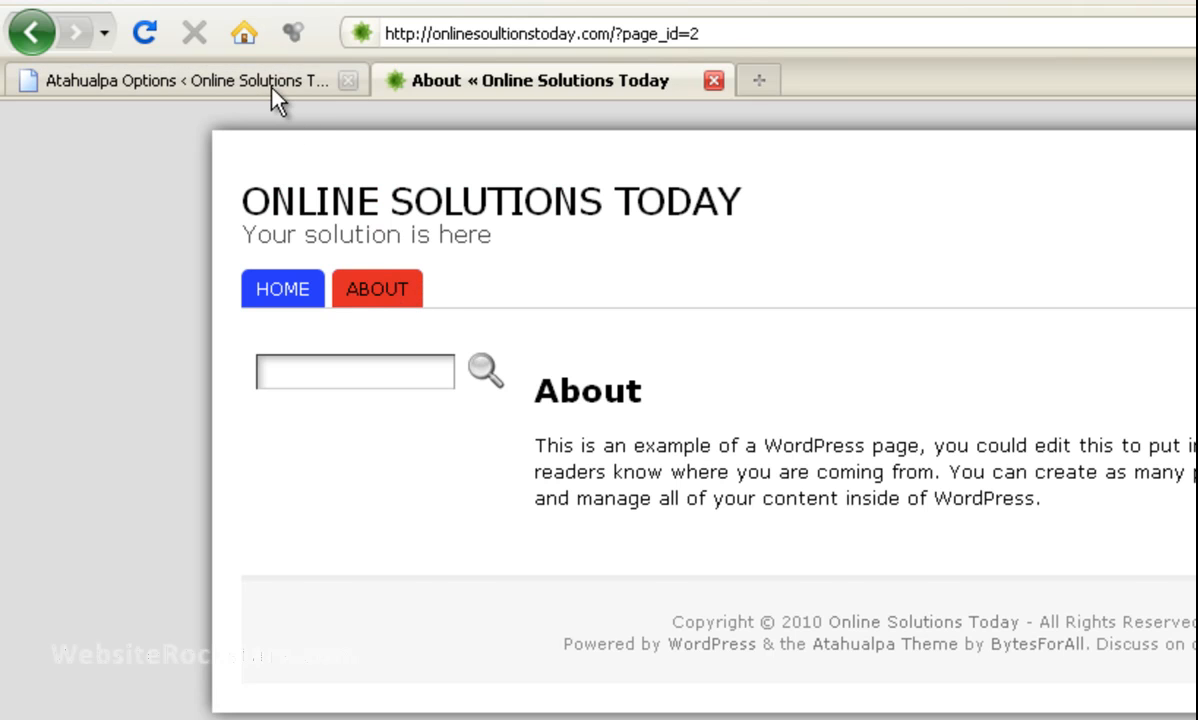
left_click(180, 80)
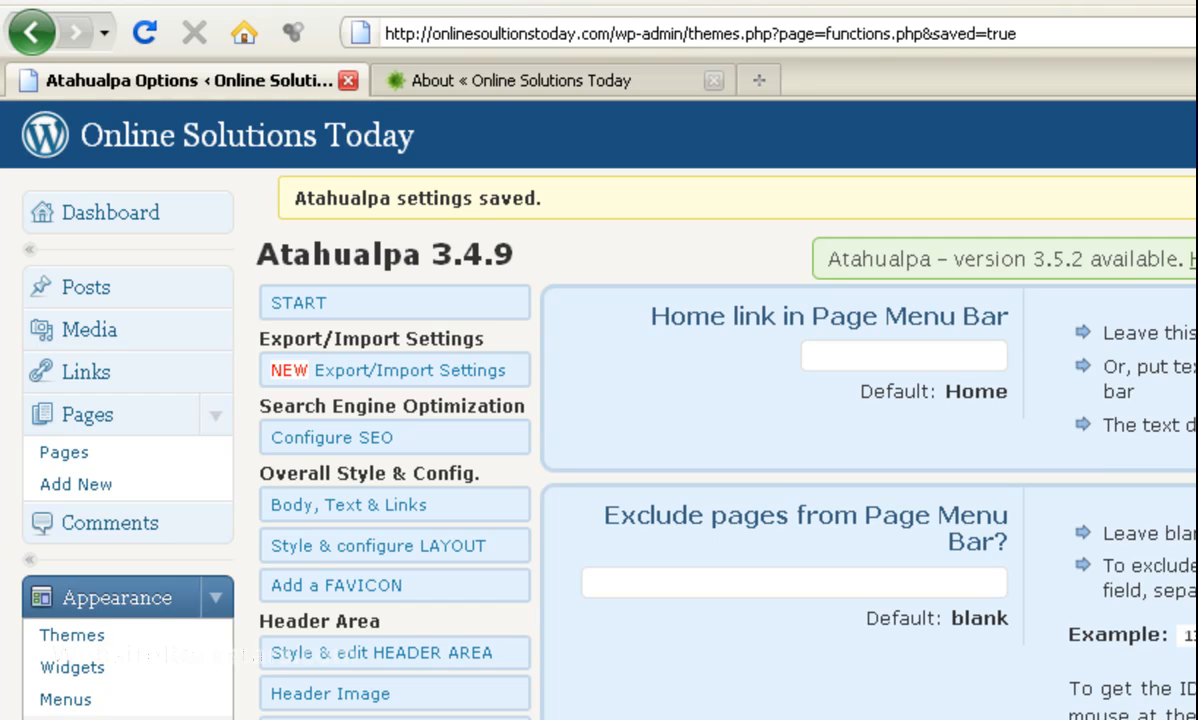
Step: Set Link Color: Hover to ffffff and save the Atahualpa settings again
scroll("down", 3)
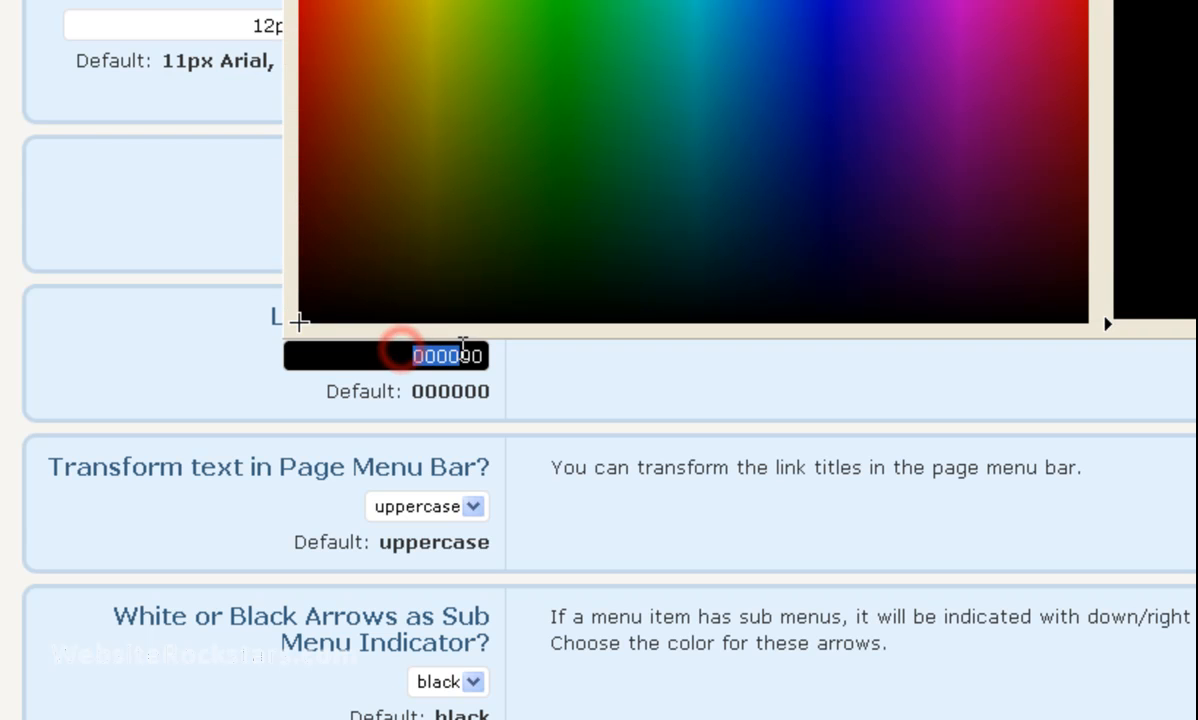
type("ffffff")
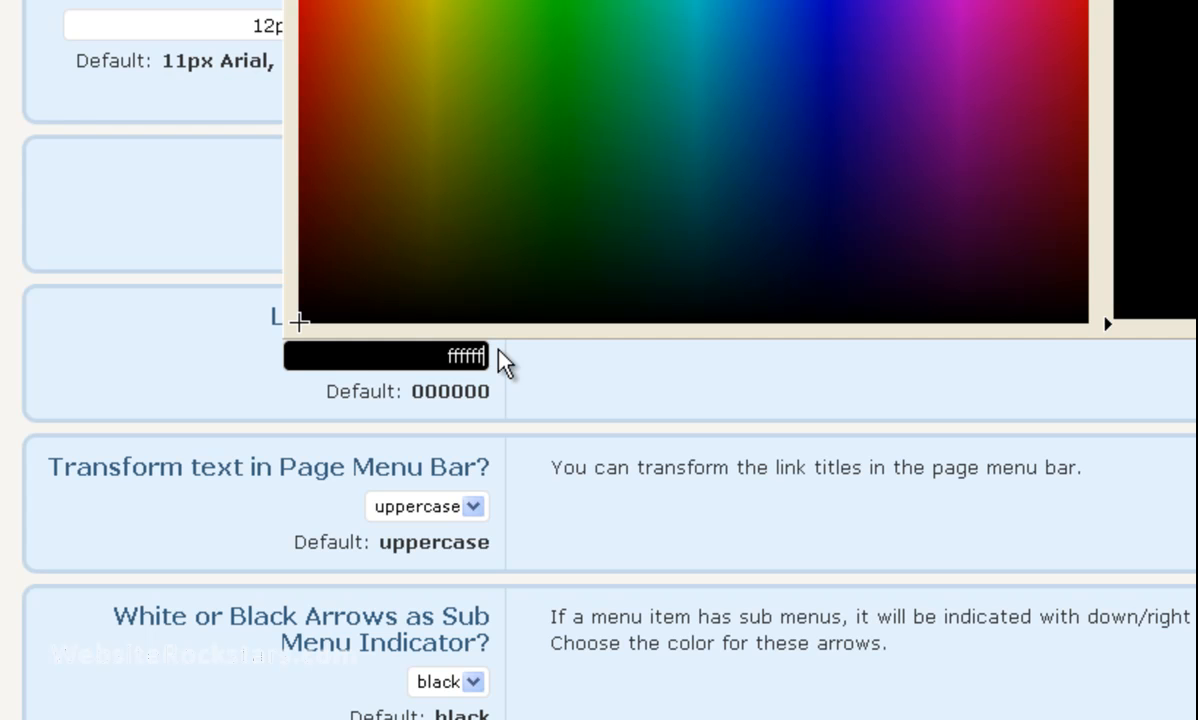
mouse_move(748, 388)
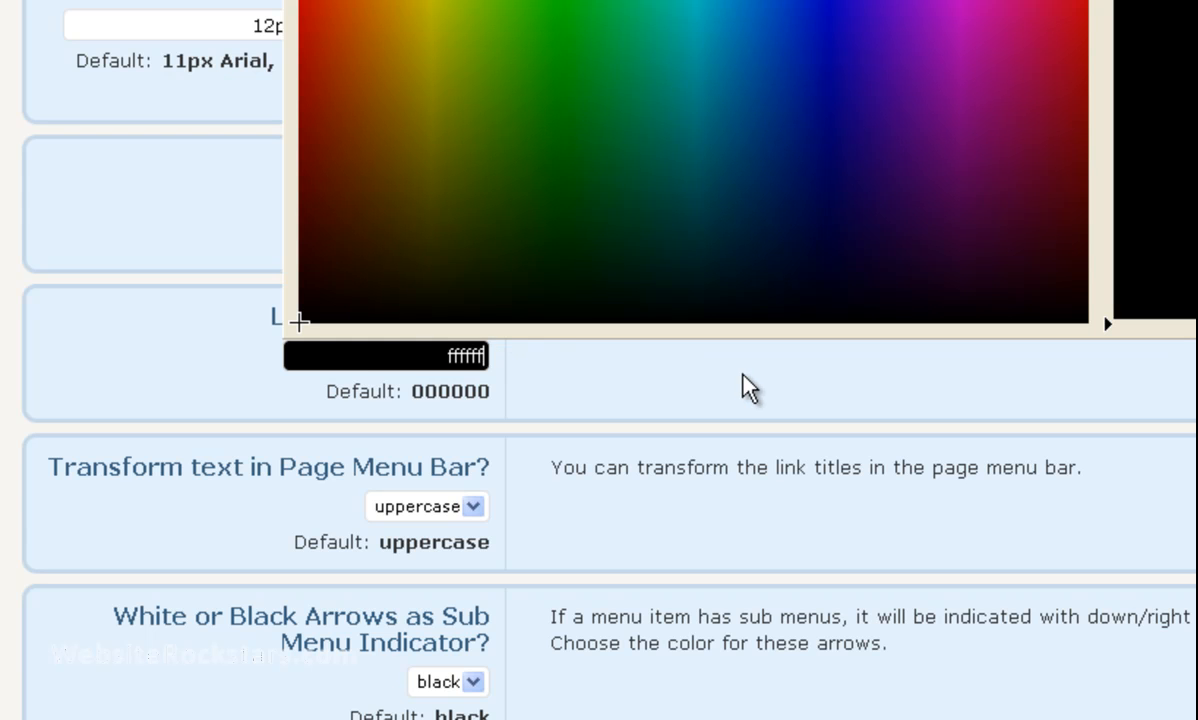
mouse_move(846, 404)
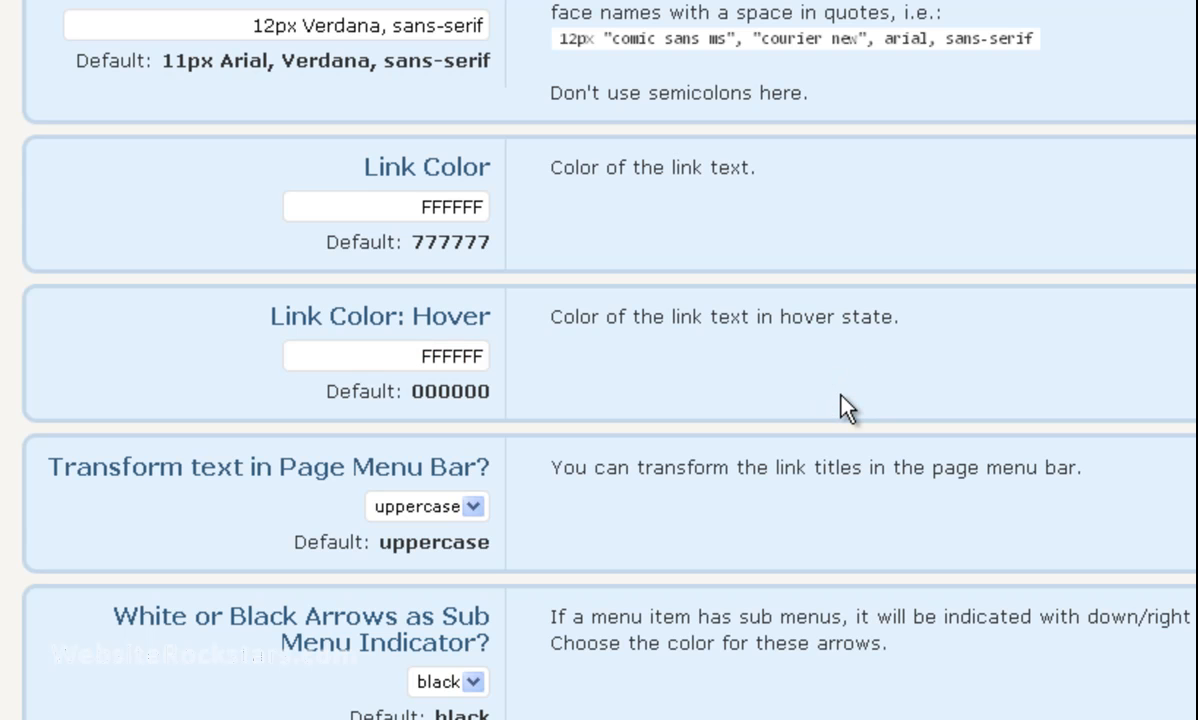
mouse_move(846, 410)
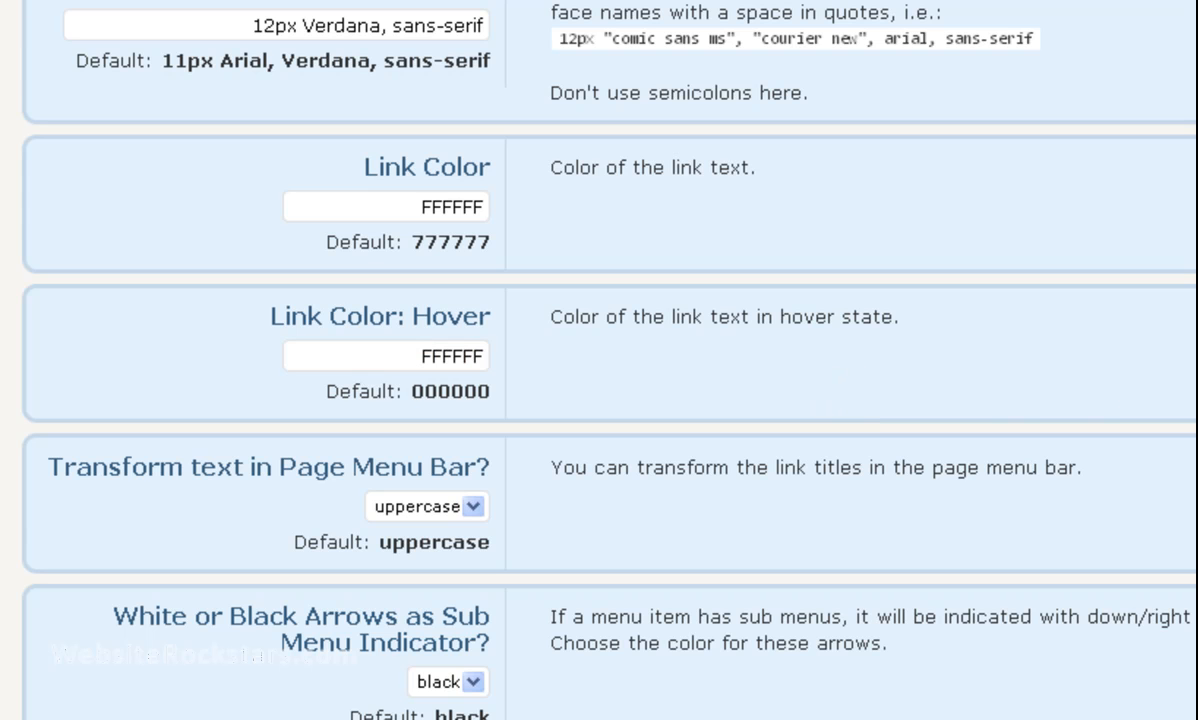
scroll("down", 3)
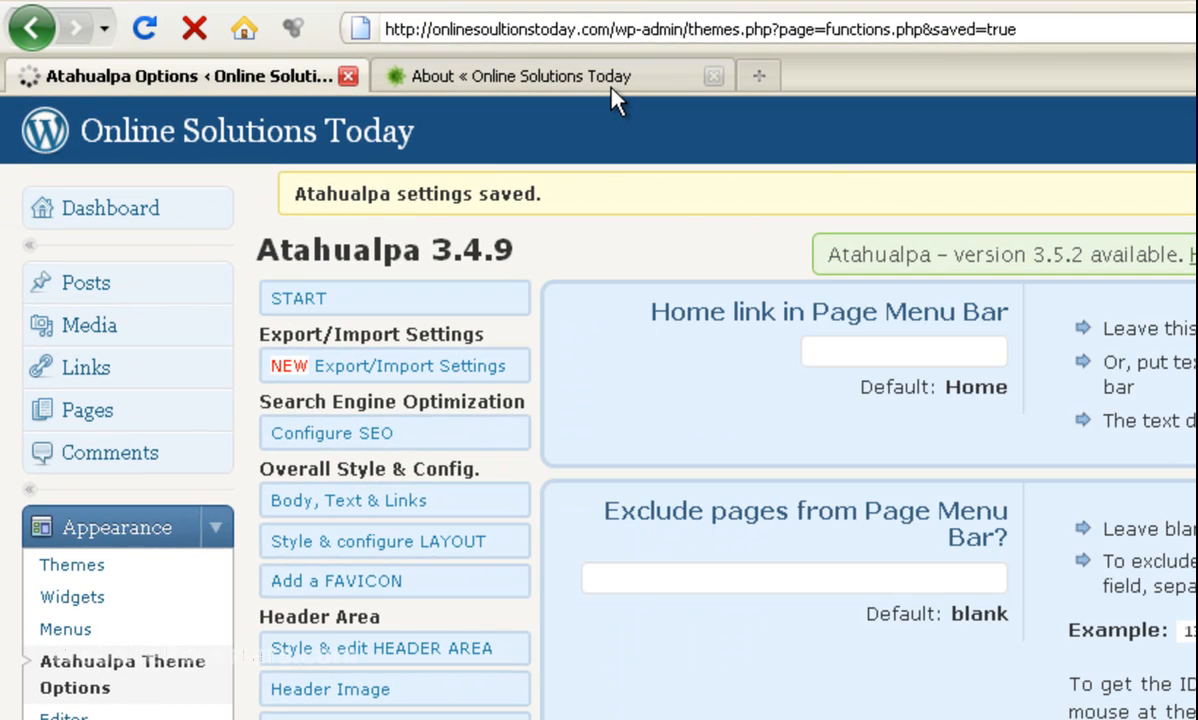
left_click(510, 76)
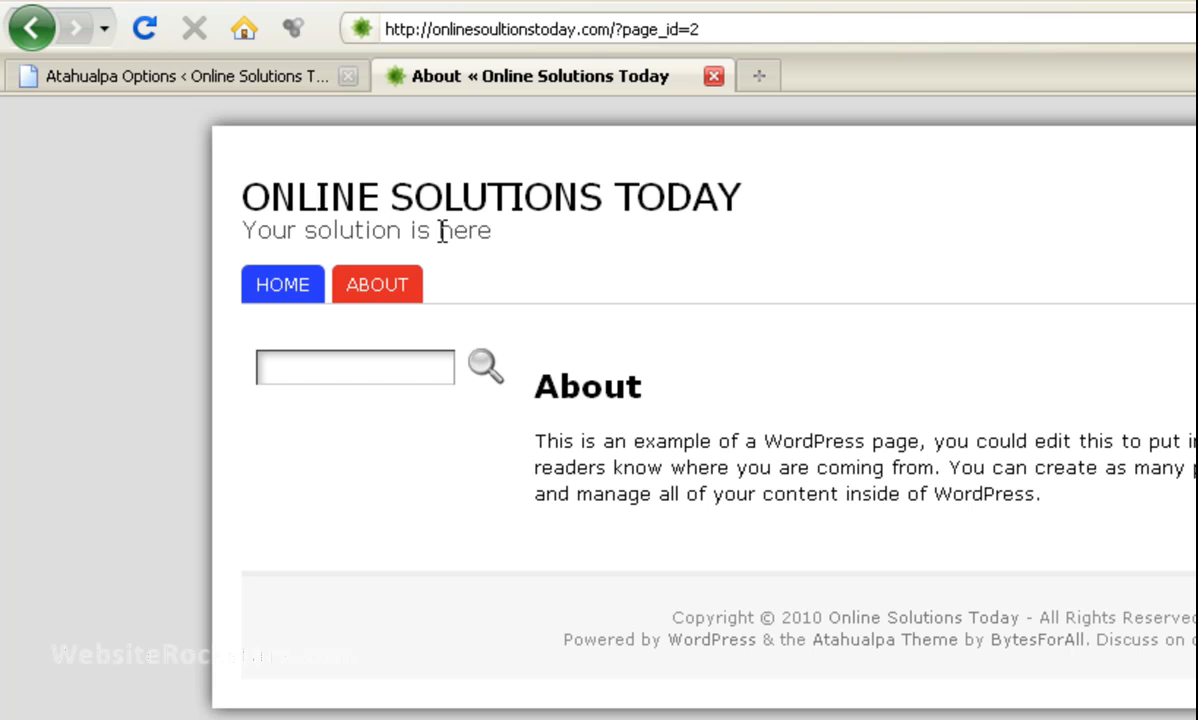
mouse_move(340, 118)
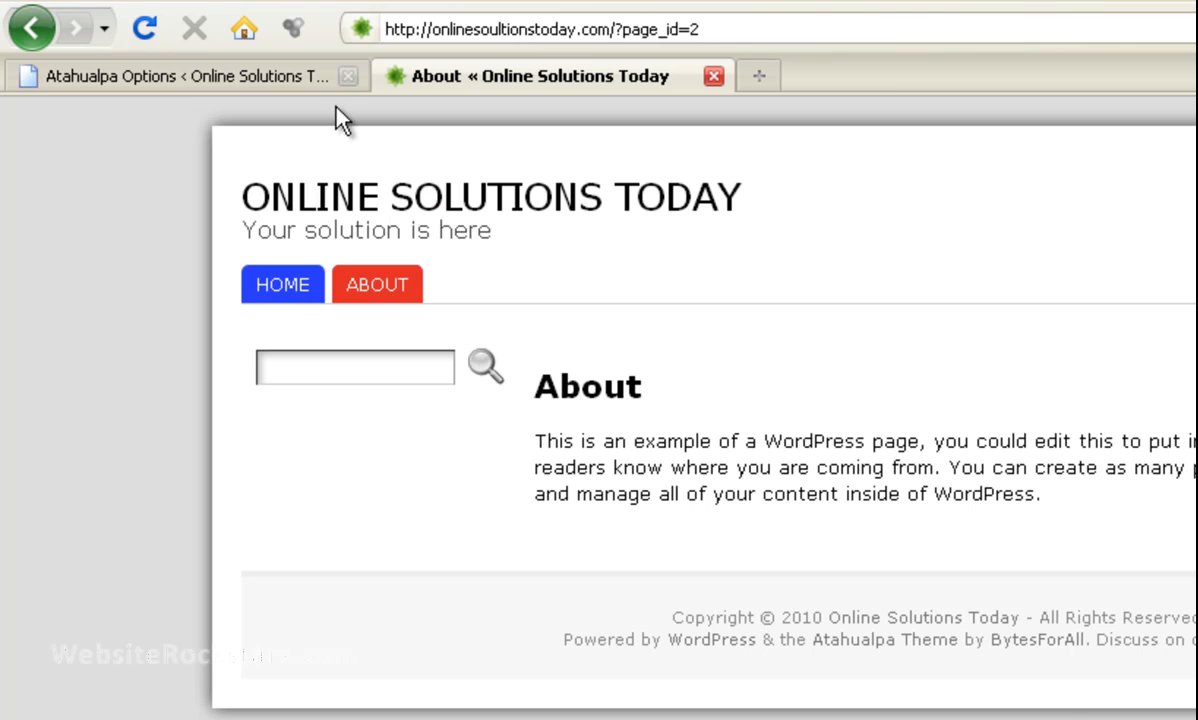
left_click(180, 76)
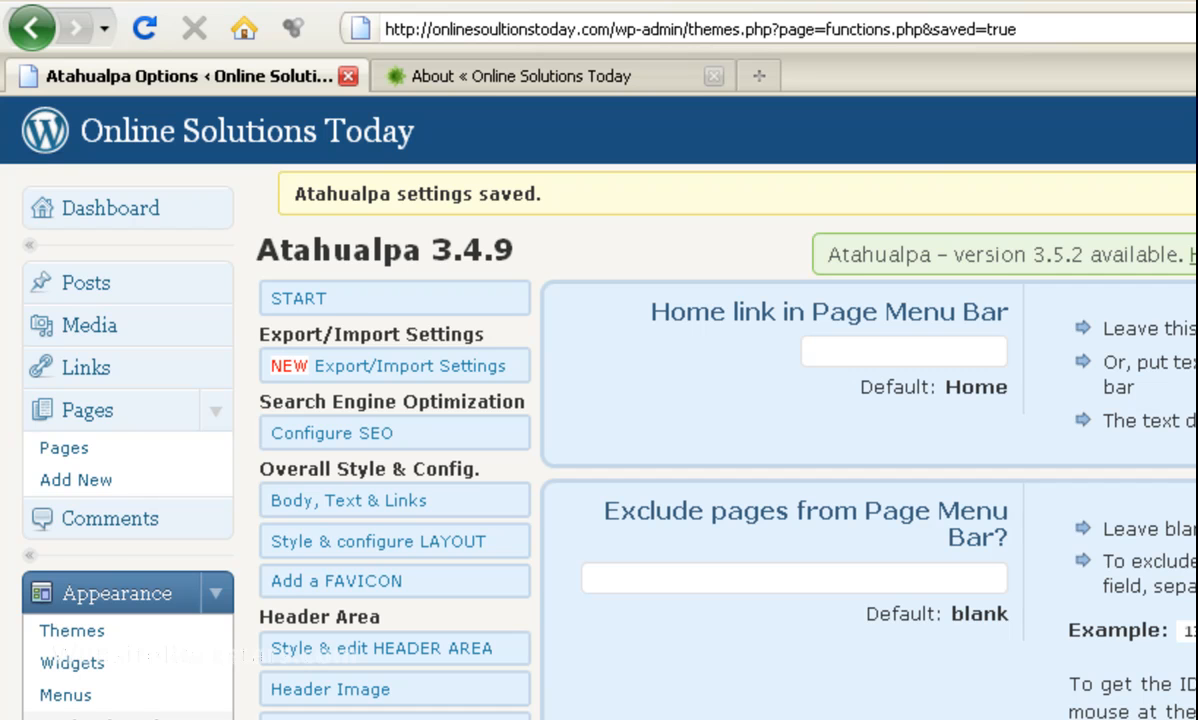
scroll("down", 3)
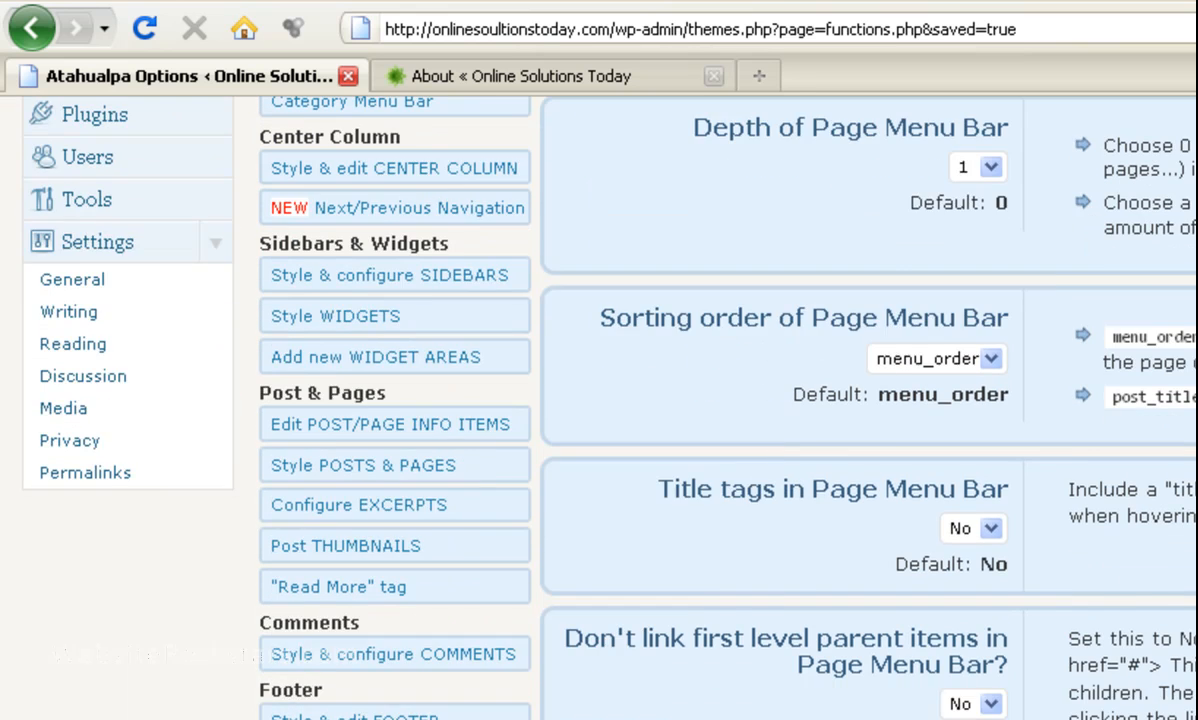
scroll("down", 3)
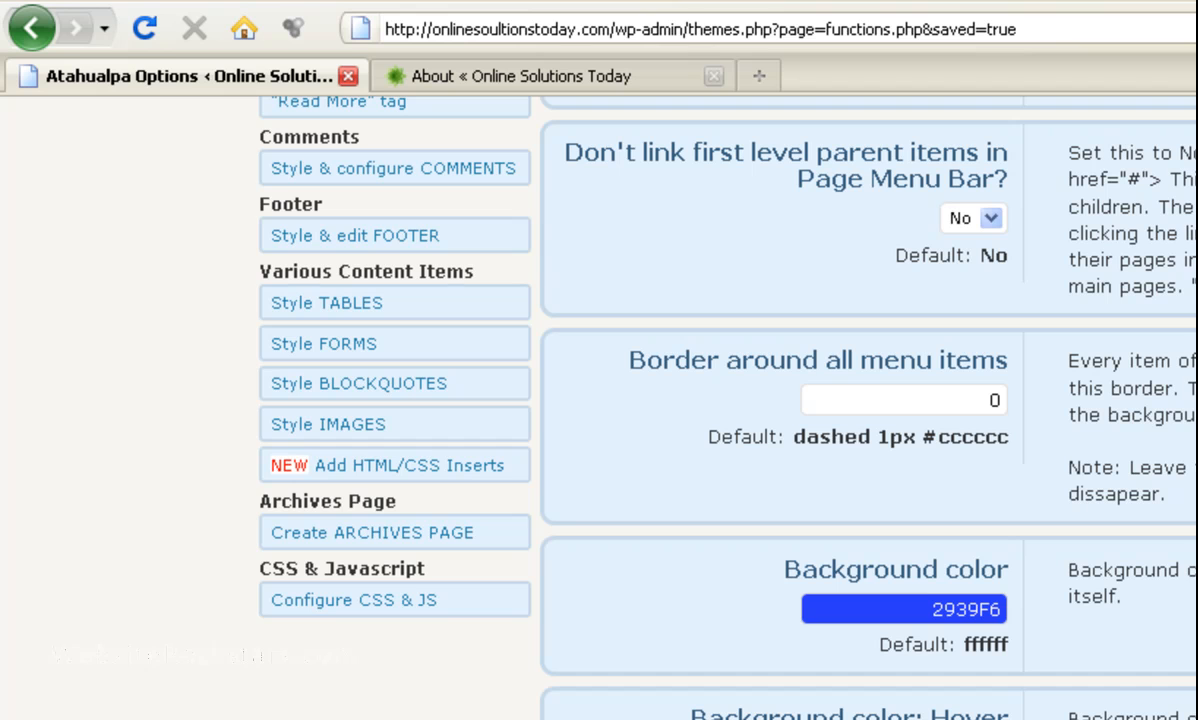